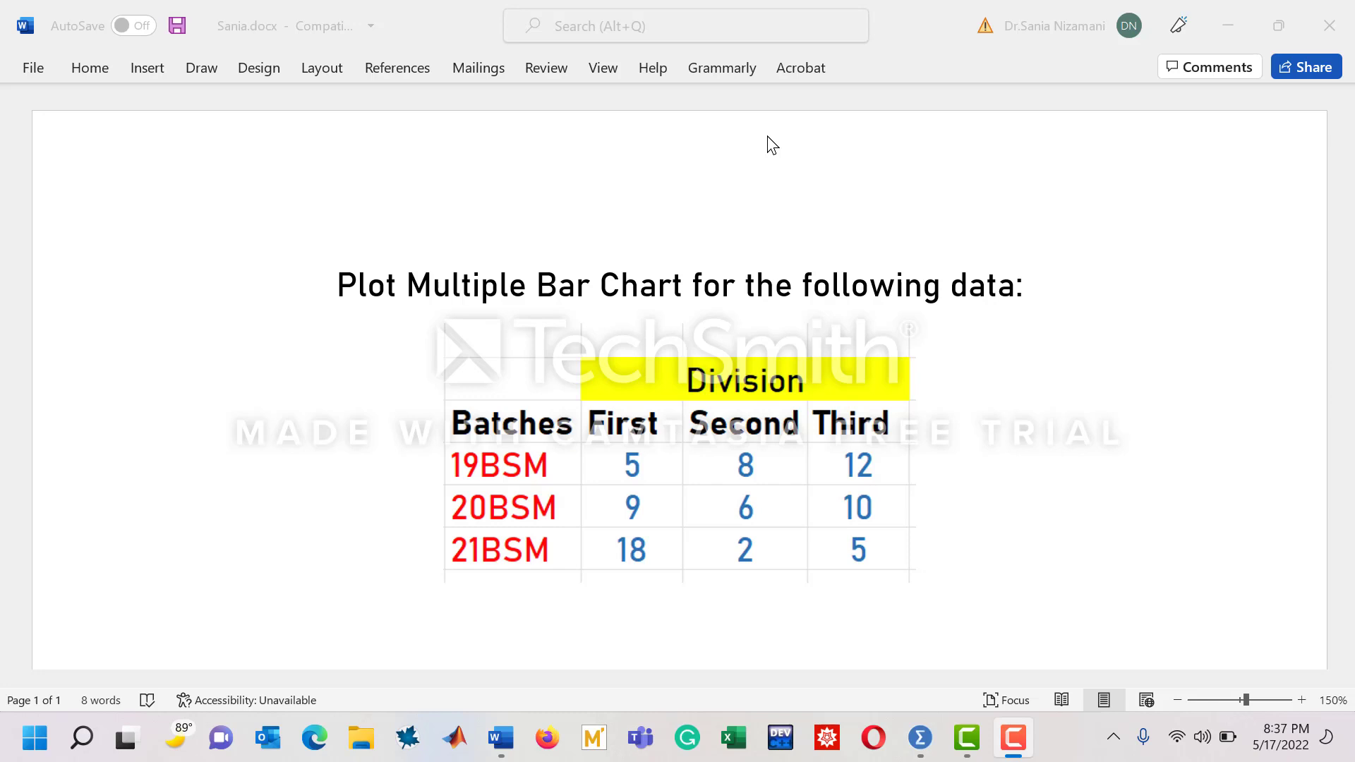
mouse_move(652, 278)
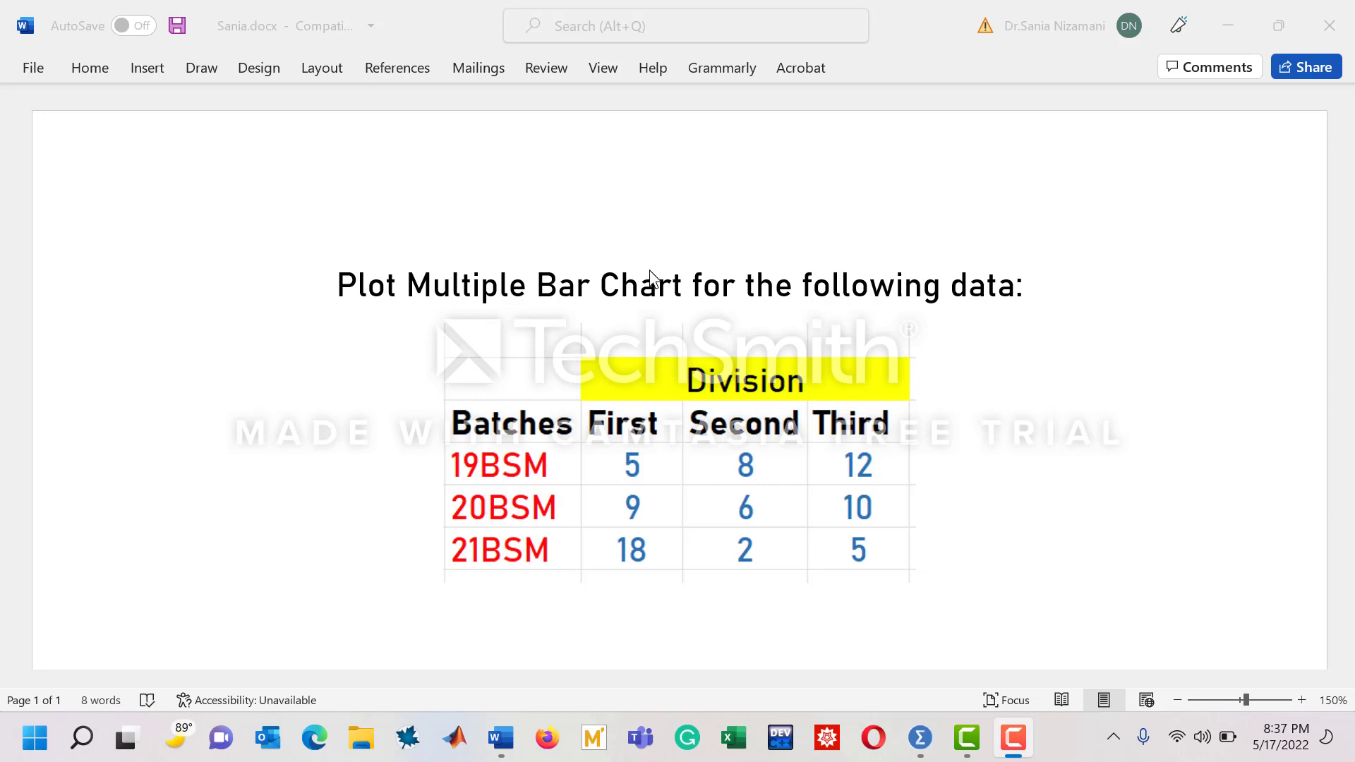
mouse_move(565, 417)
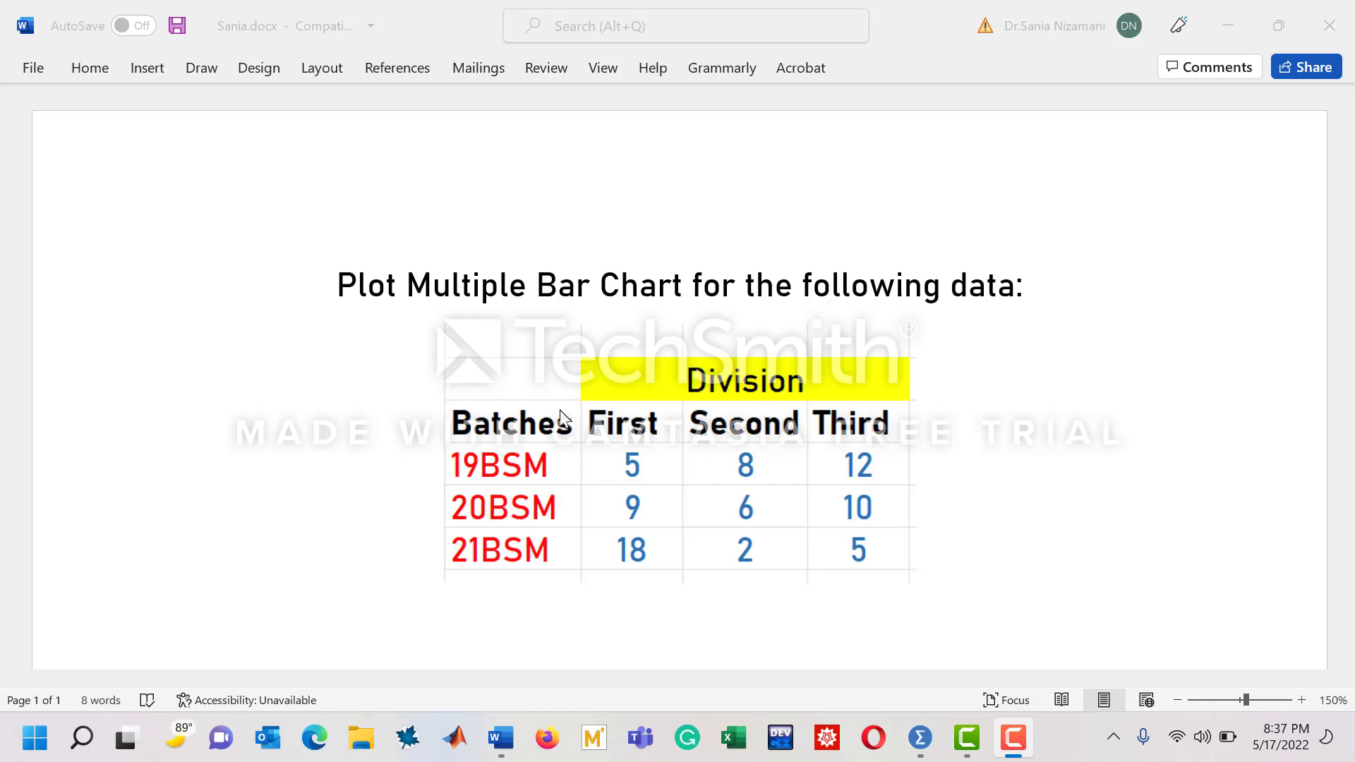
mouse_move(509, 508)
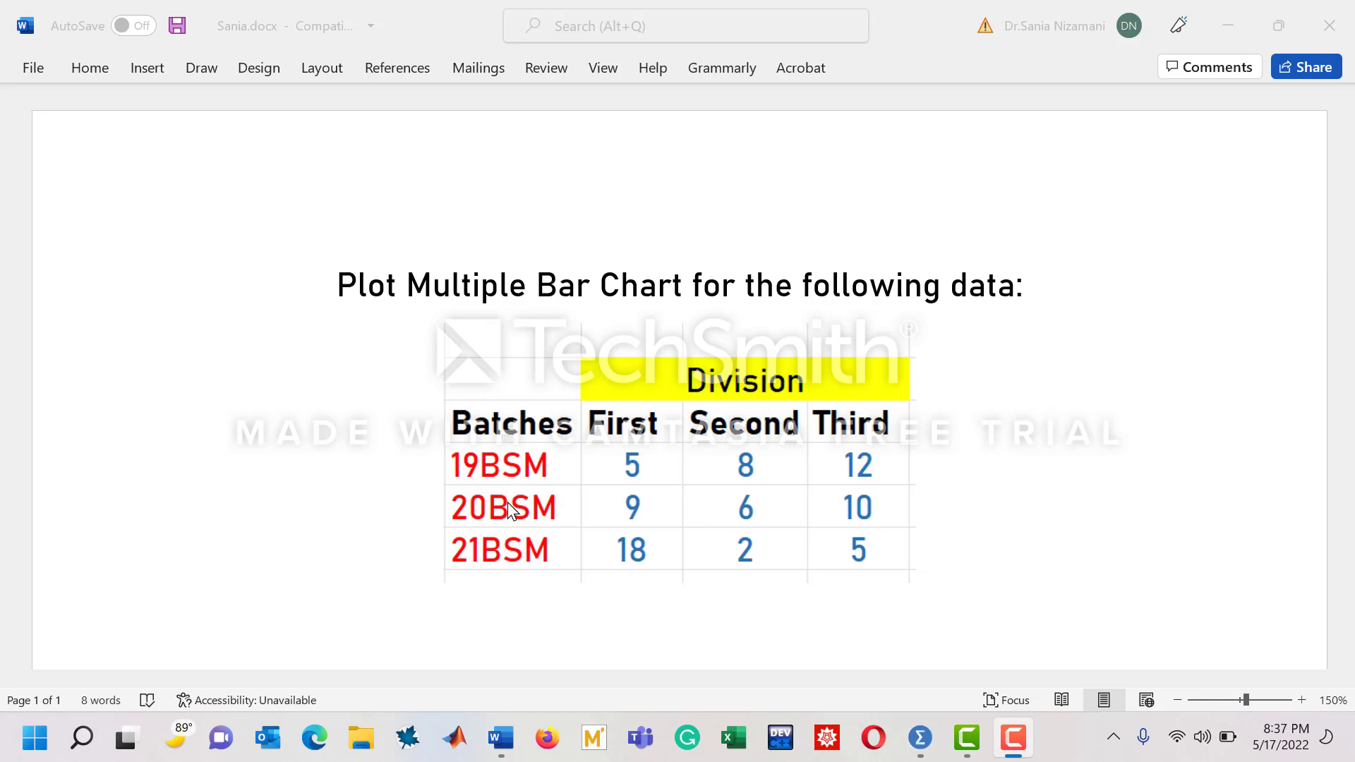
mouse_move(528, 468)
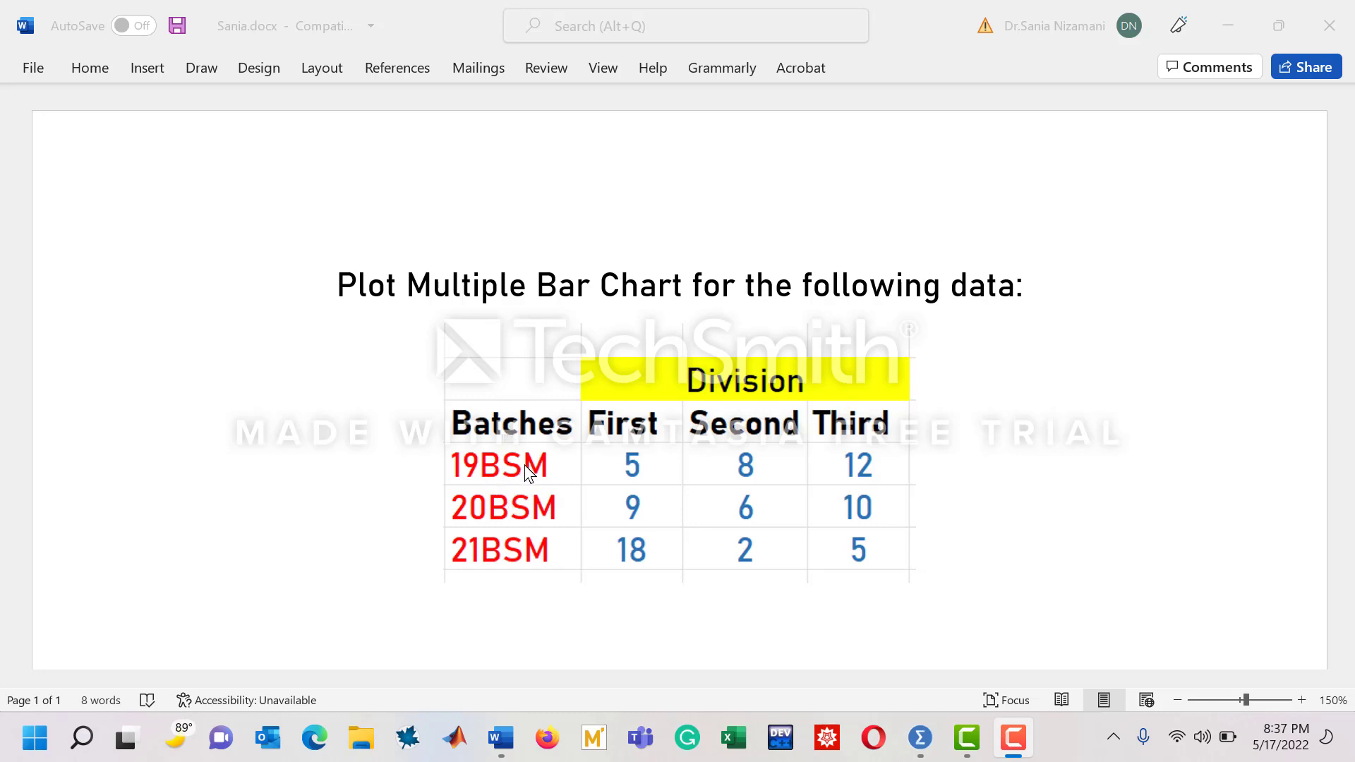
mouse_move(507, 522)
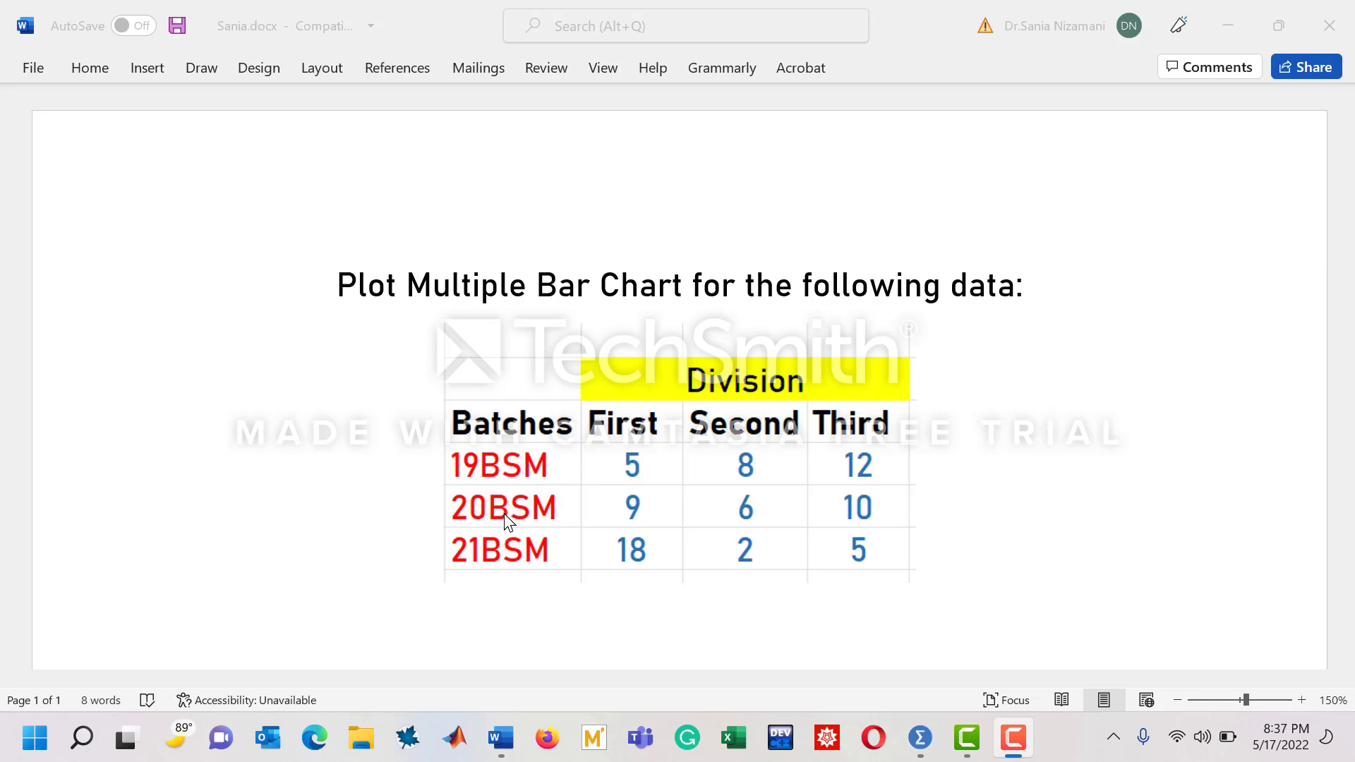
mouse_move(488, 566)
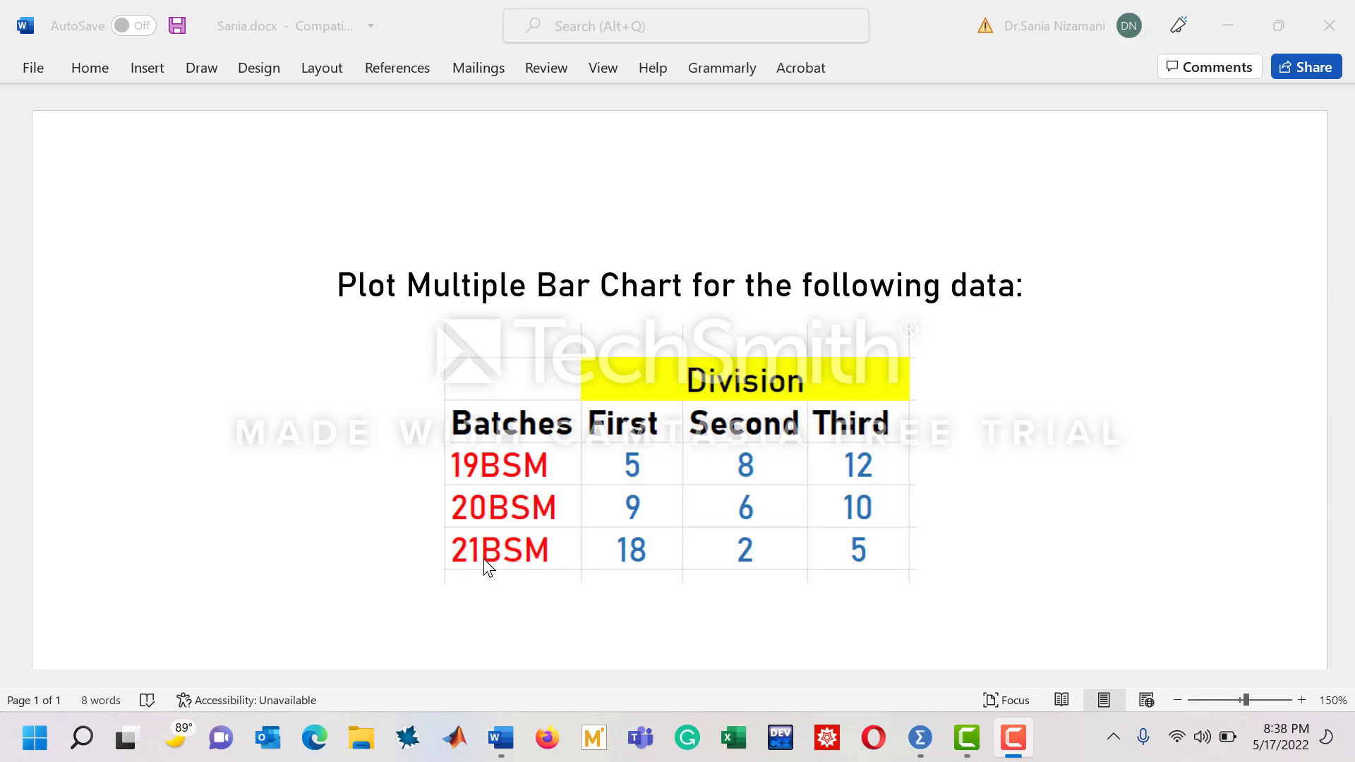
mouse_move(753, 380)
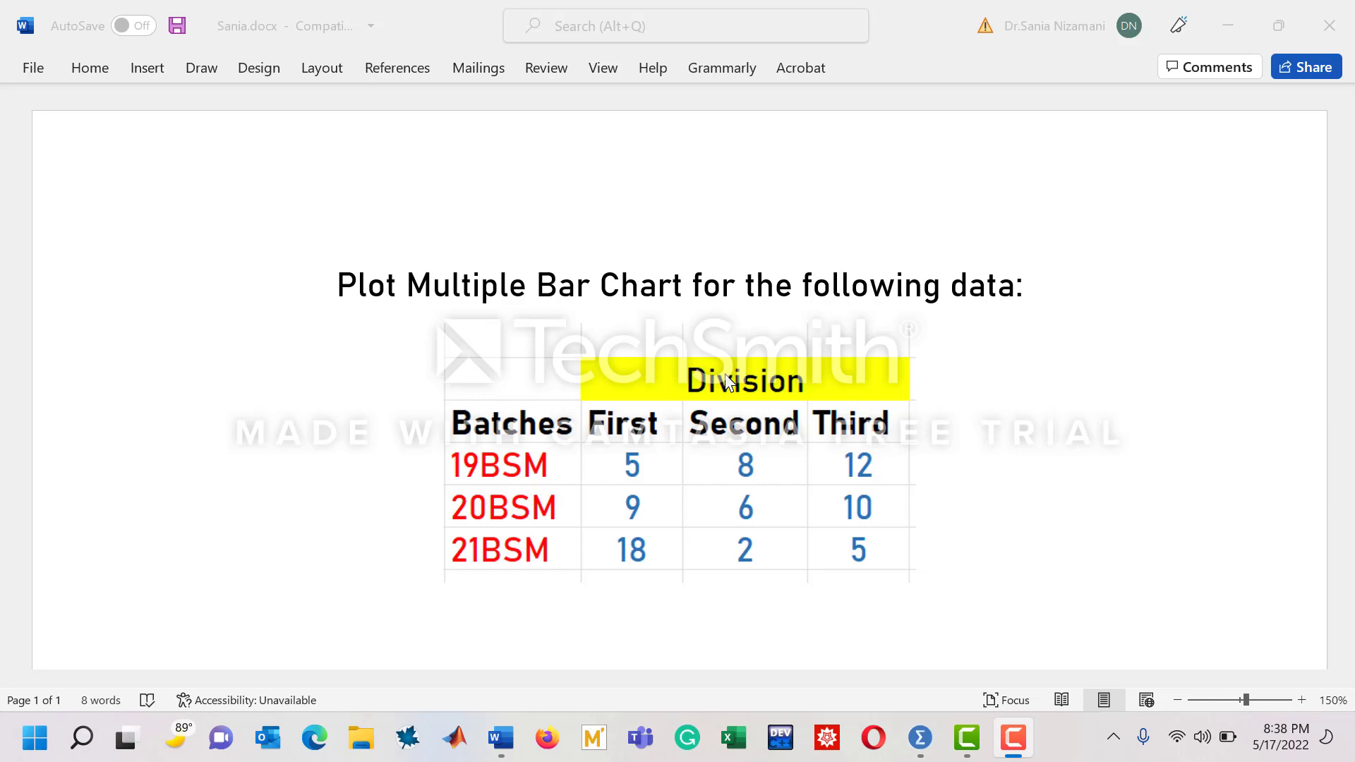
mouse_move(808, 432)
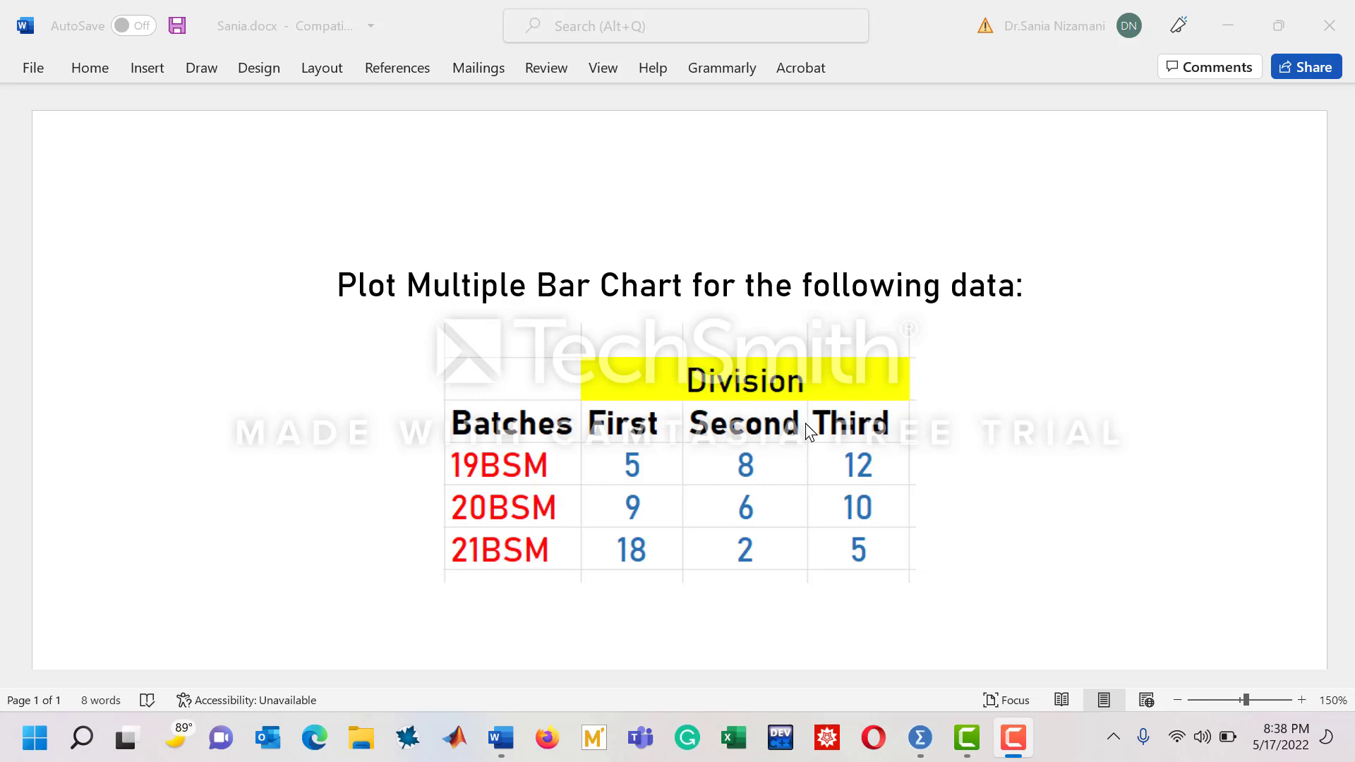
mouse_move(683, 462)
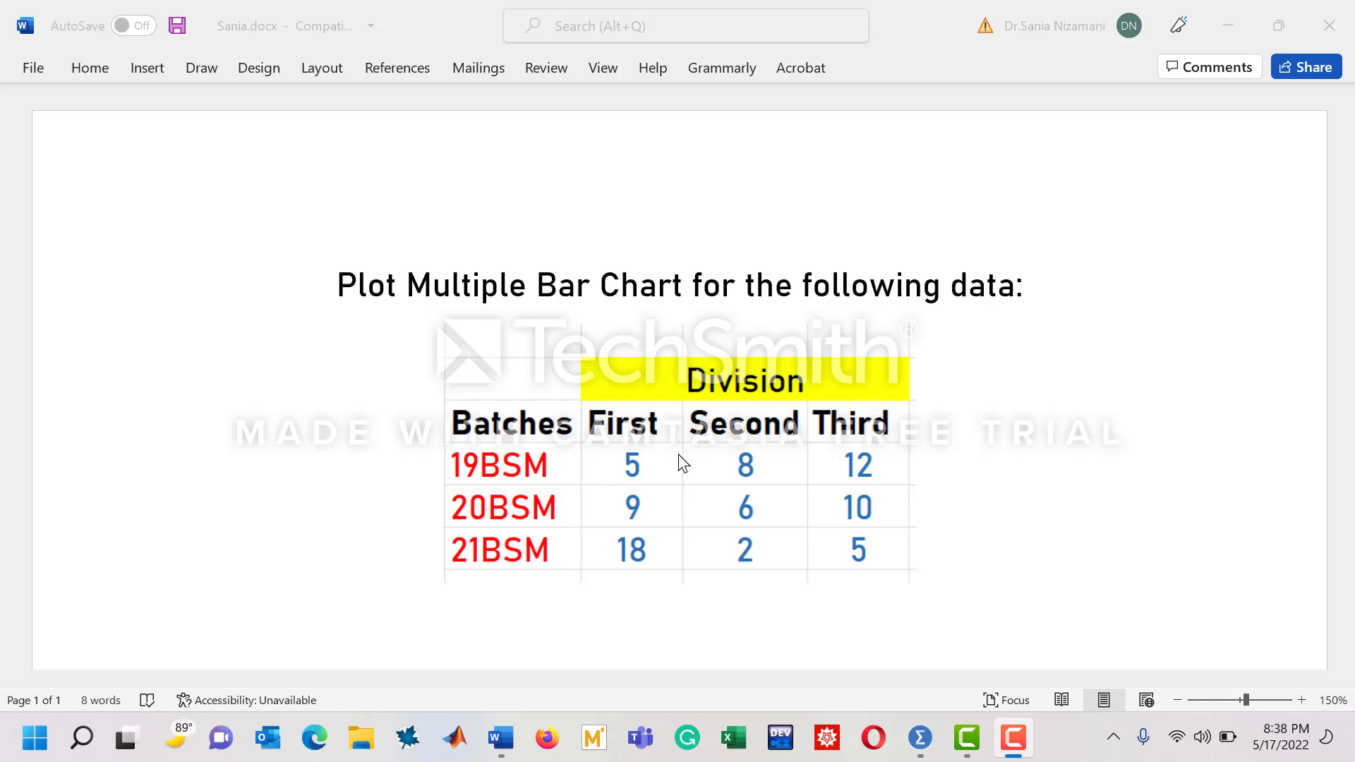
mouse_move(692, 469)
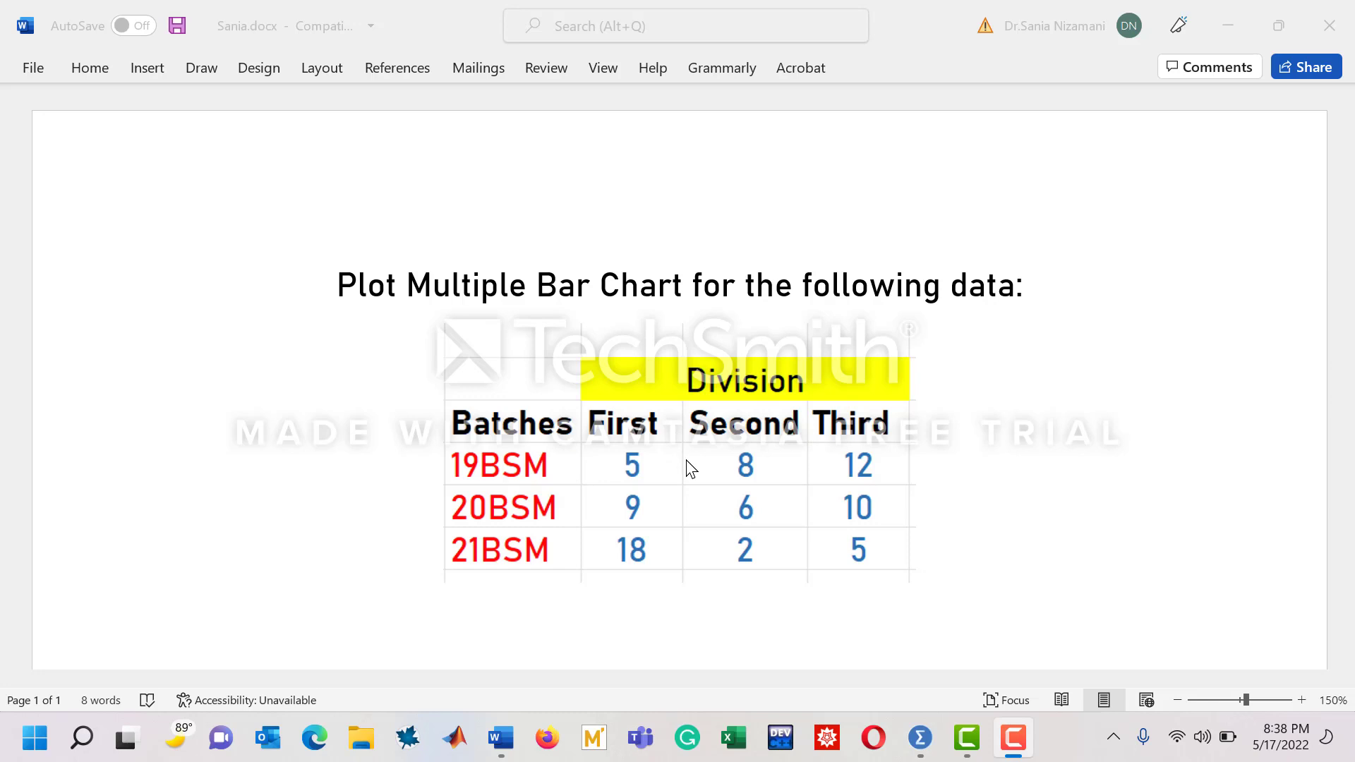
mouse_move(625, 476)
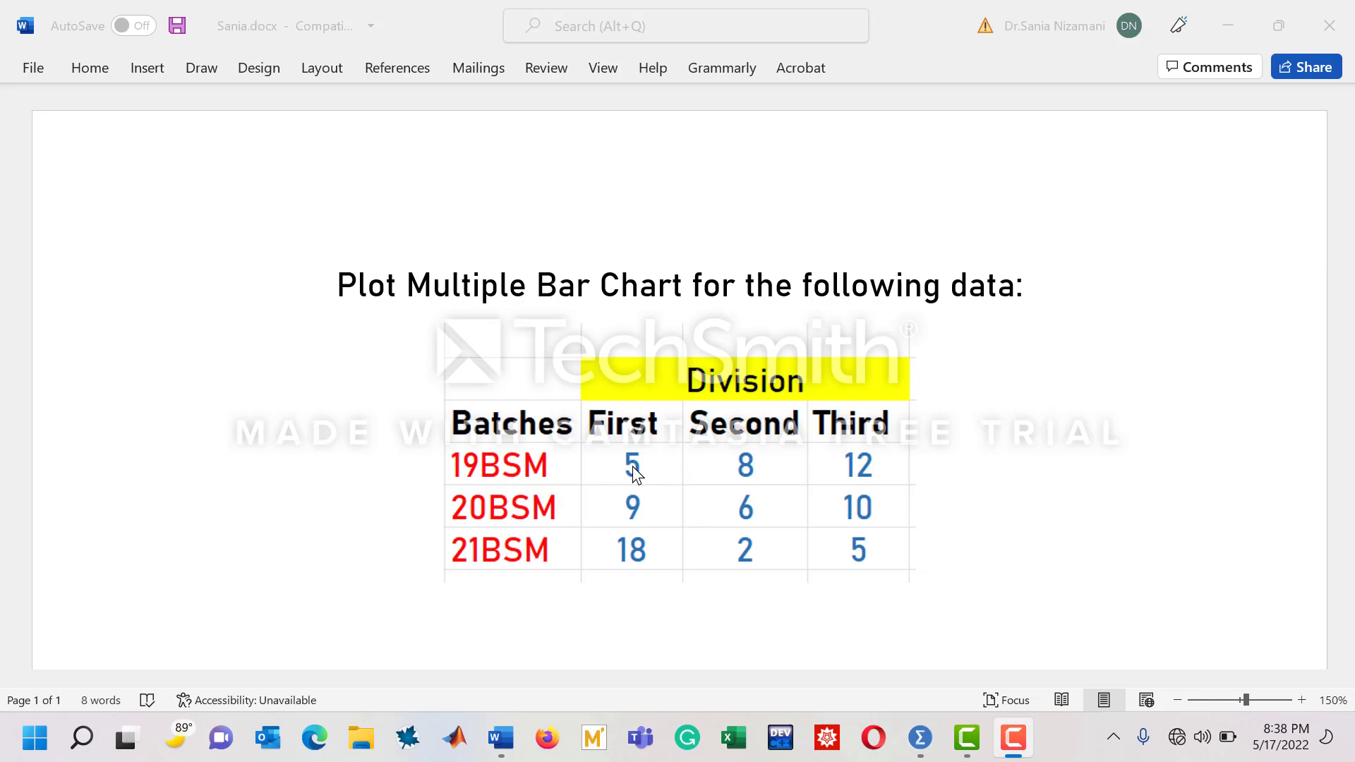
mouse_move(719, 463)
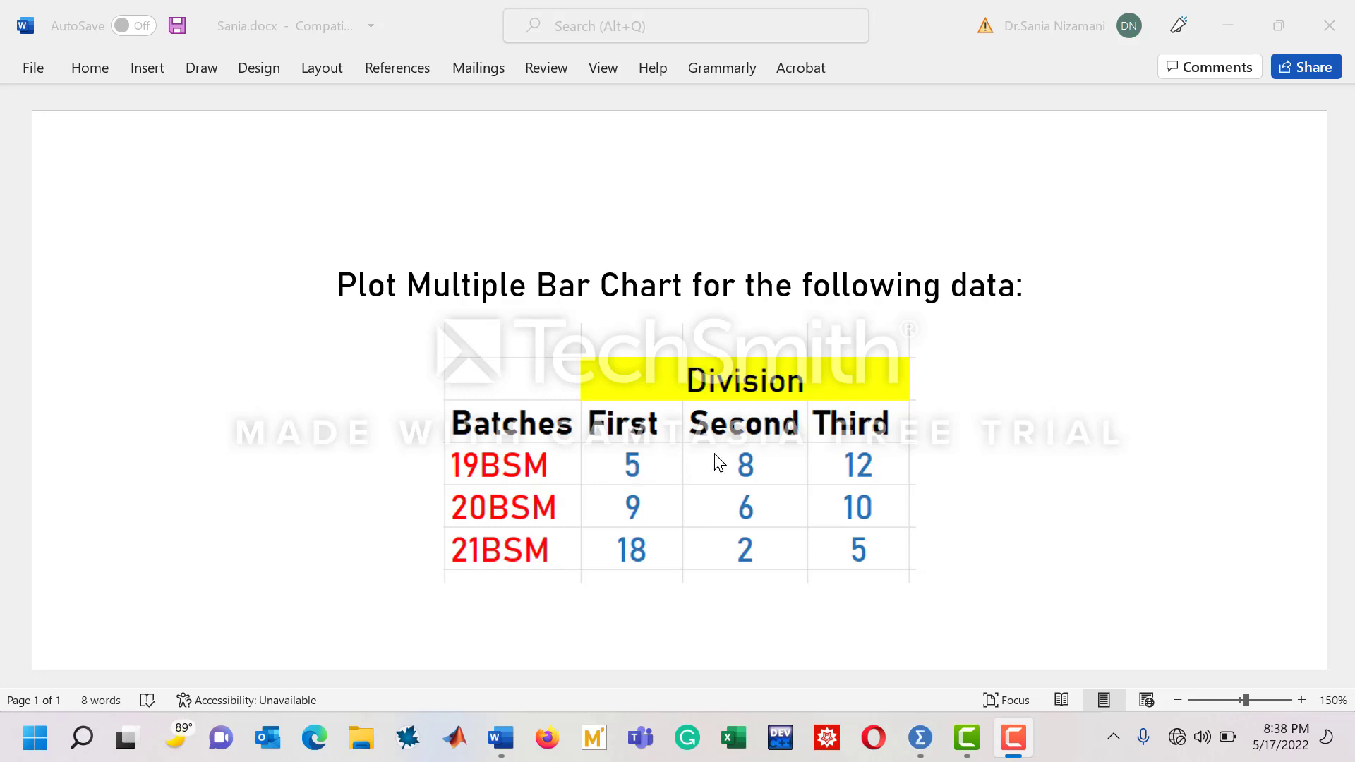
mouse_move(749, 475)
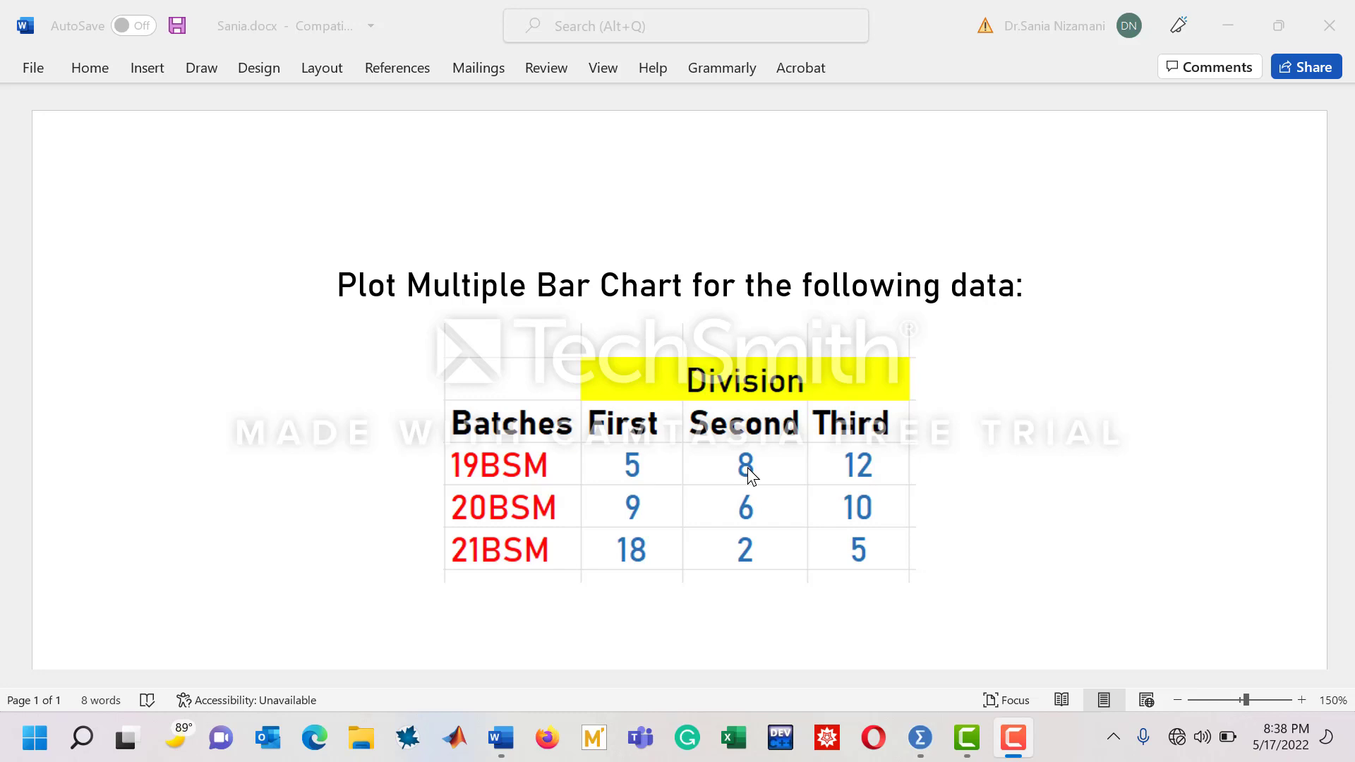
mouse_move(856, 471)
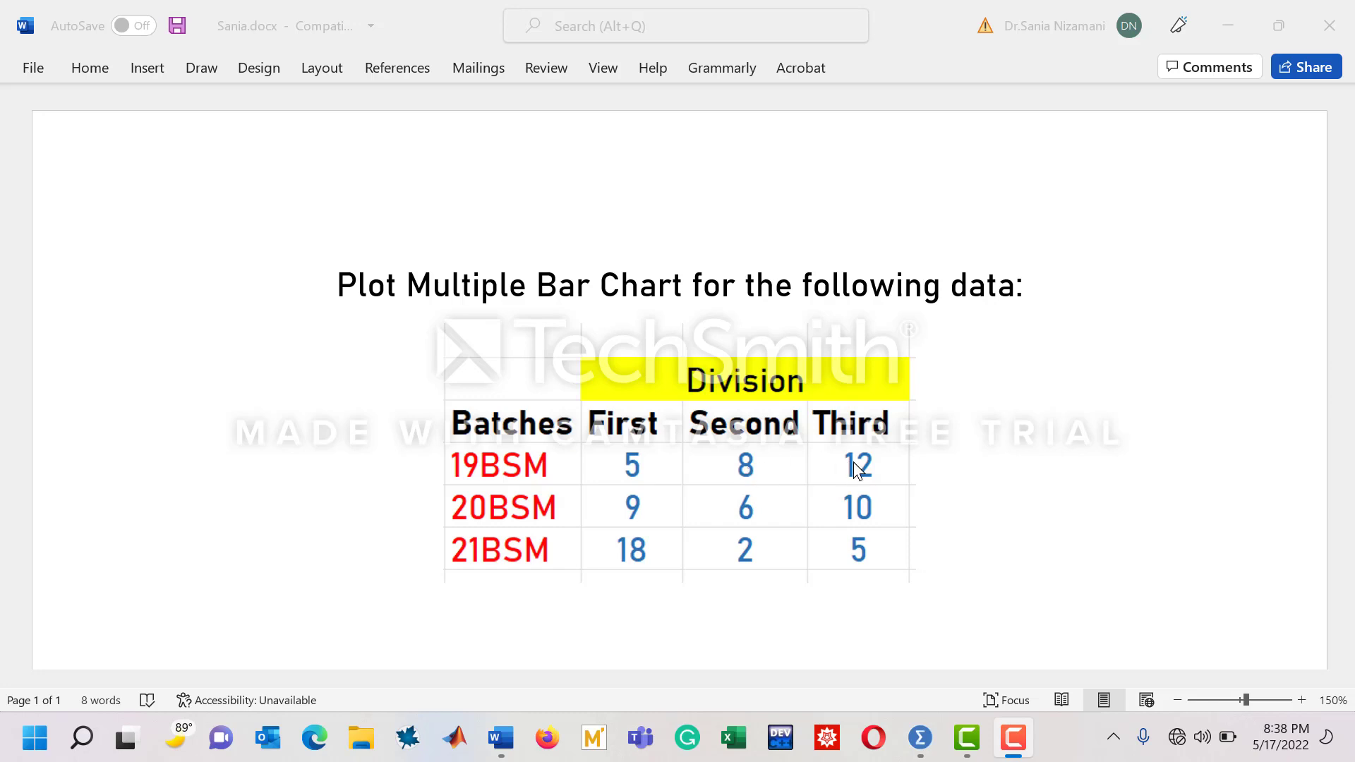
mouse_move(718, 476)
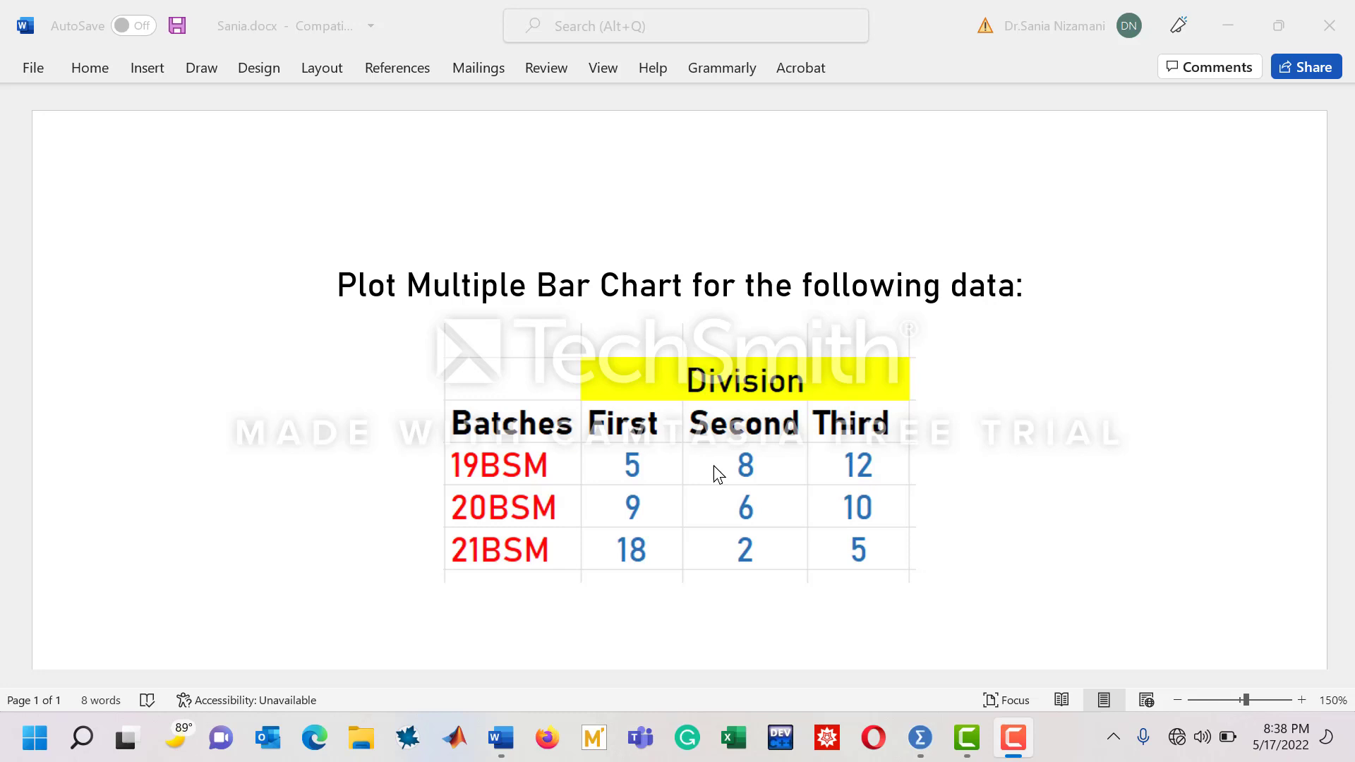
mouse_move(899, 463)
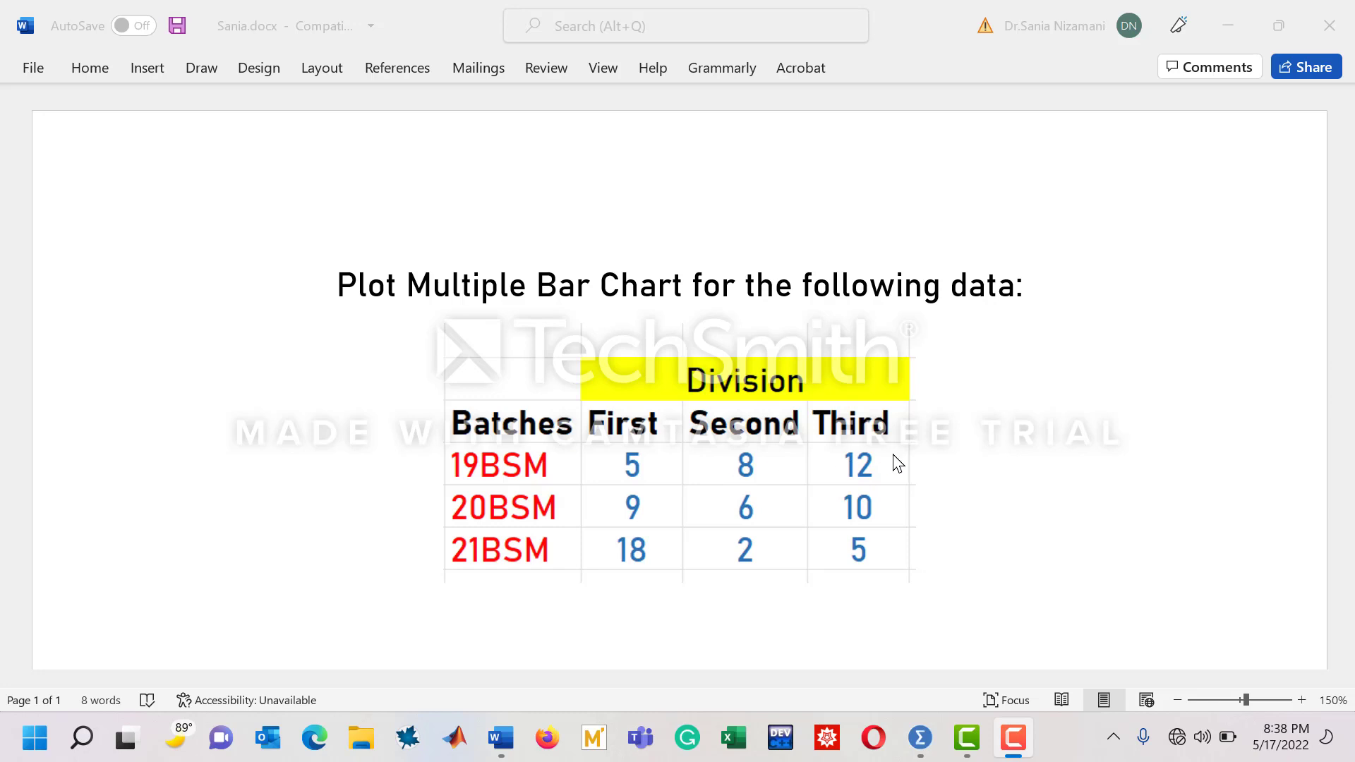
mouse_move(871, 508)
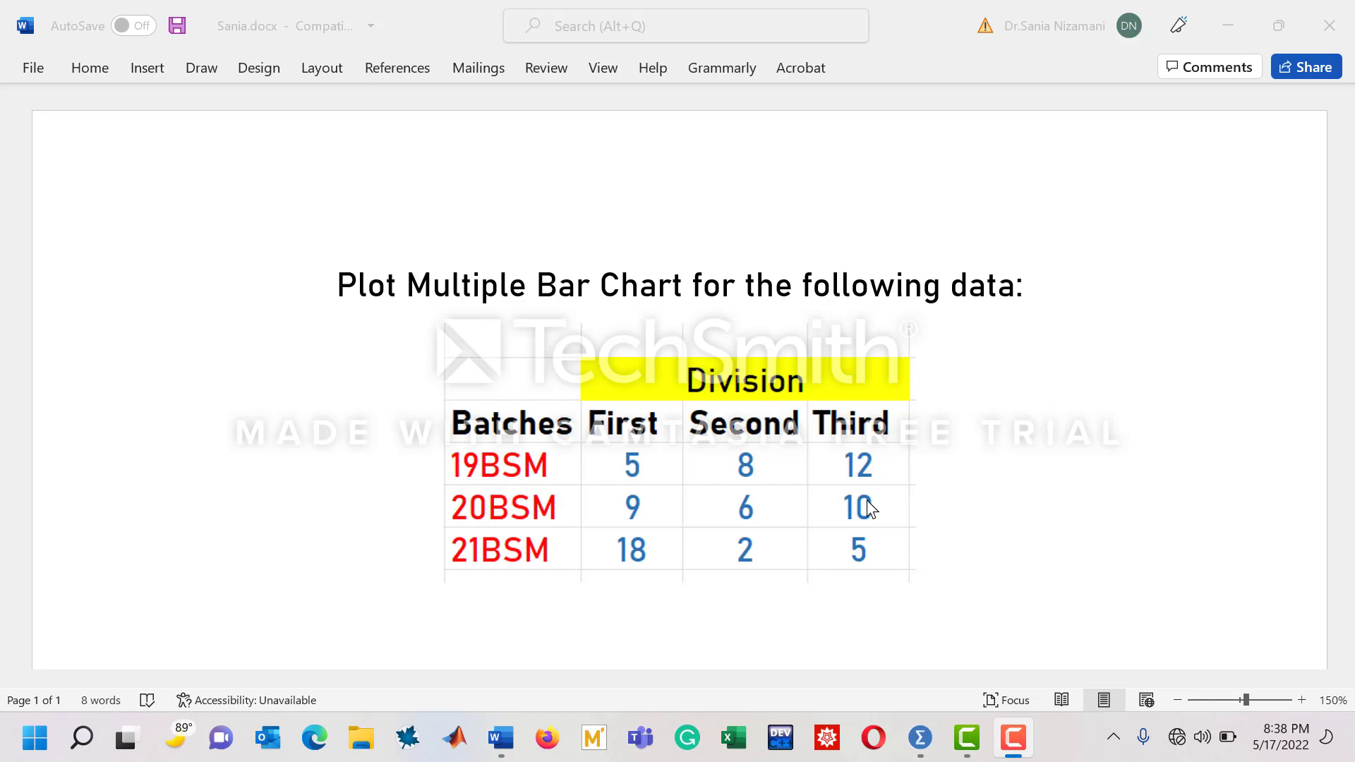
mouse_move(842, 540)
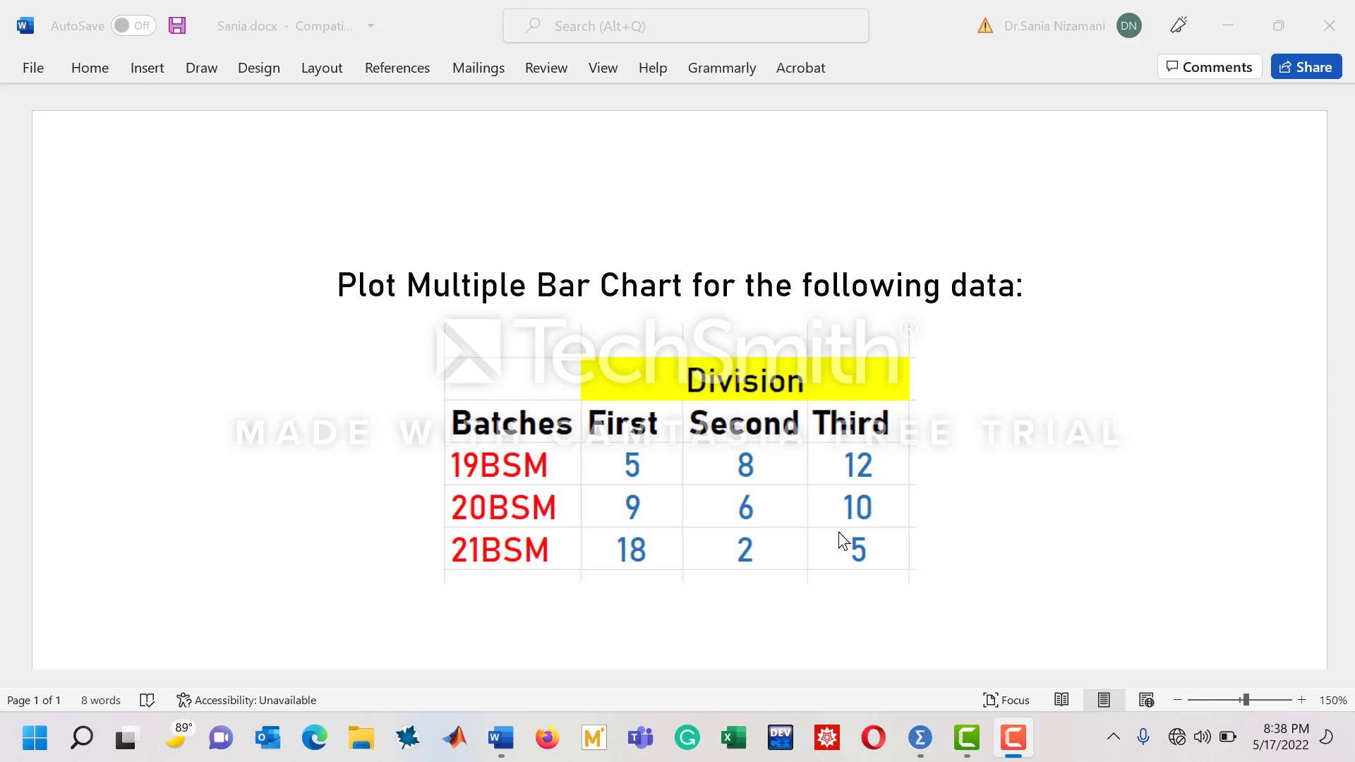
mouse_move(837, 560)
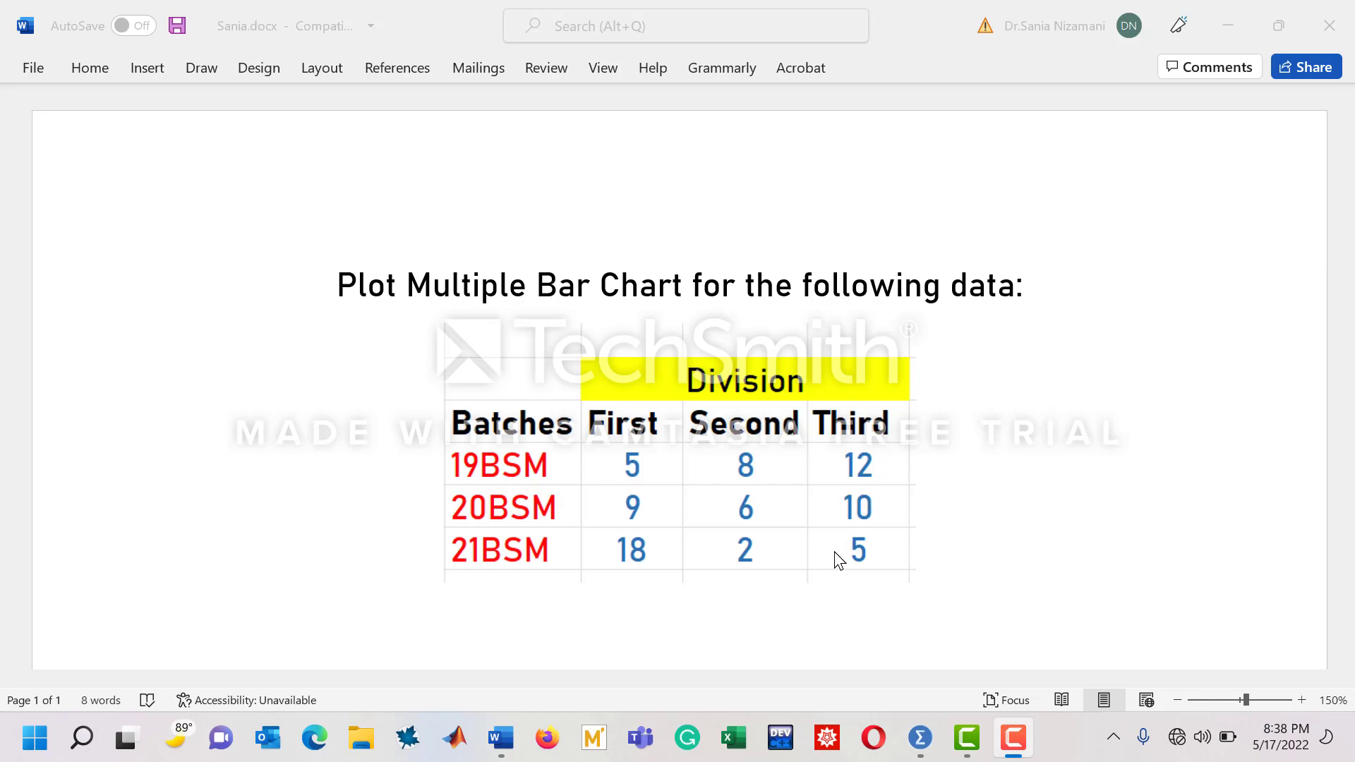
mouse_move(908, 495)
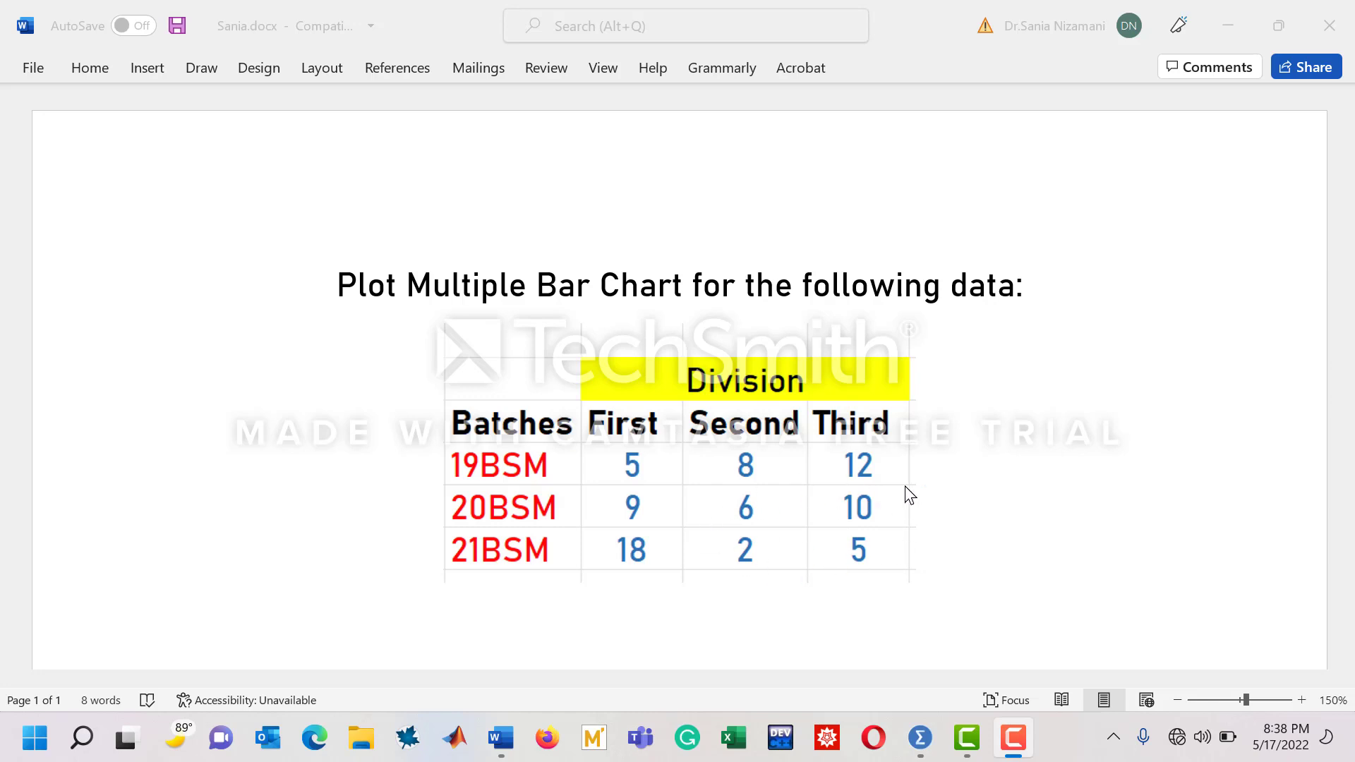
mouse_move(949, 553)
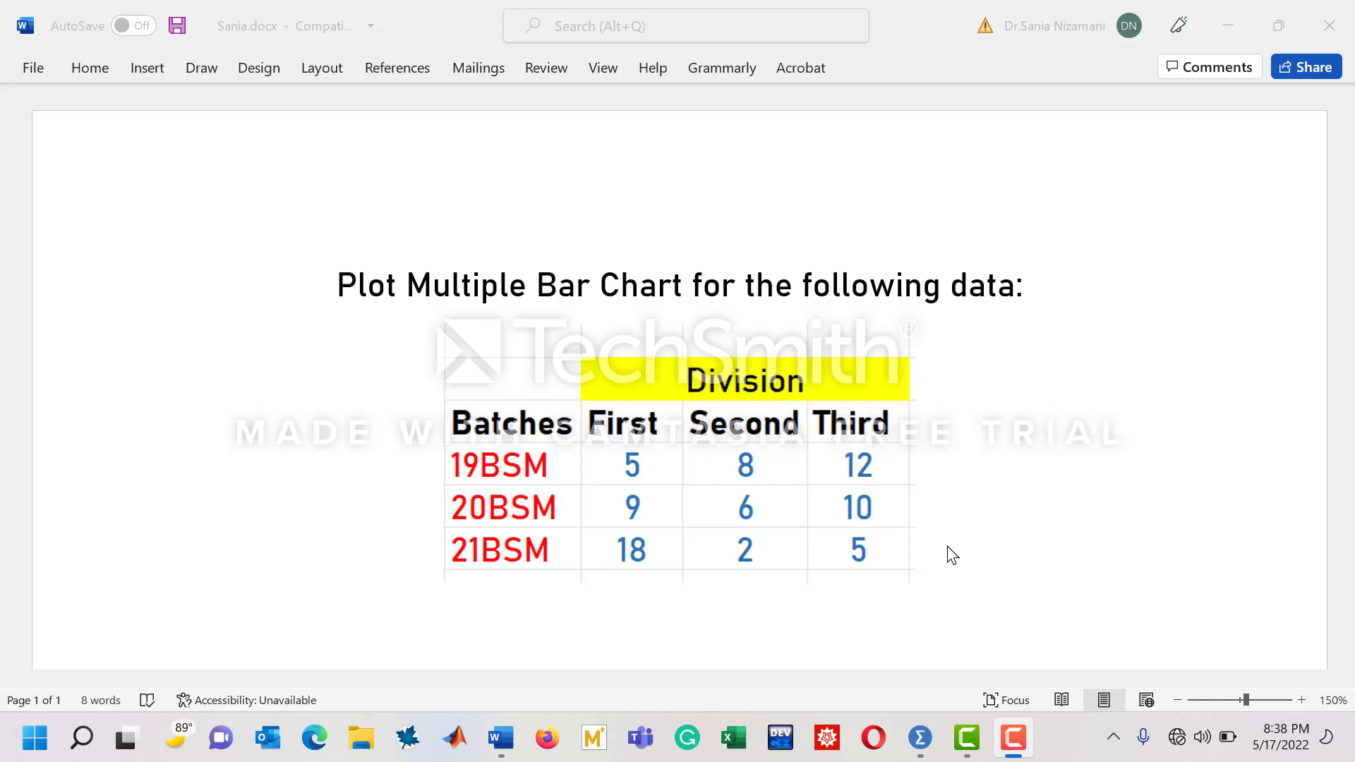
mouse_move(916, 668)
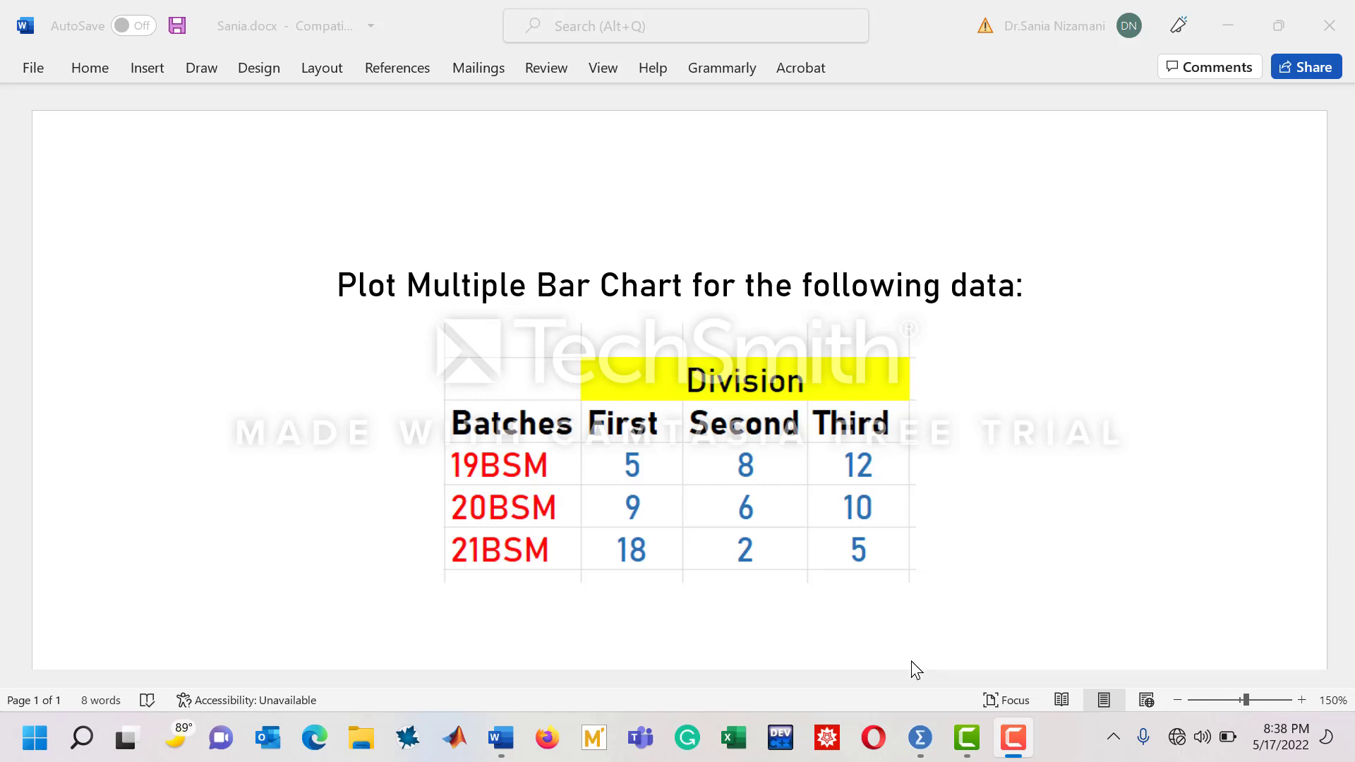
mouse_move(918, 737)
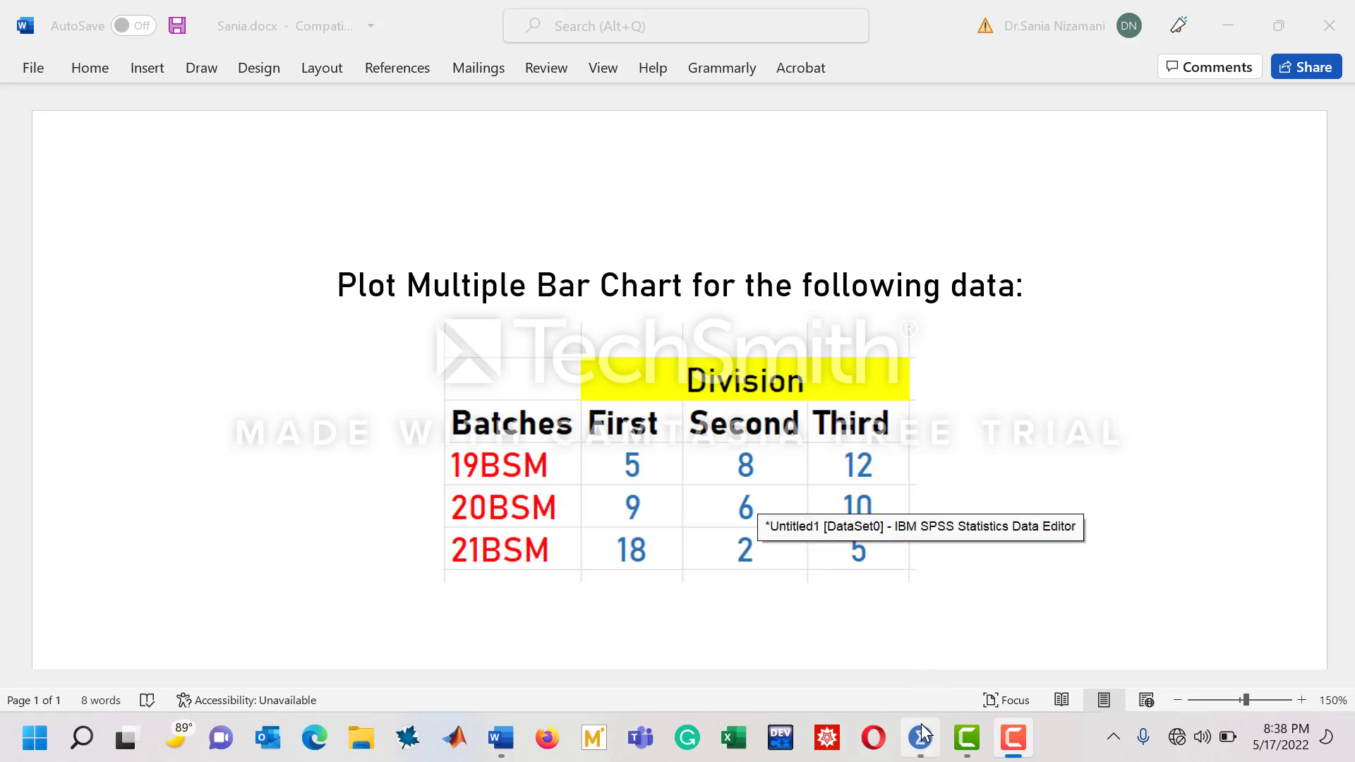
Step: Review the Batch variable's type and value labels in Variable View without changing them
left_click(918, 738)
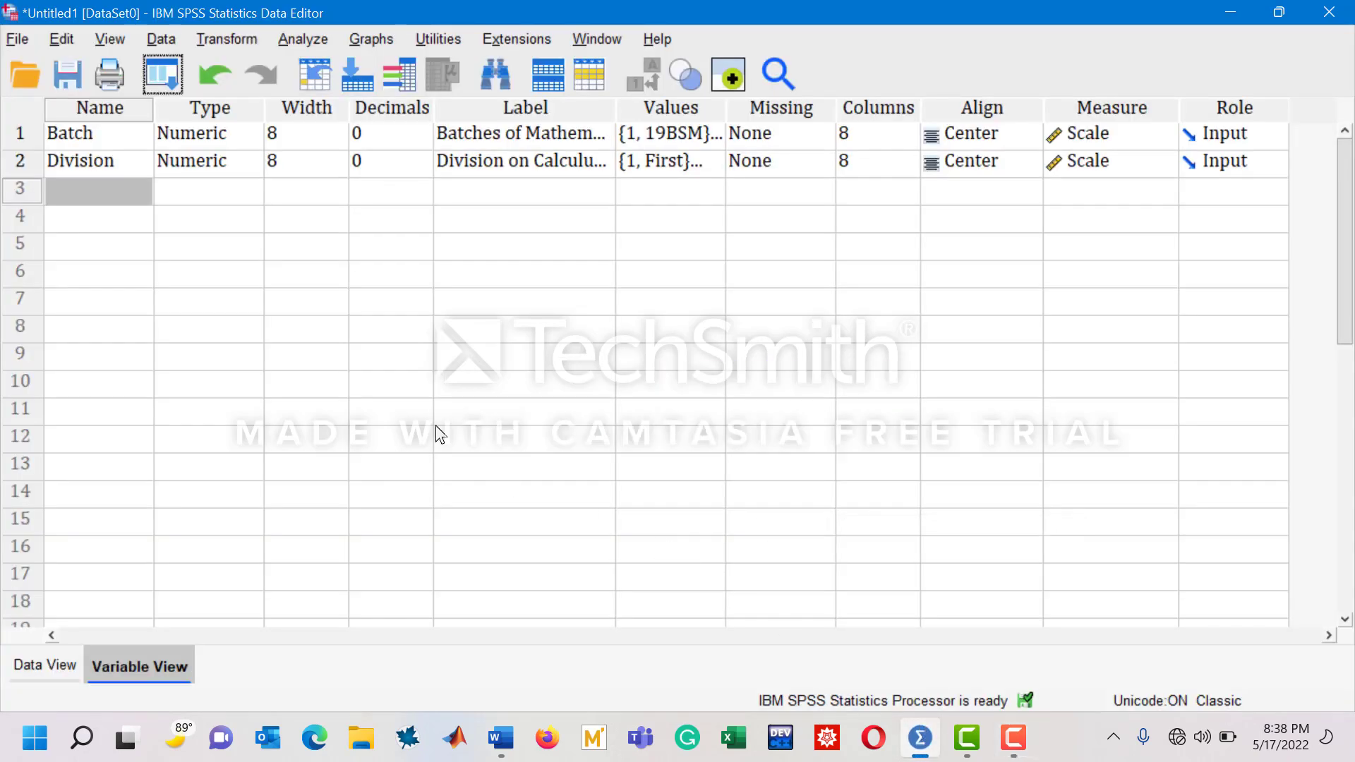
mouse_move(384, 248)
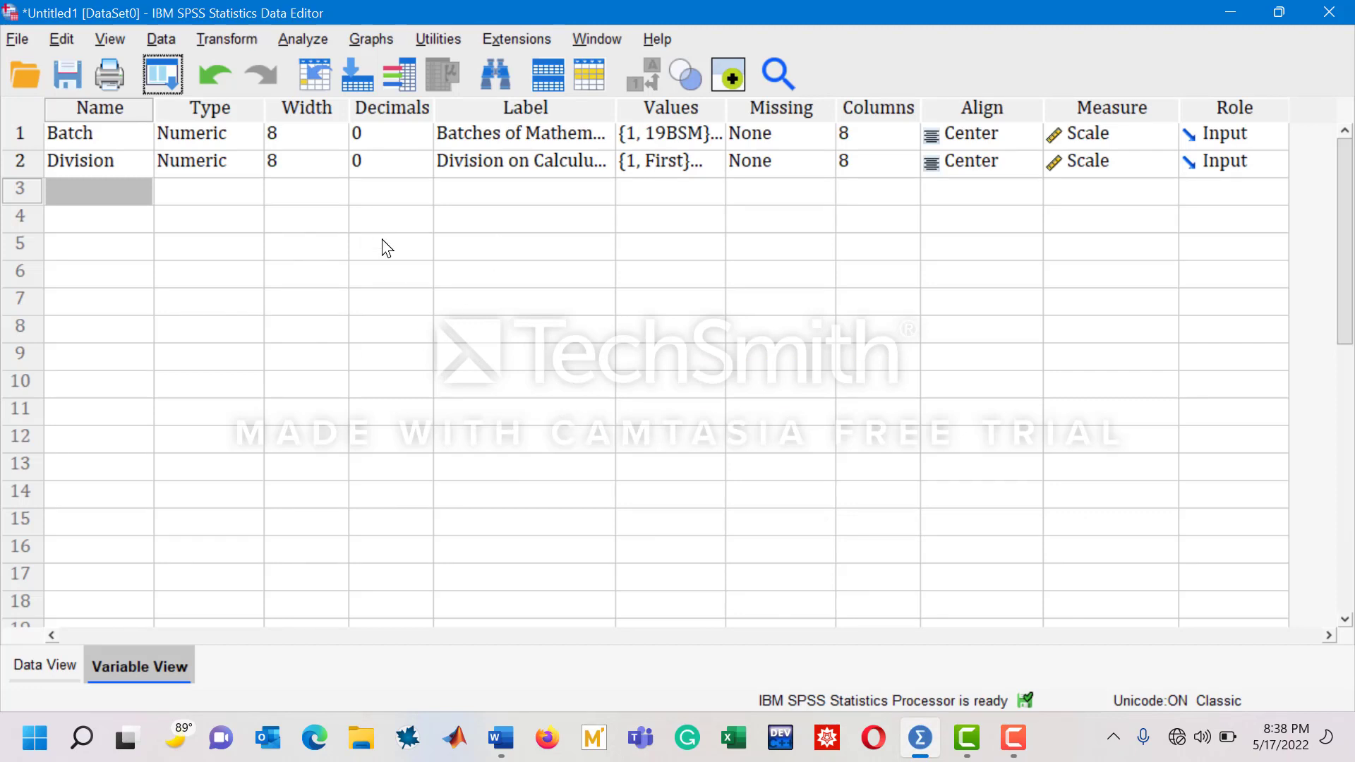
mouse_move(354, 343)
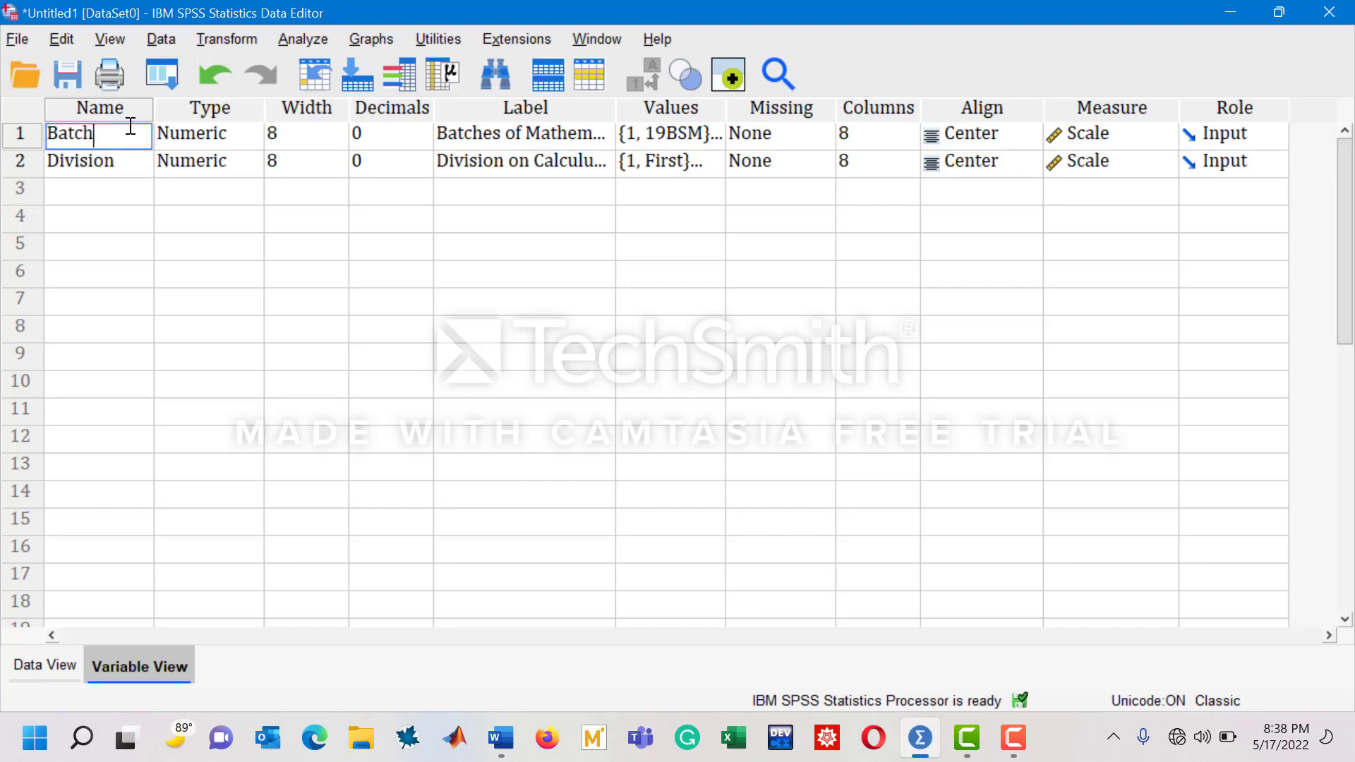
mouse_move(220, 139)
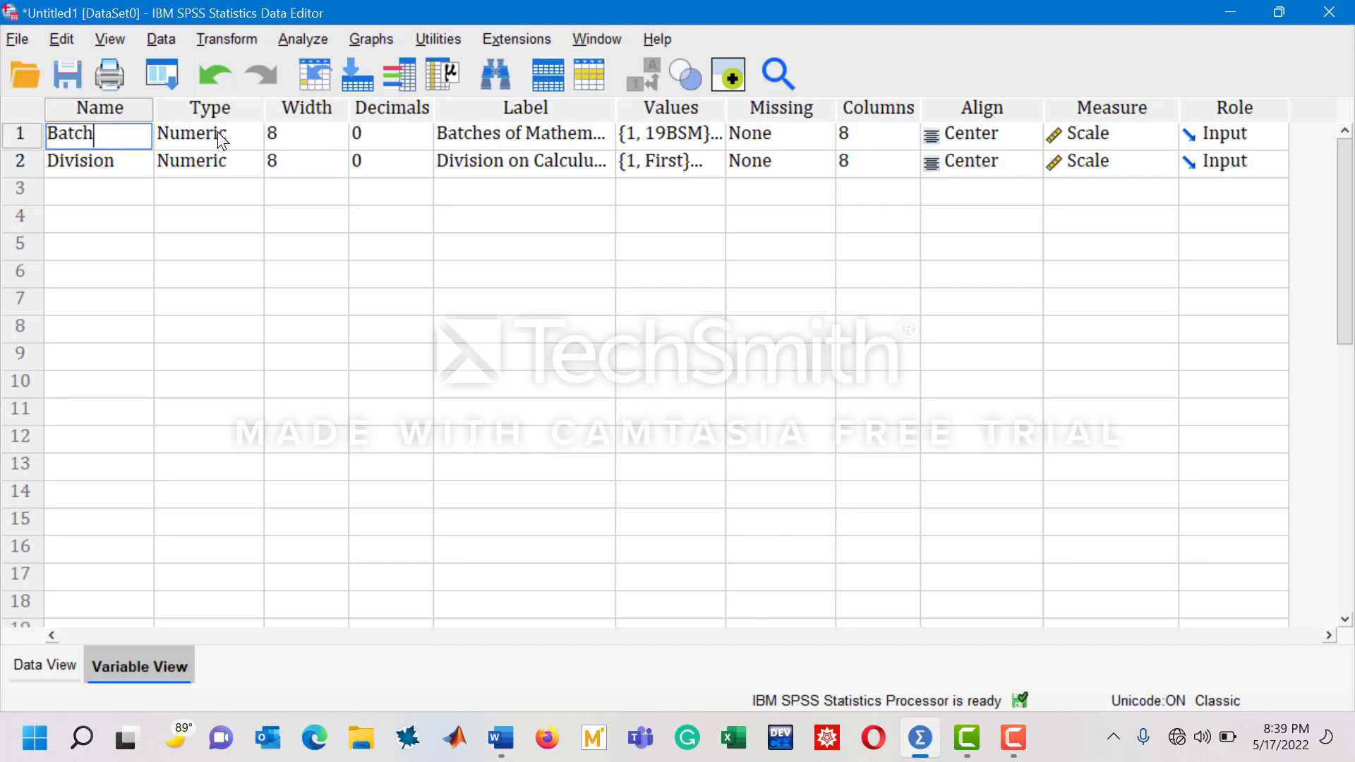
left_click(207, 134)
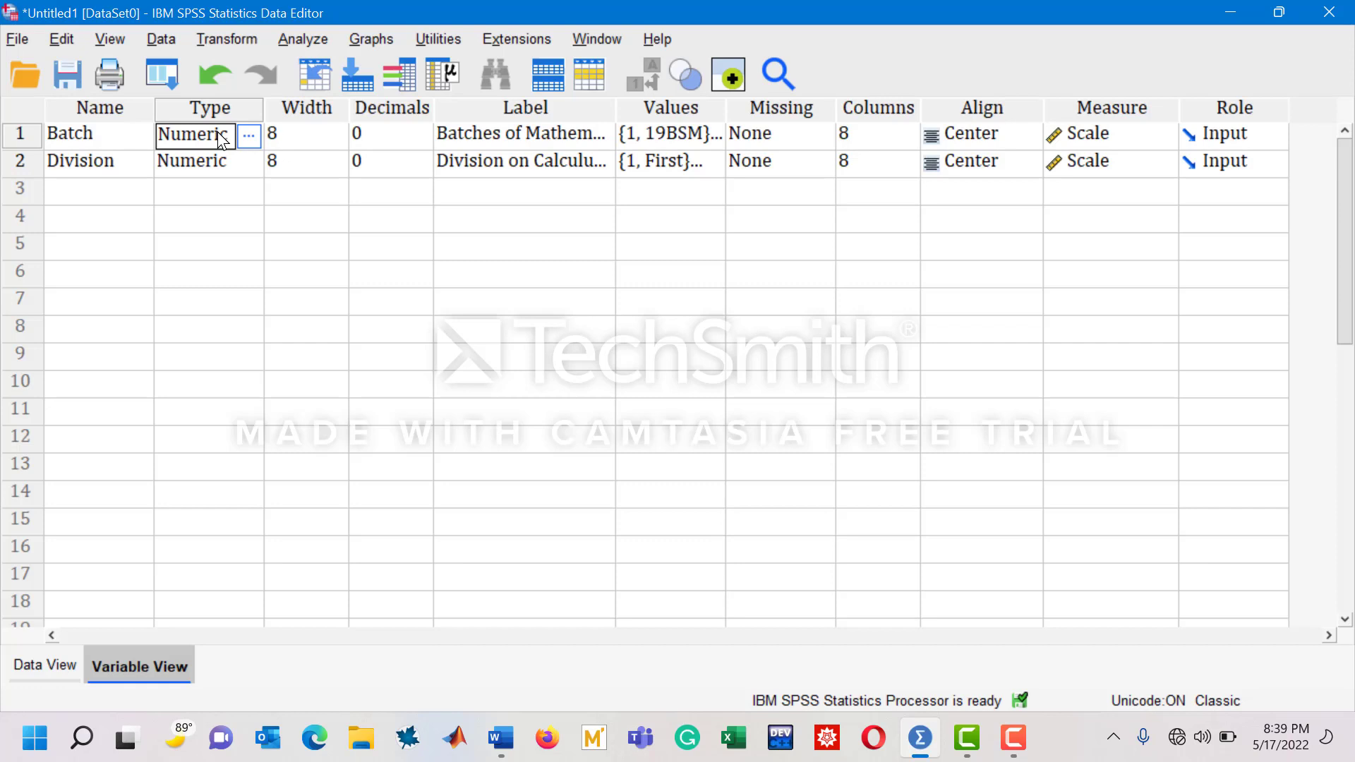
left_click(660, 134)
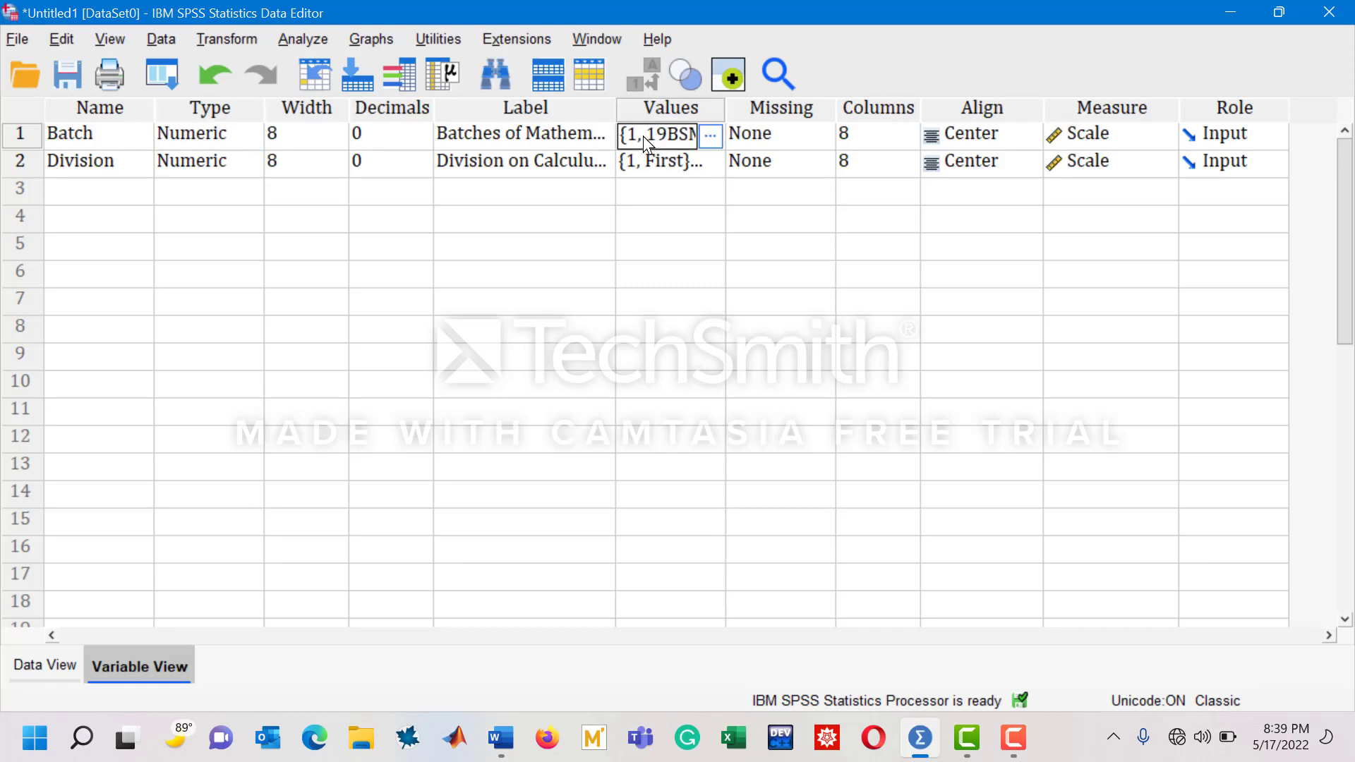
left_click(710, 136)
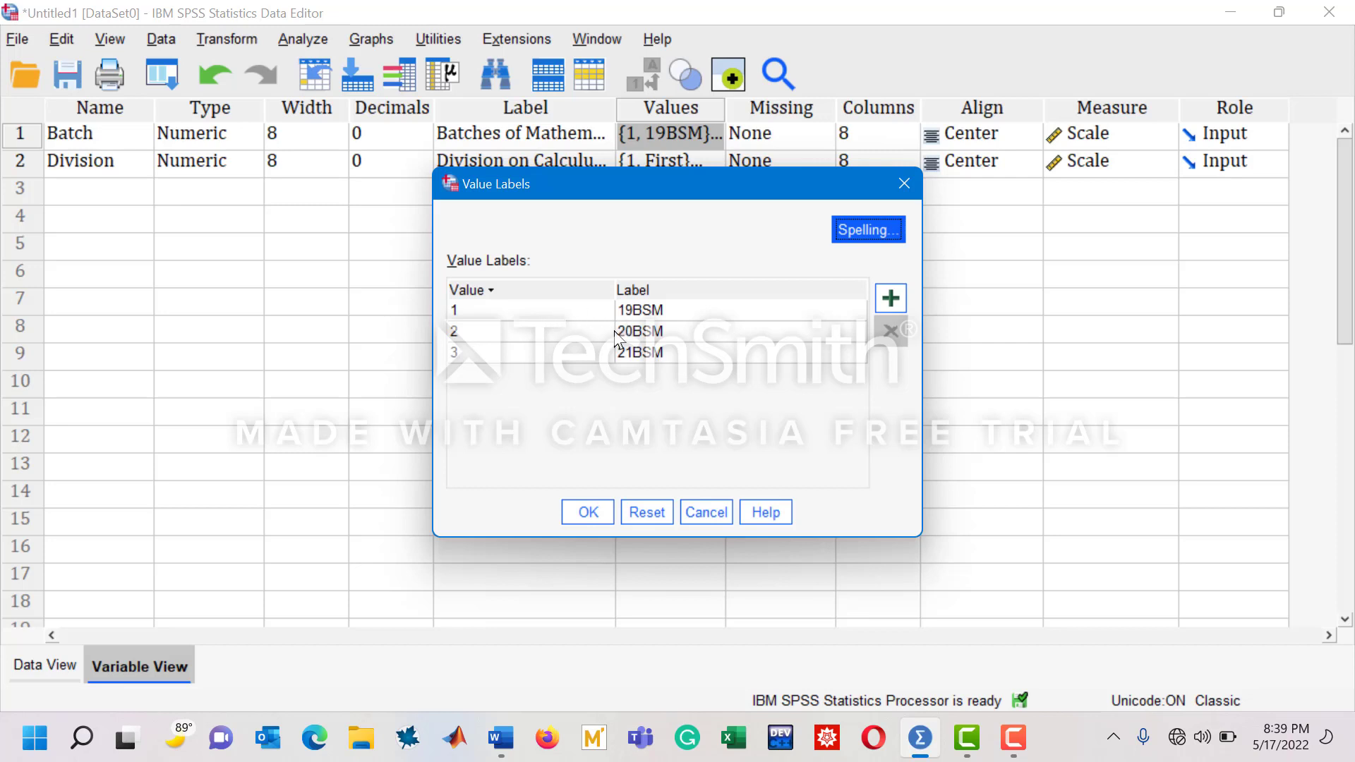
mouse_move(557, 336)
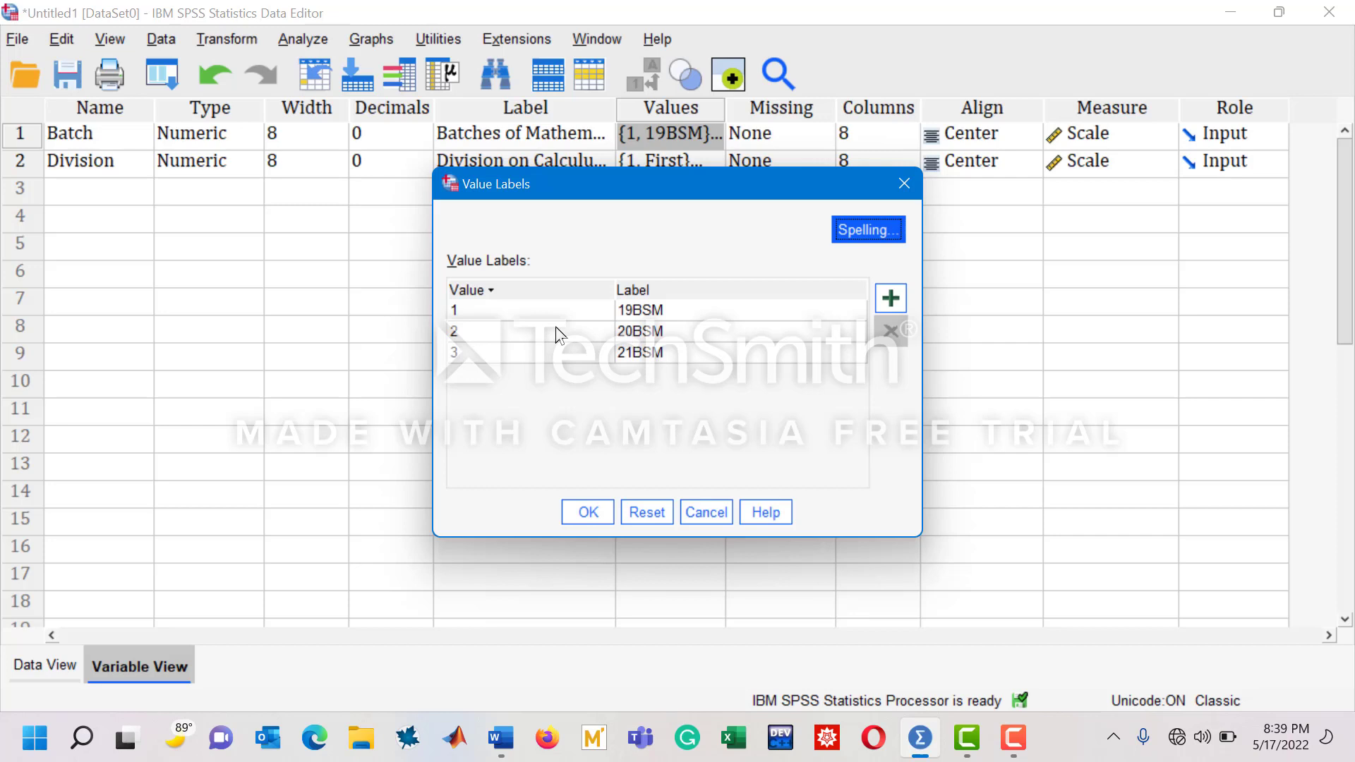
mouse_move(694, 379)
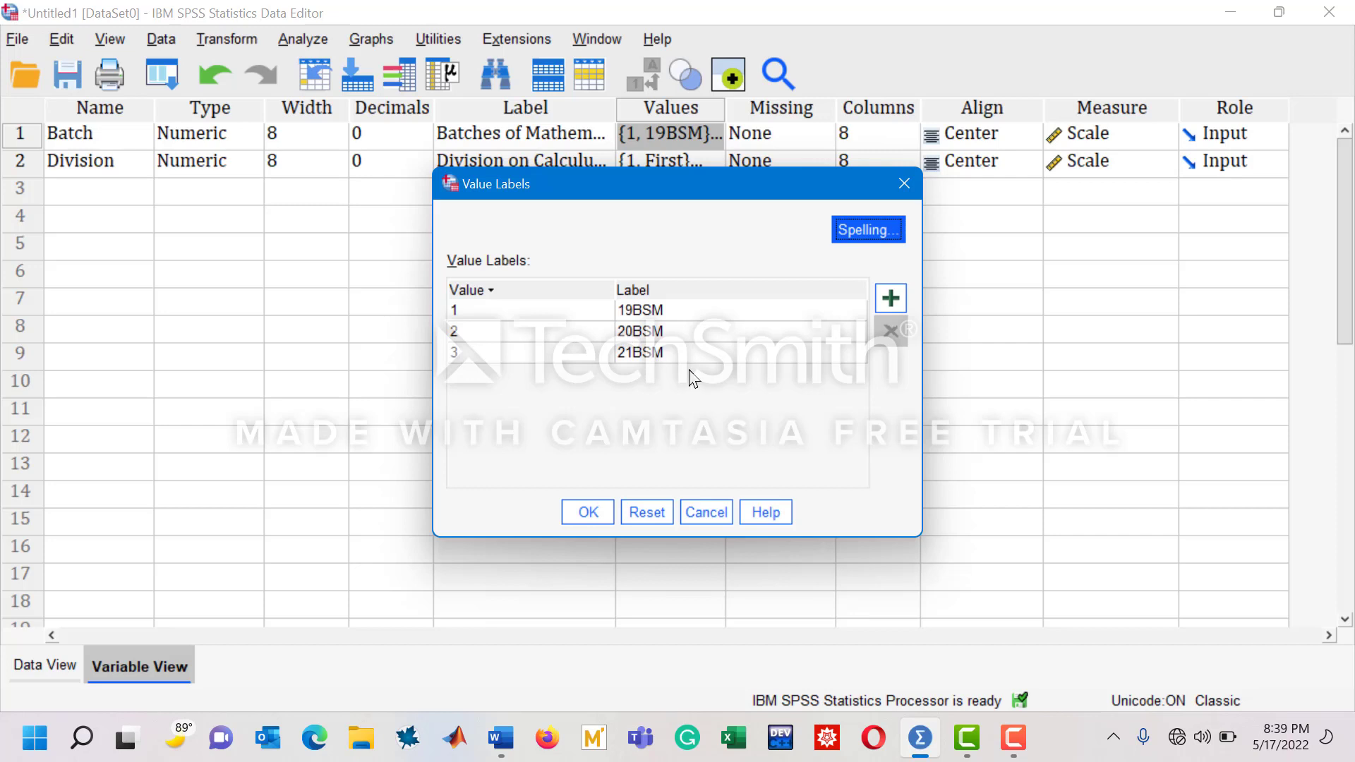
mouse_move(584, 360)
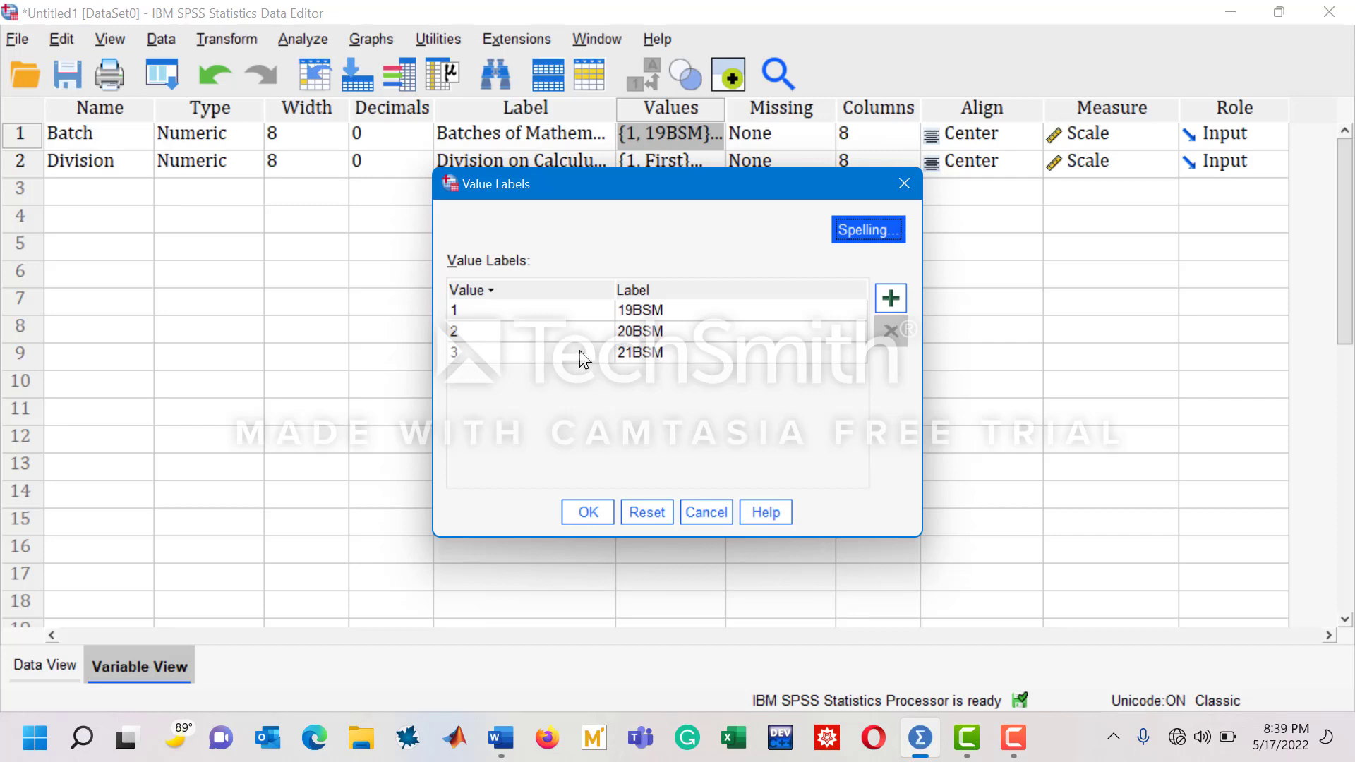
mouse_move(687, 500)
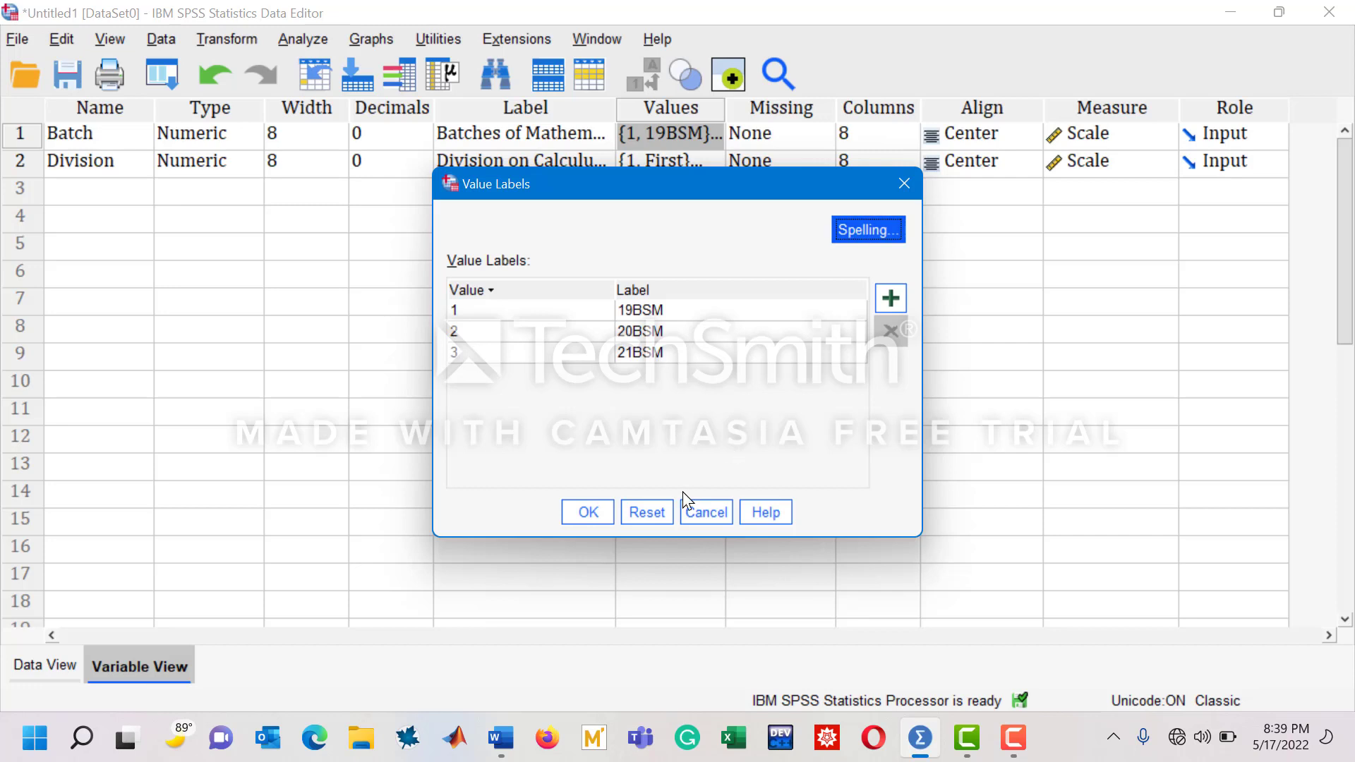
left_click(587, 511)
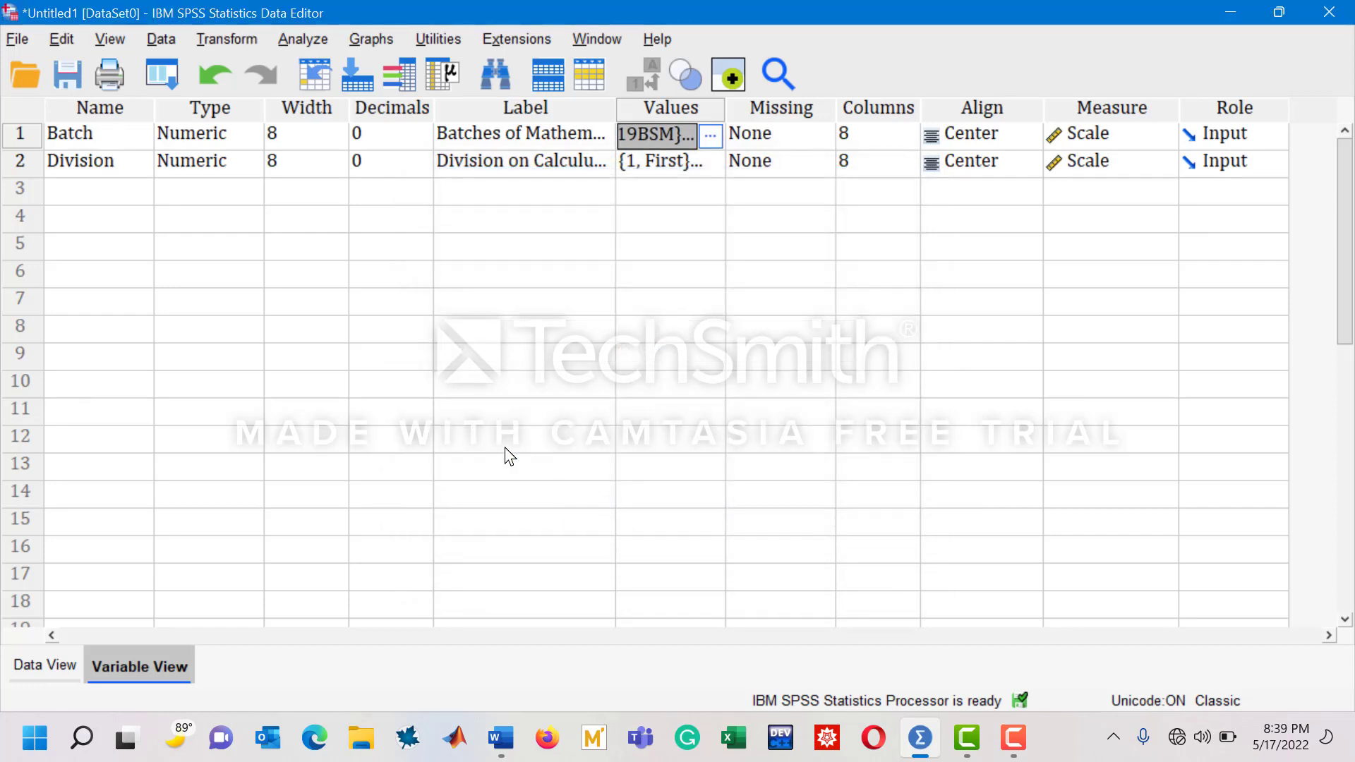
Step: Confirm Division's value labels First, Second, Third and switch to Data View
left_click(99, 161)
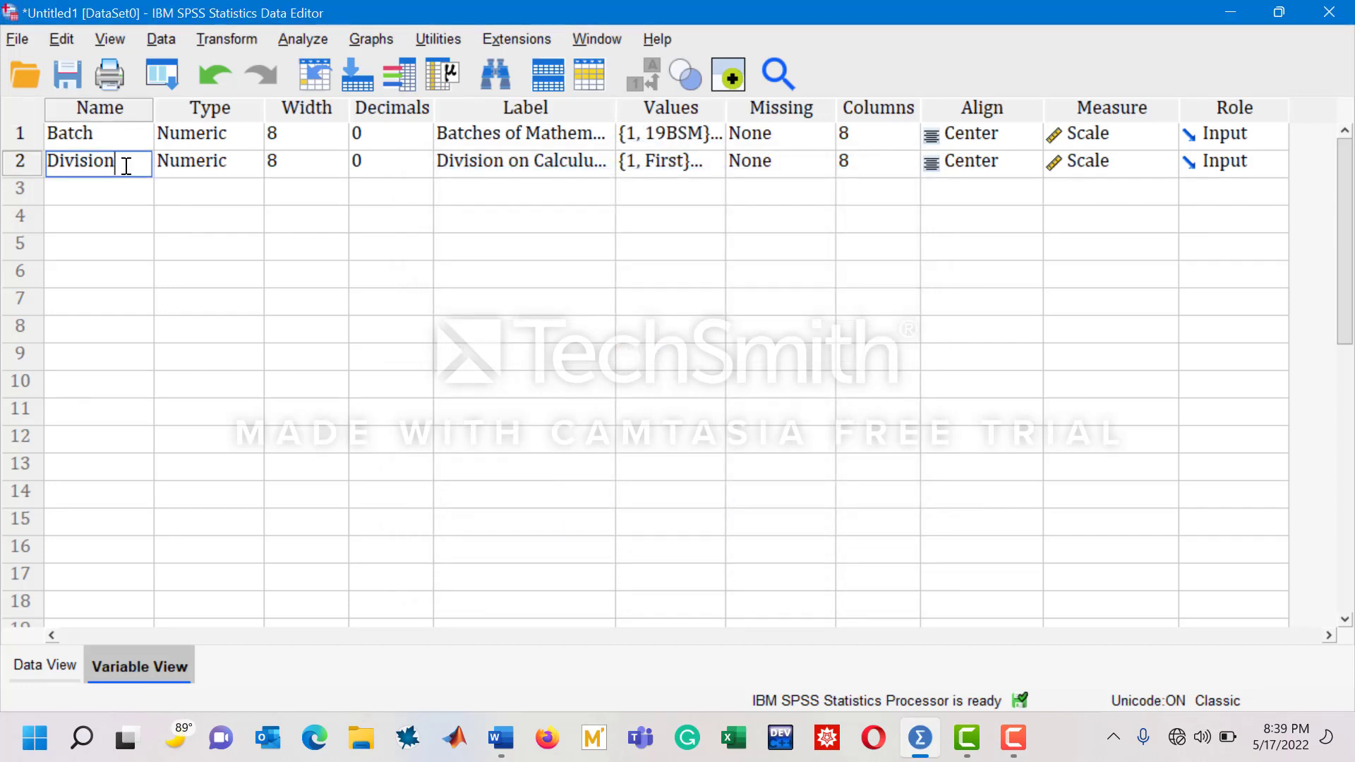
mouse_move(660, 178)
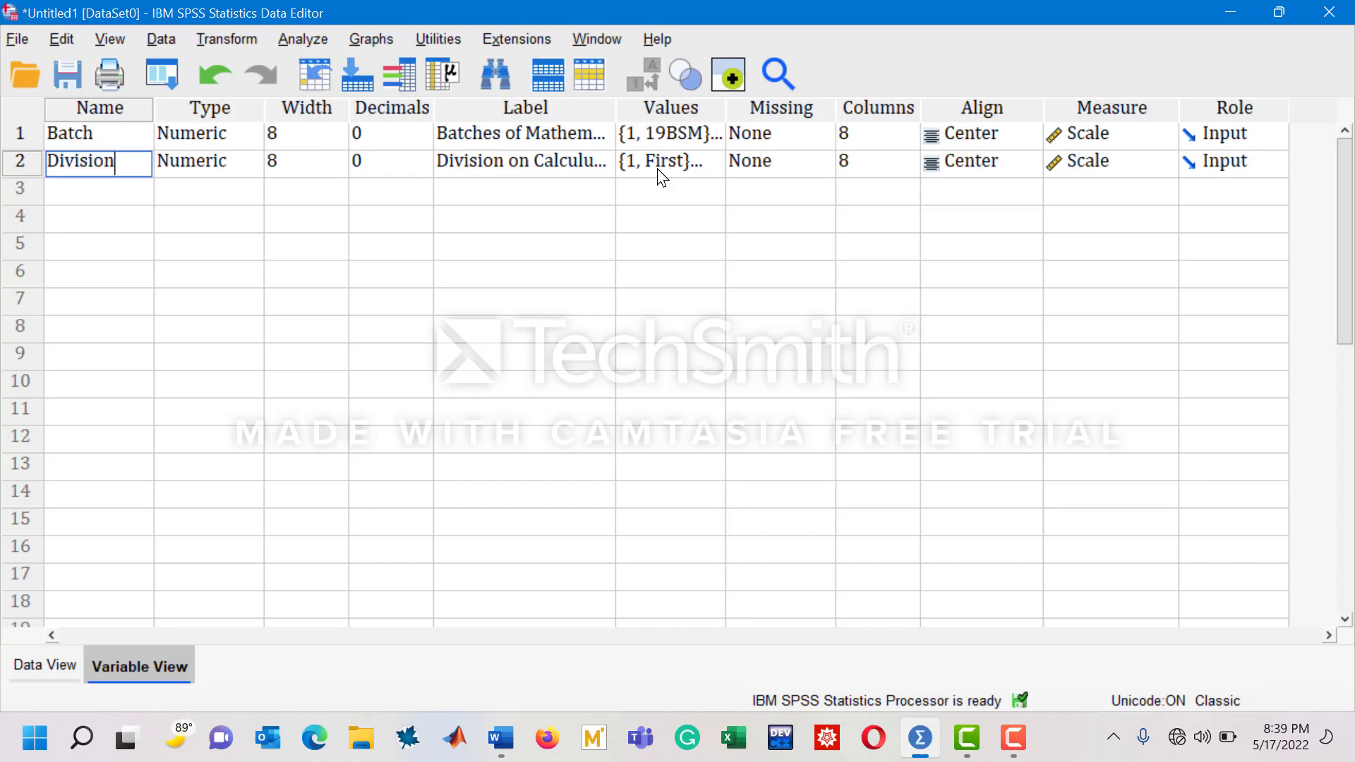
left_click(665, 161)
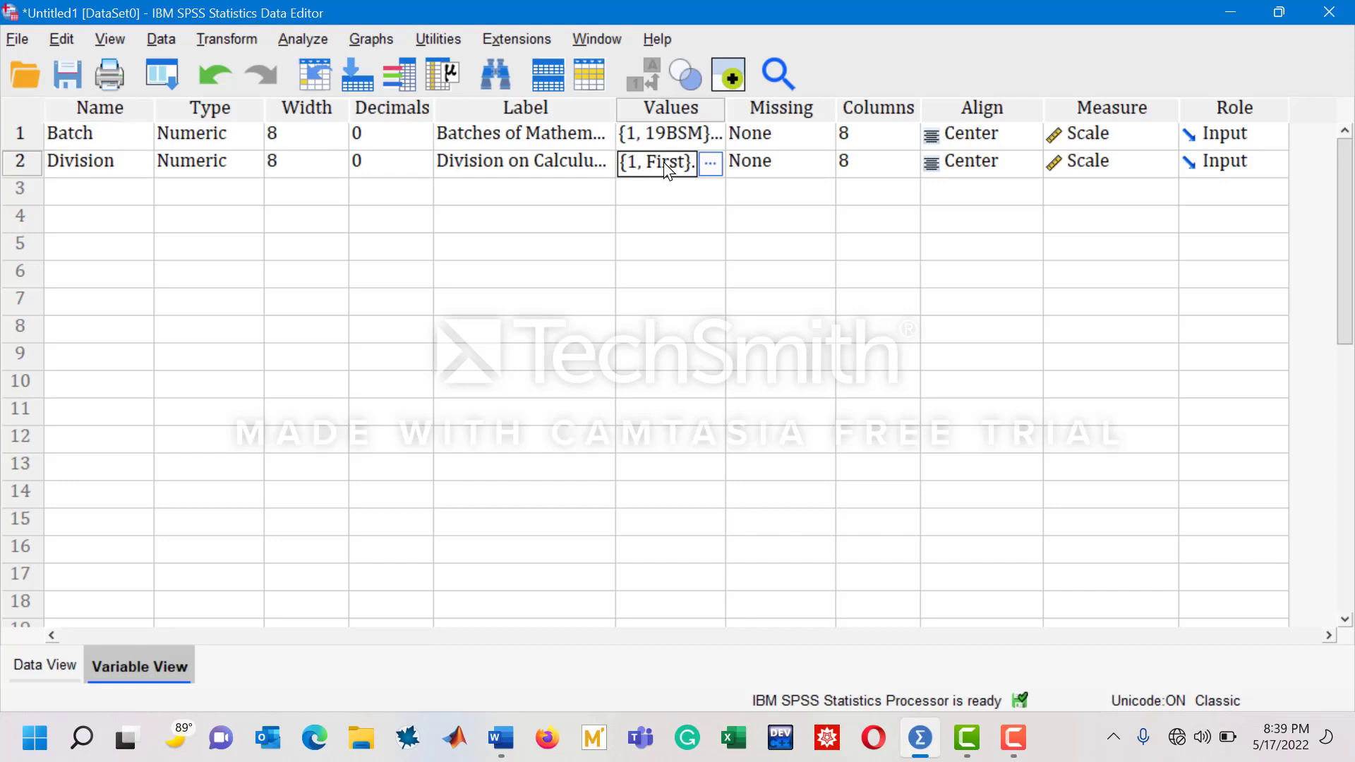
left_click(710, 163)
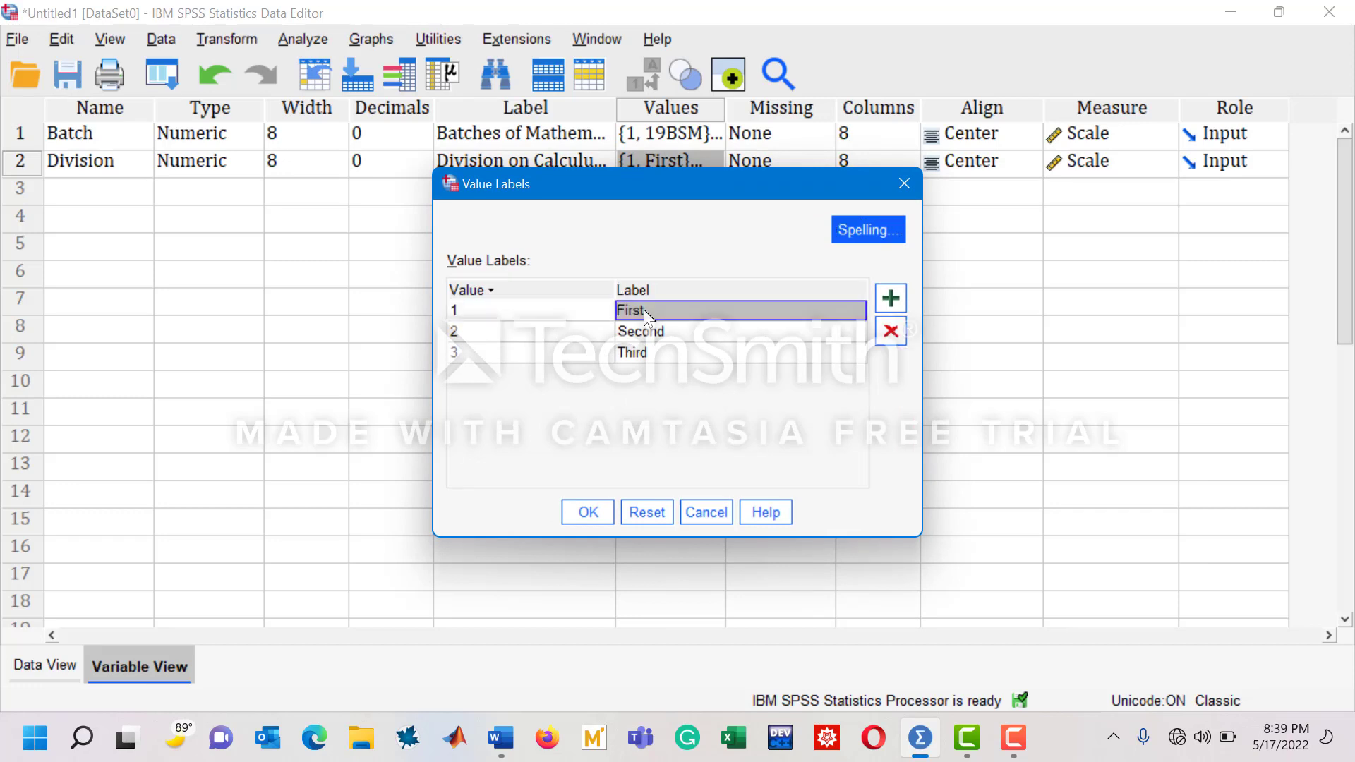
mouse_move(635, 359)
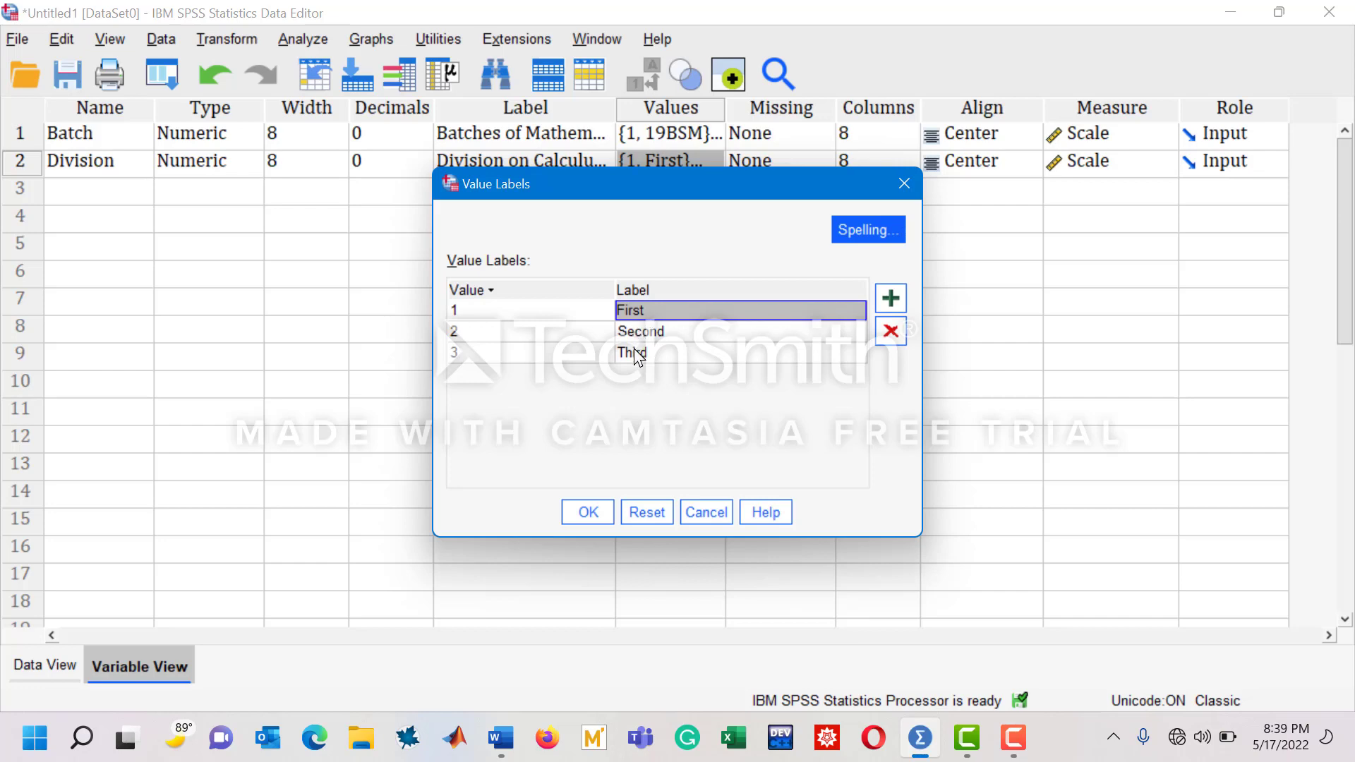
left_click(587, 511)
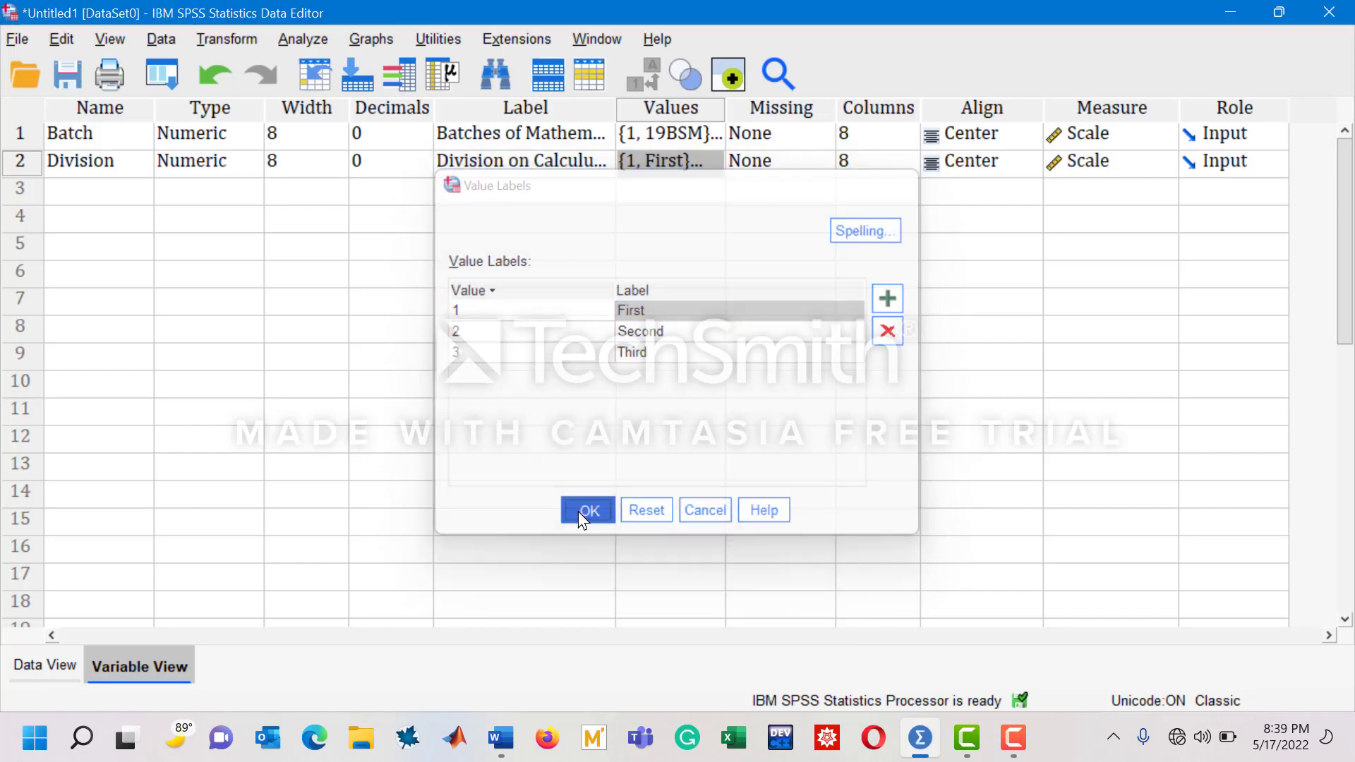
left_click(589, 510)
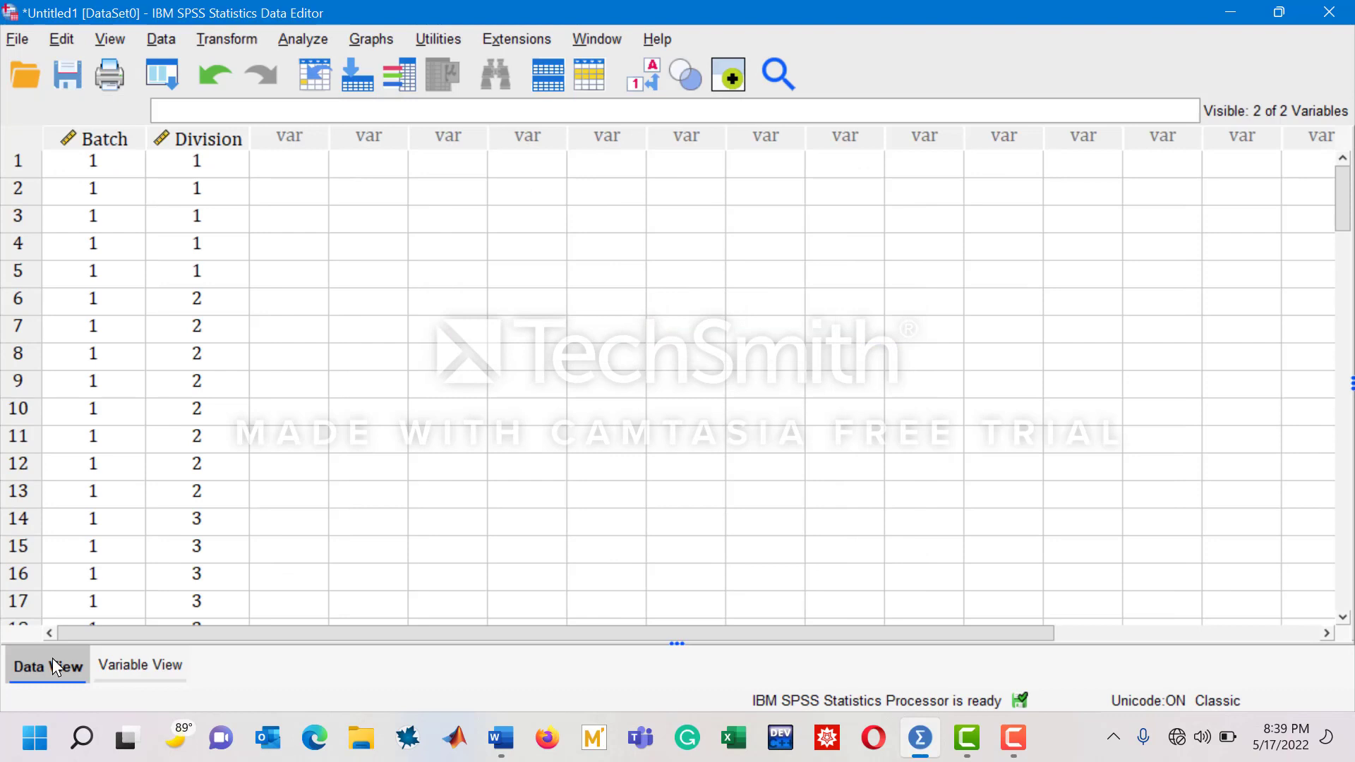
mouse_move(110, 171)
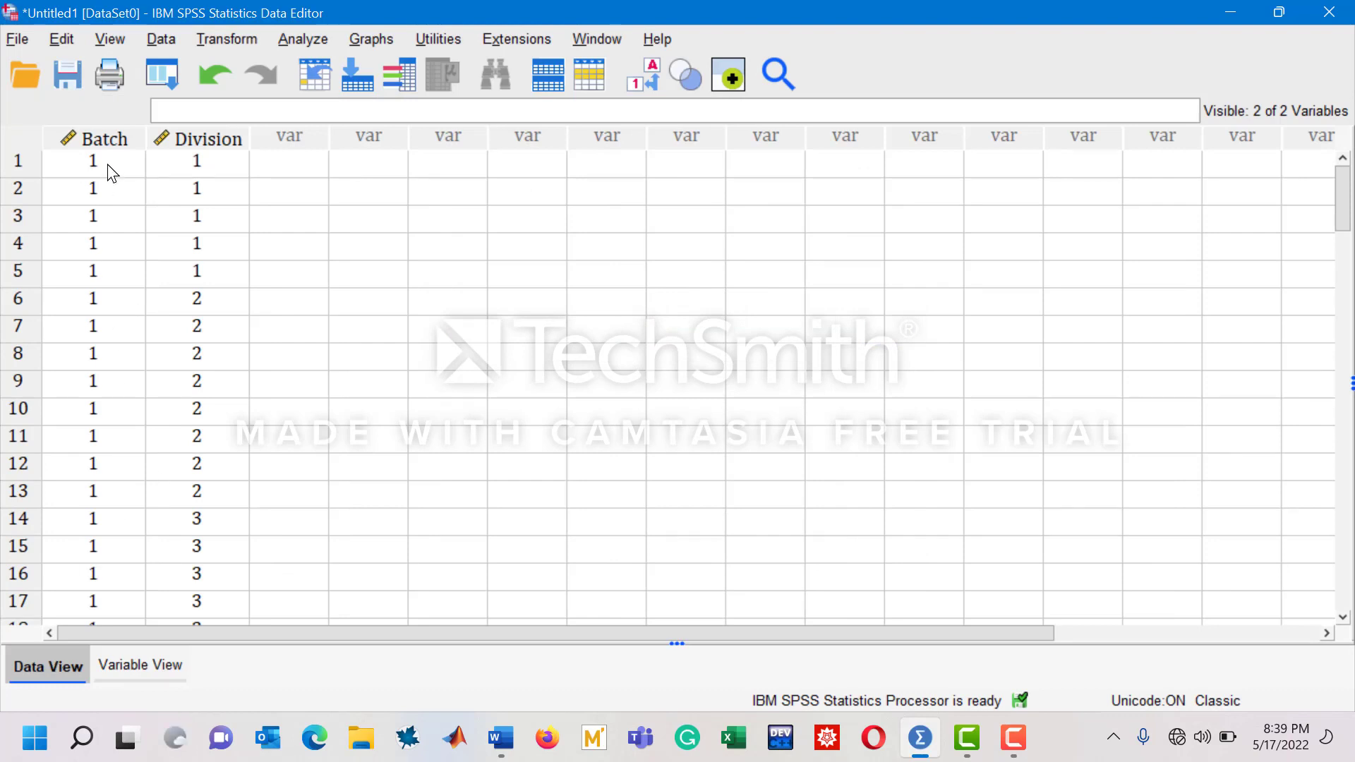
left_click(93, 161)
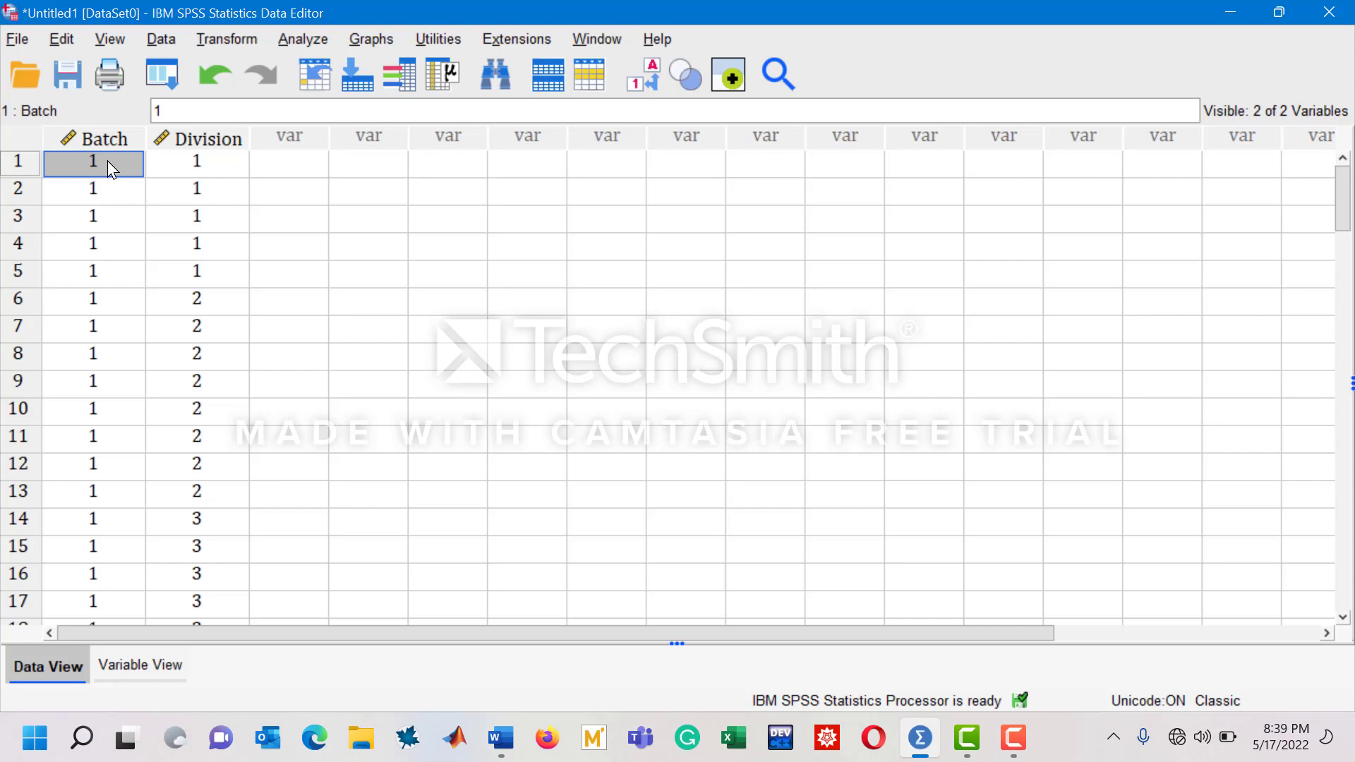
mouse_move(142, 184)
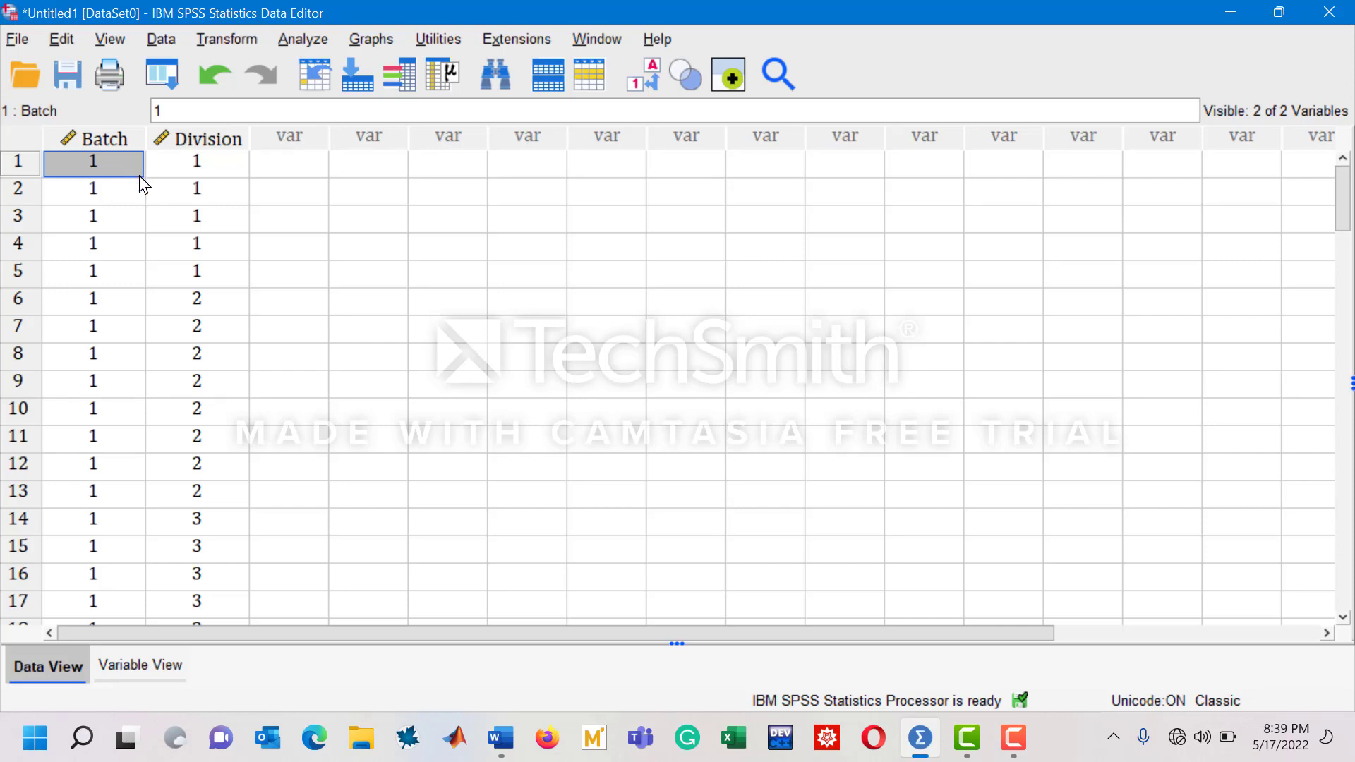
mouse_move(112, 289)
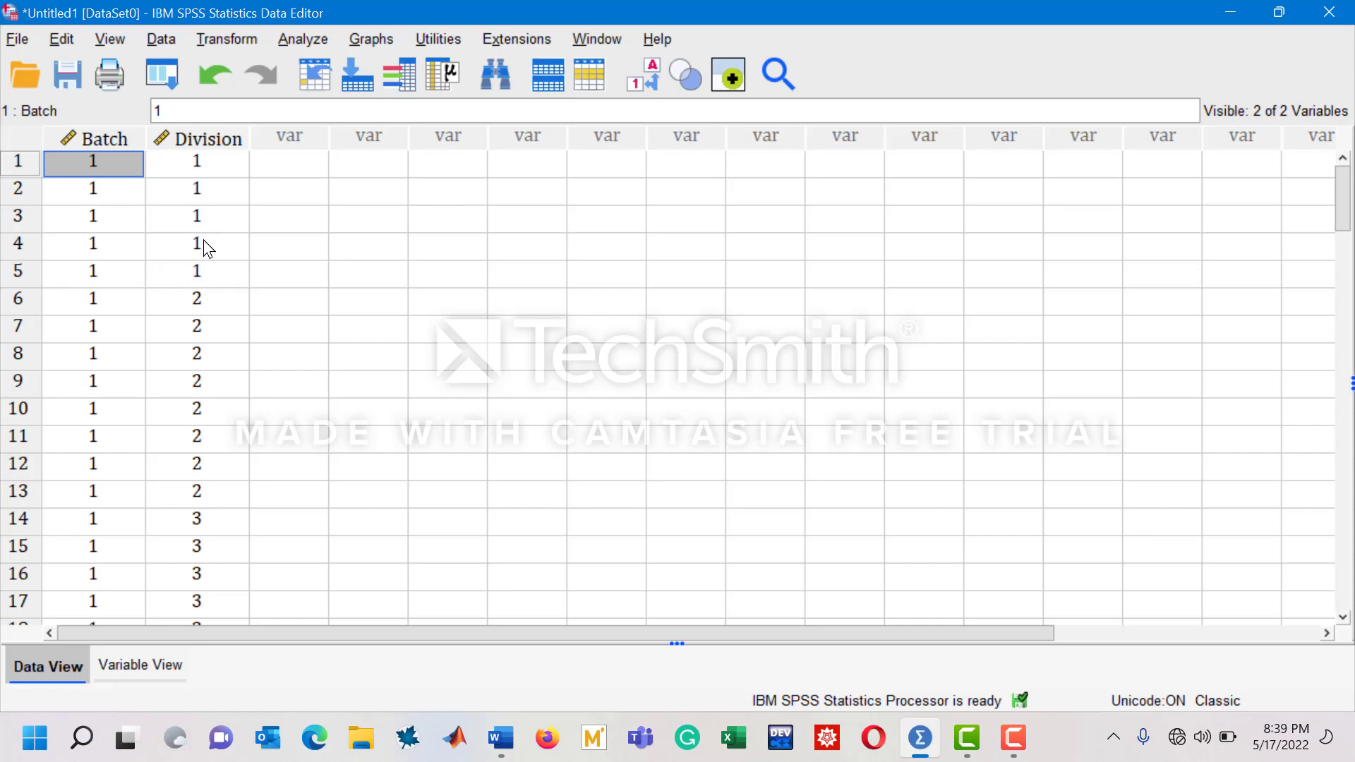
mouse_move(214, 233)
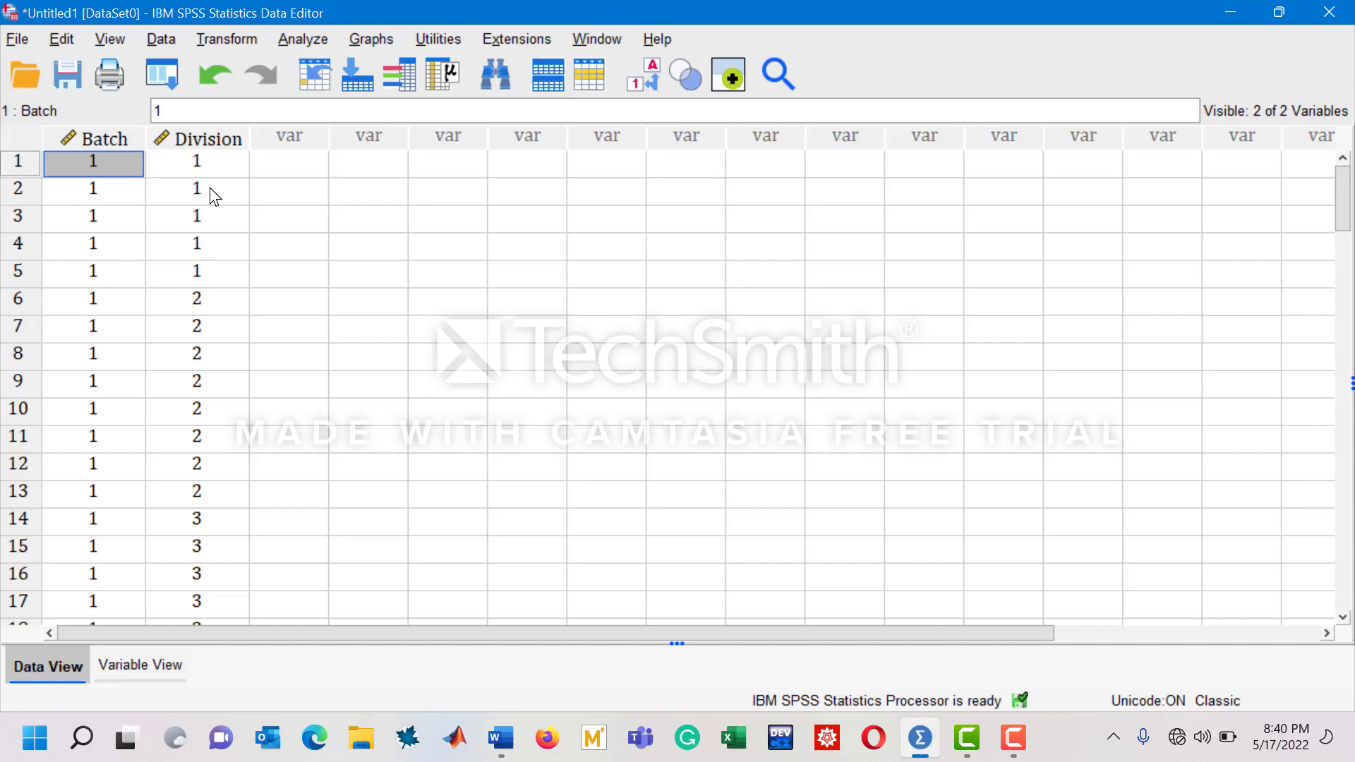
mouse_move(144, 285)
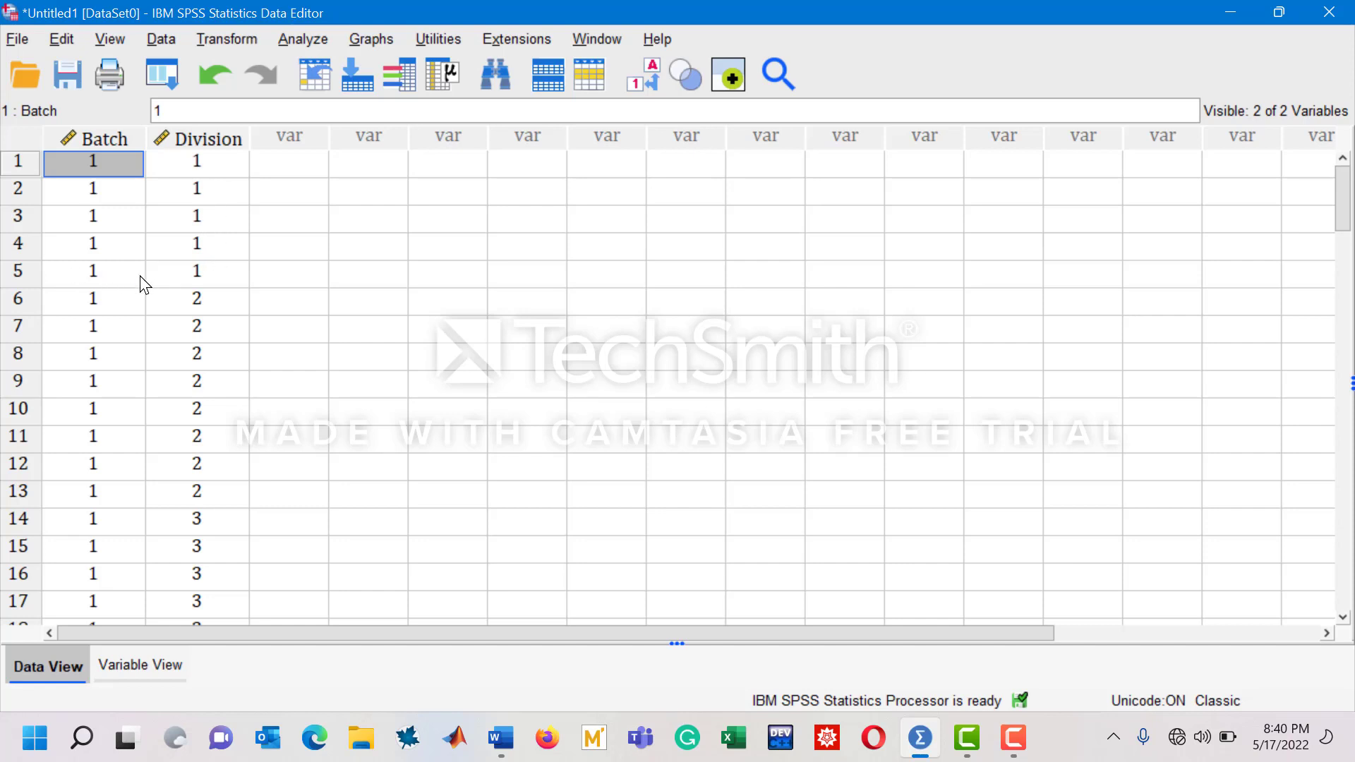
left_click(93, 188)
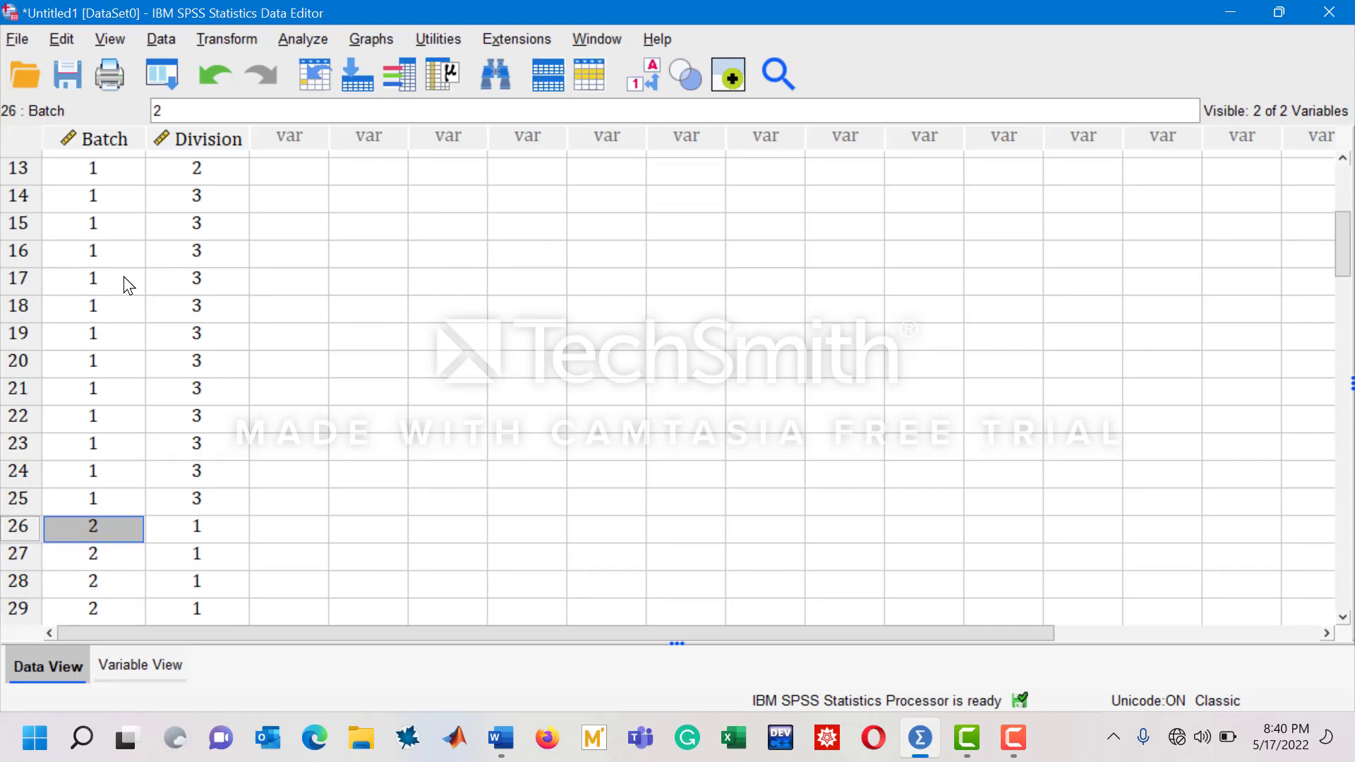
left_click(93, 498)
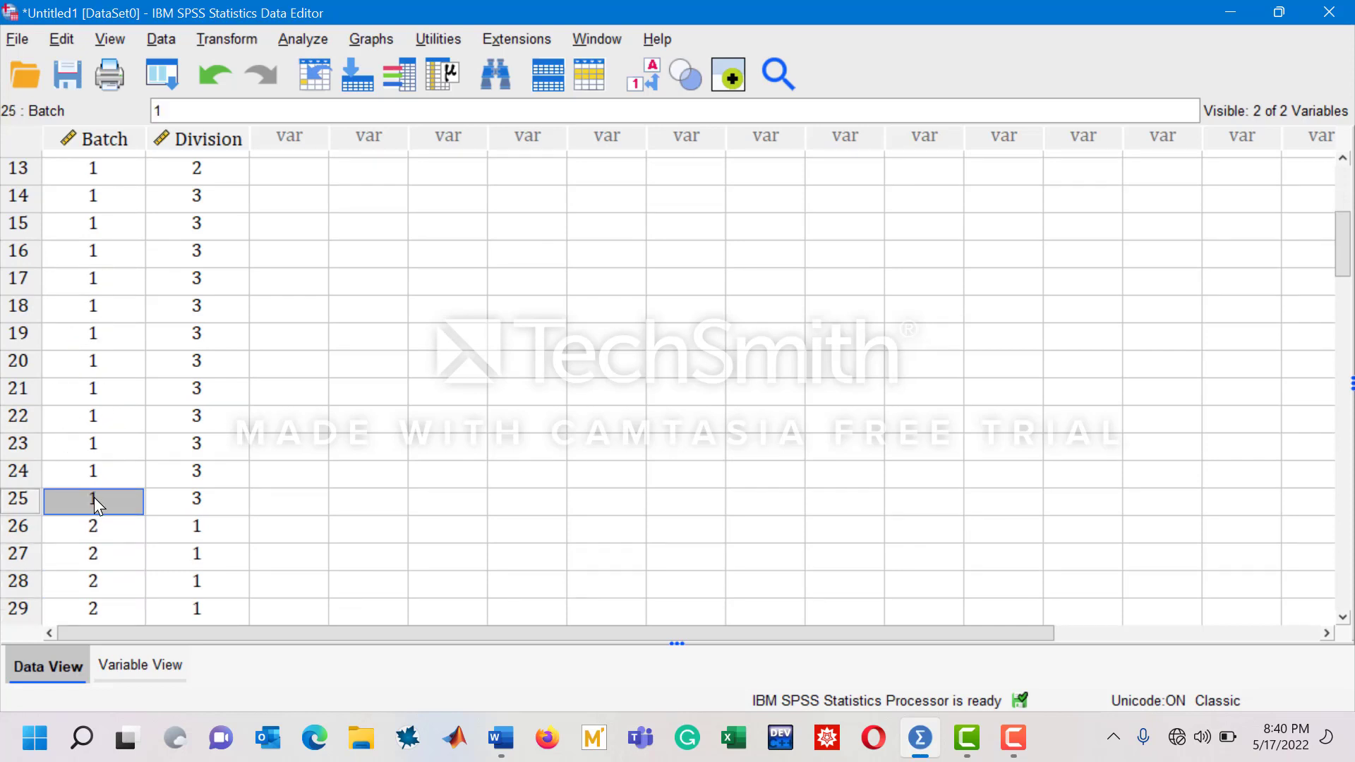
mouse_move(196, 214)
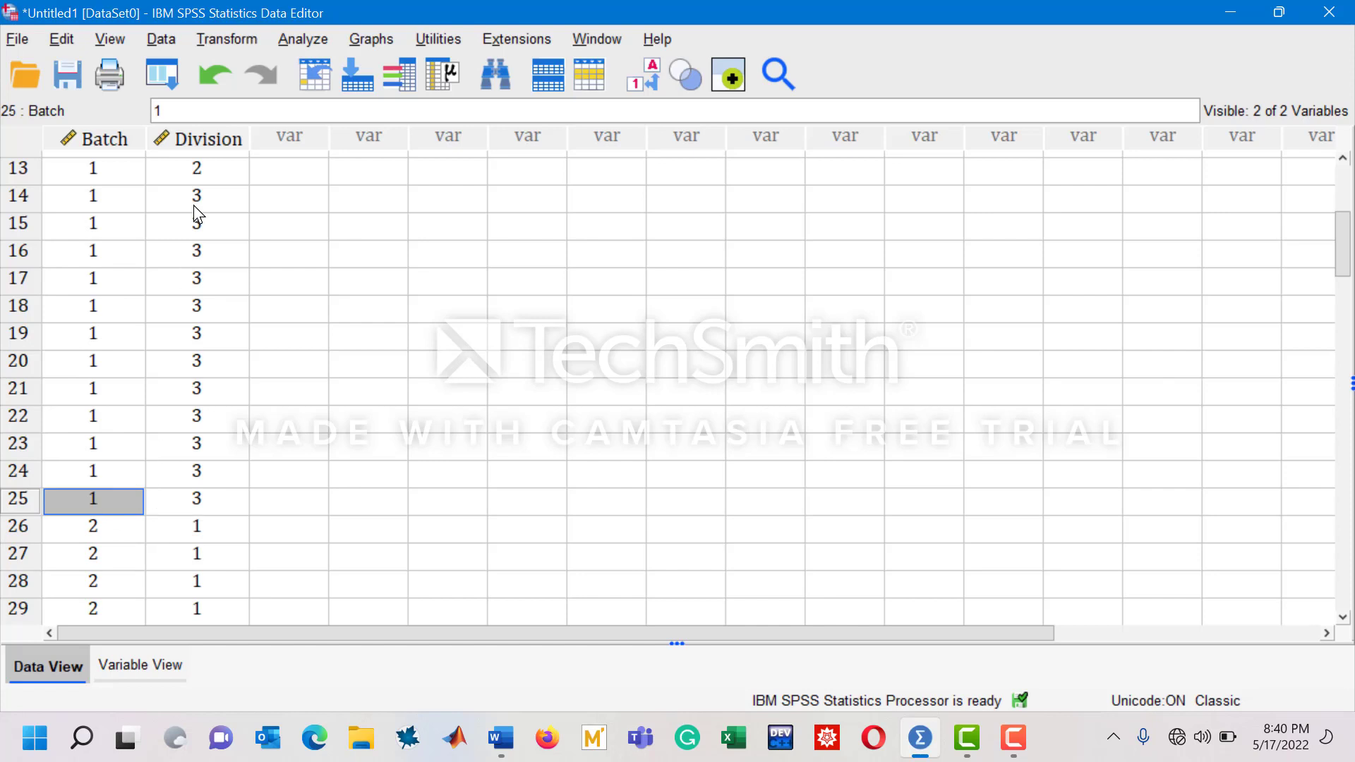
mouse_move(618, 105)
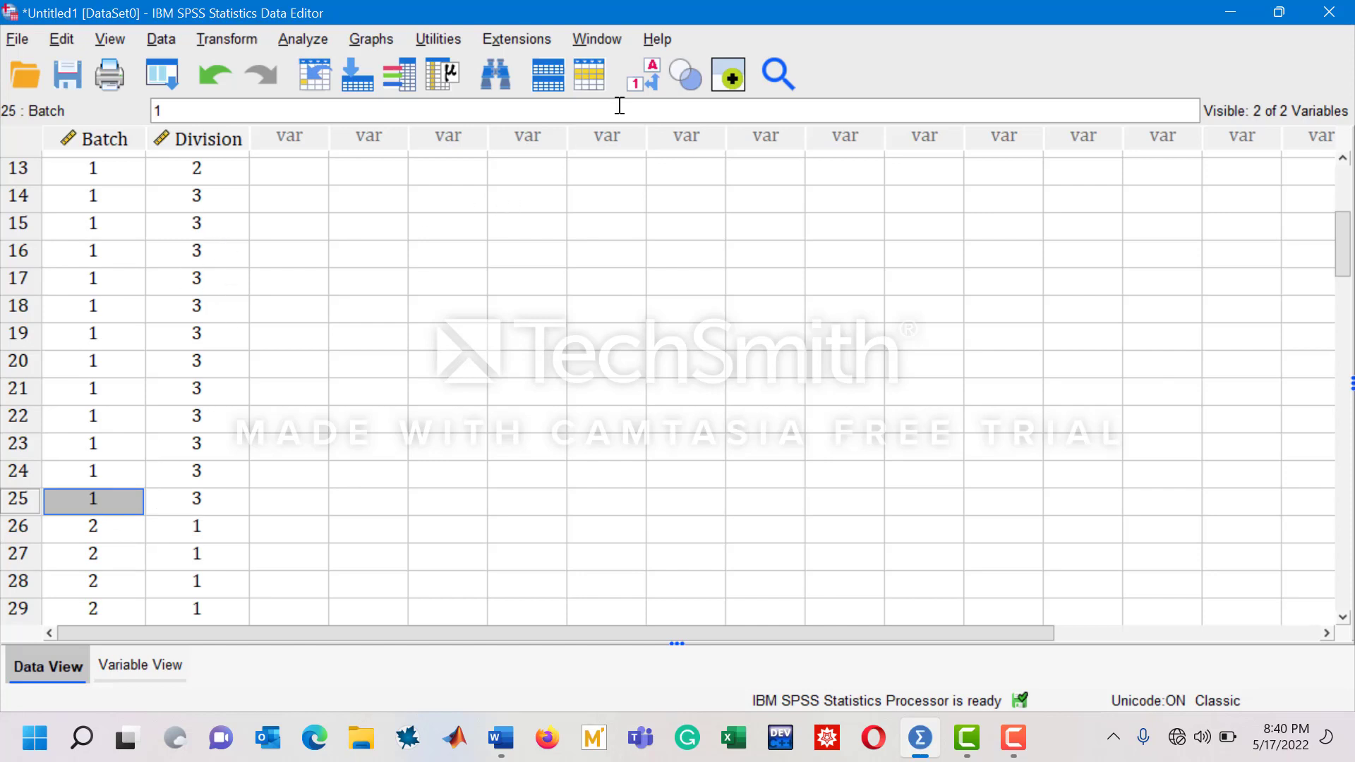
mouse_move(639, 73)
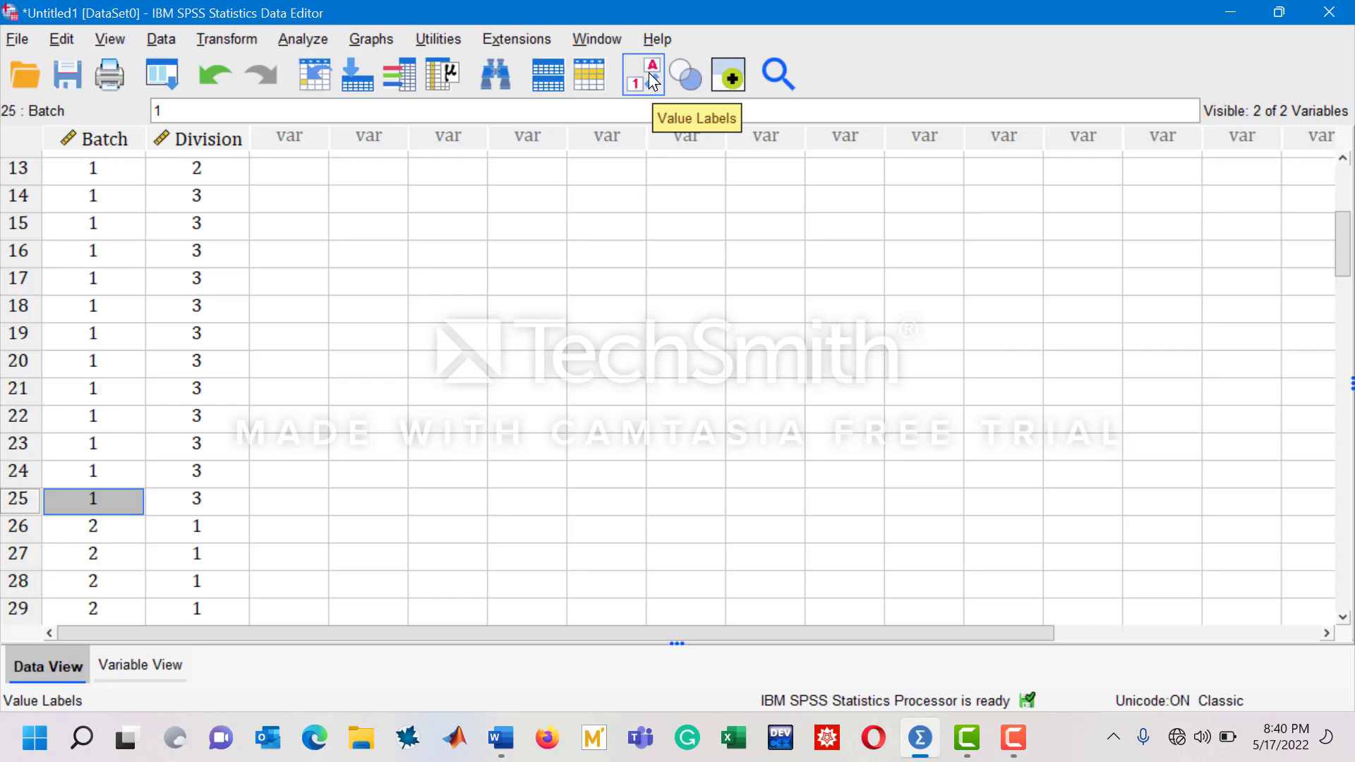
left_click(641, 73)
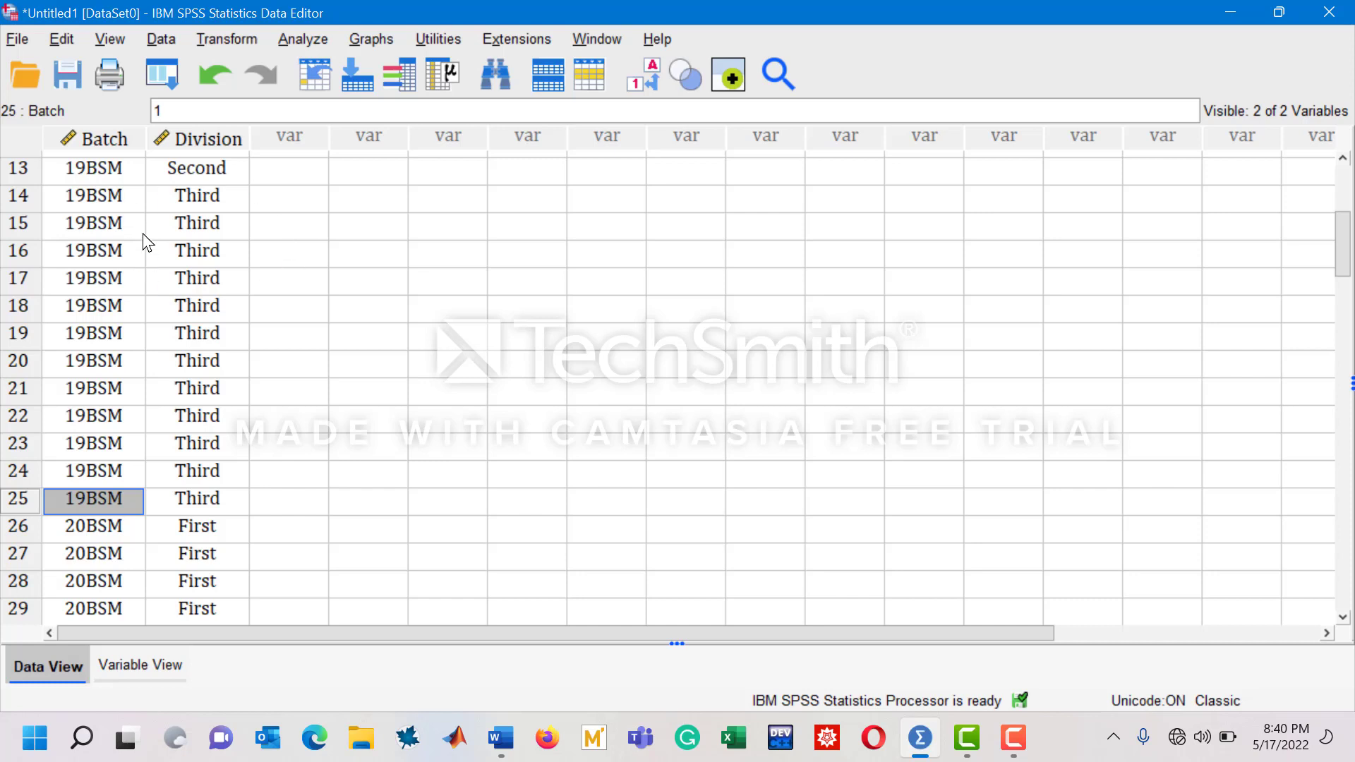
mouse_move(233, 427)
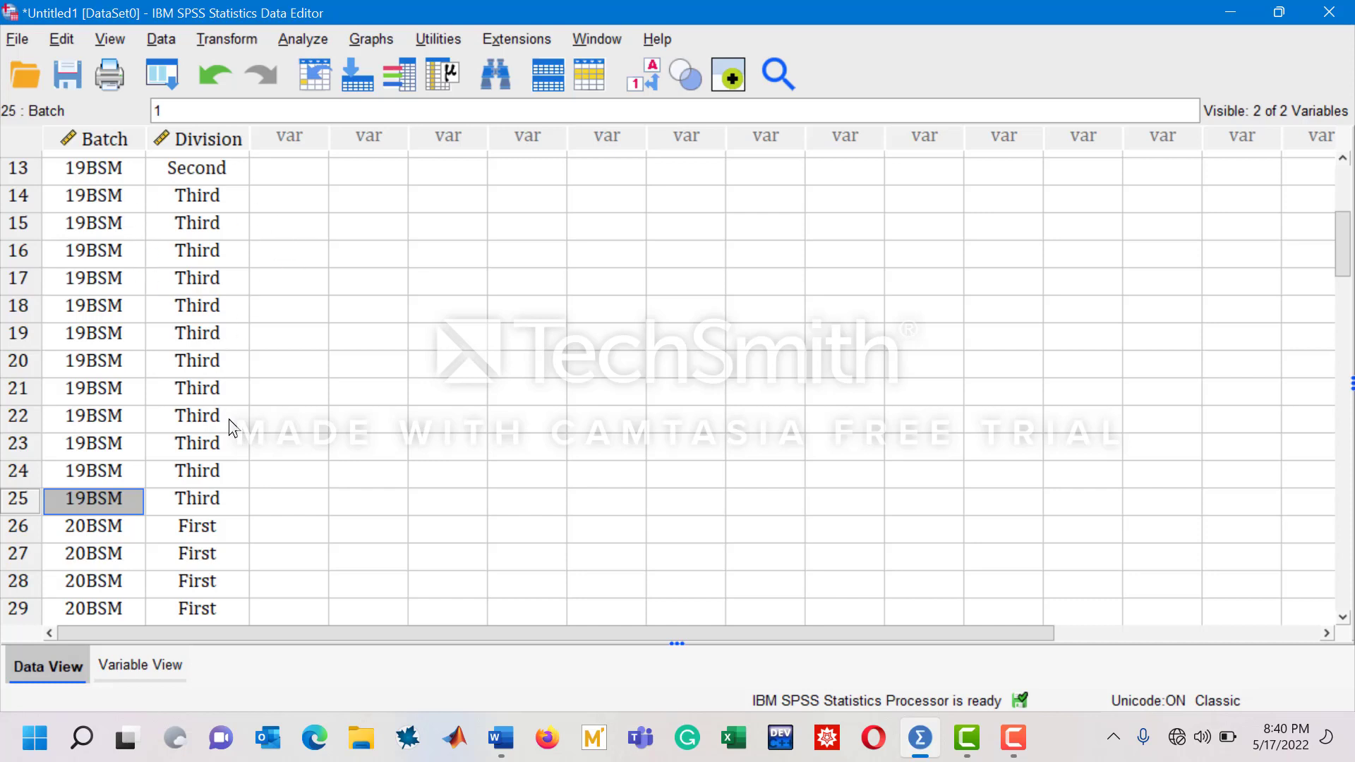
mouse_move(637, 83)
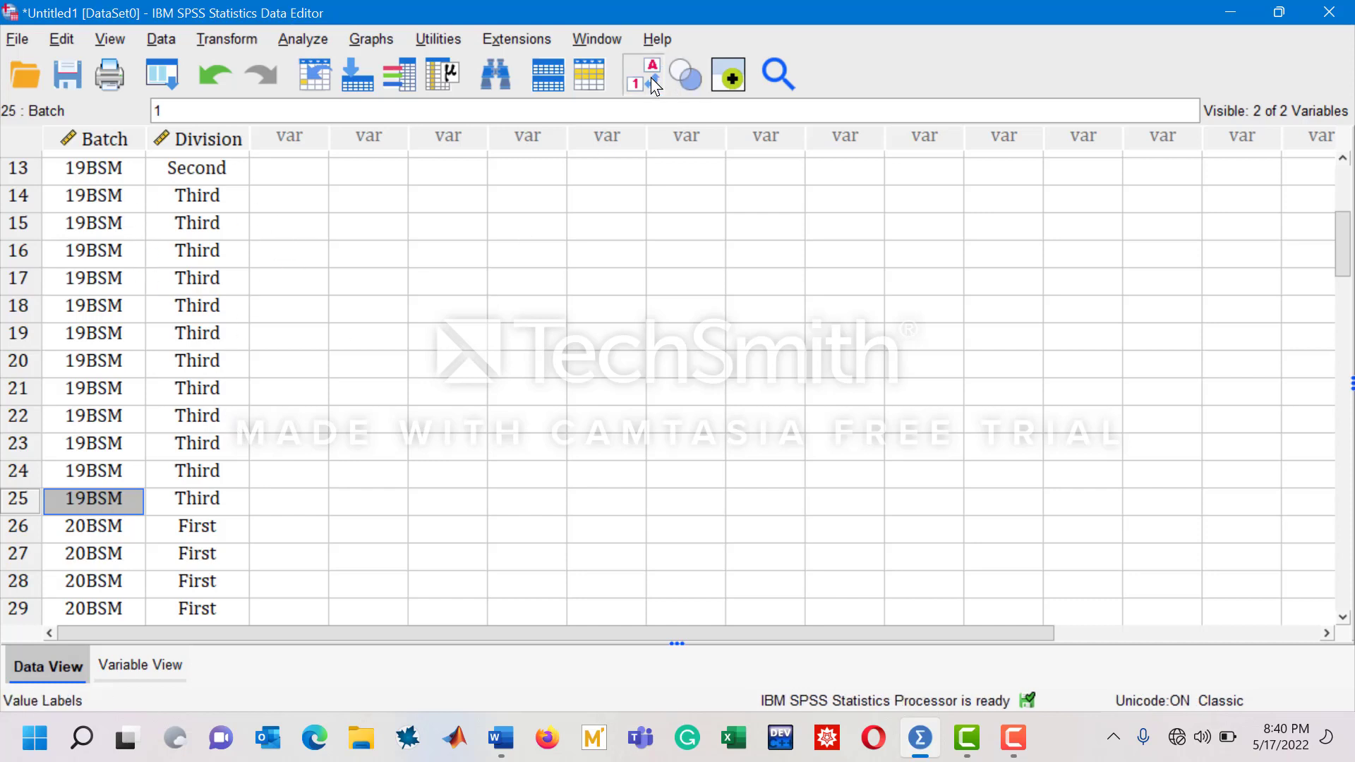
left_click(635, 75)
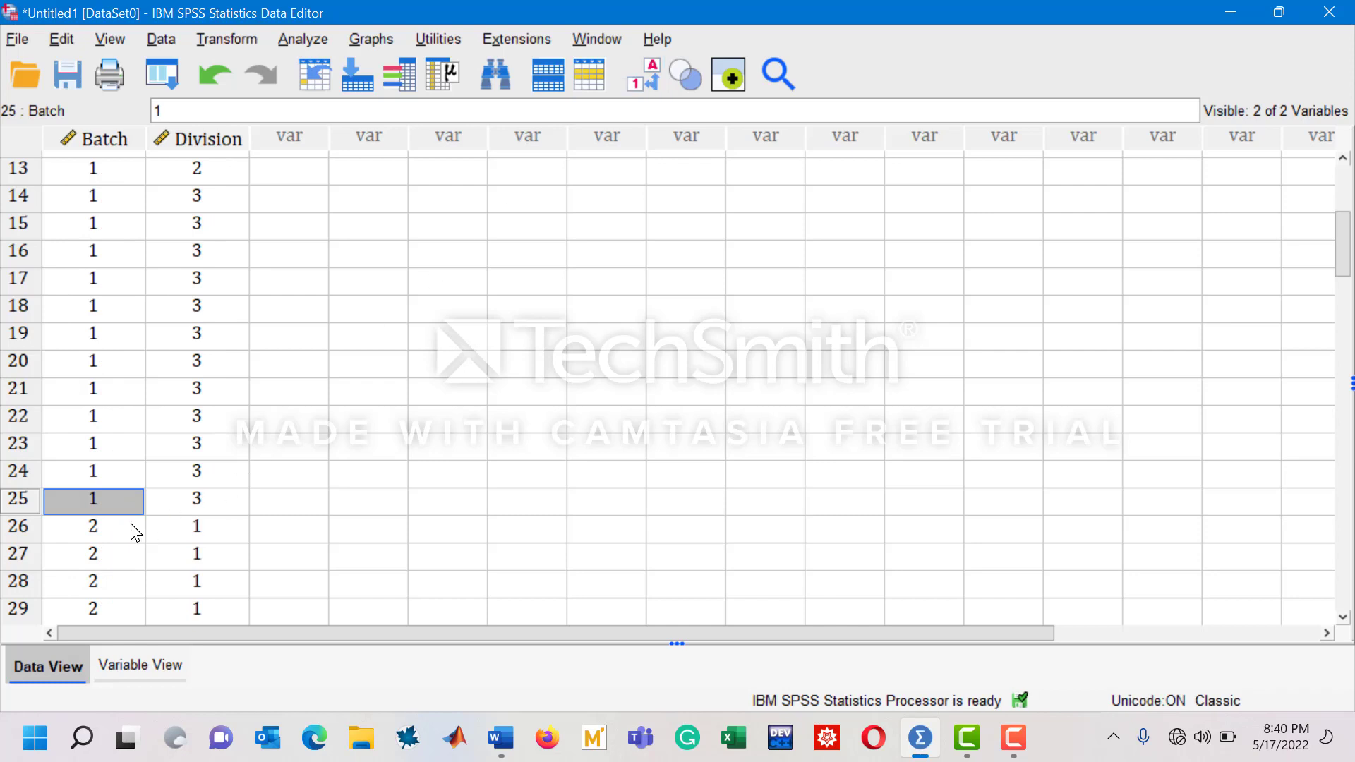
left_click(93, 526)
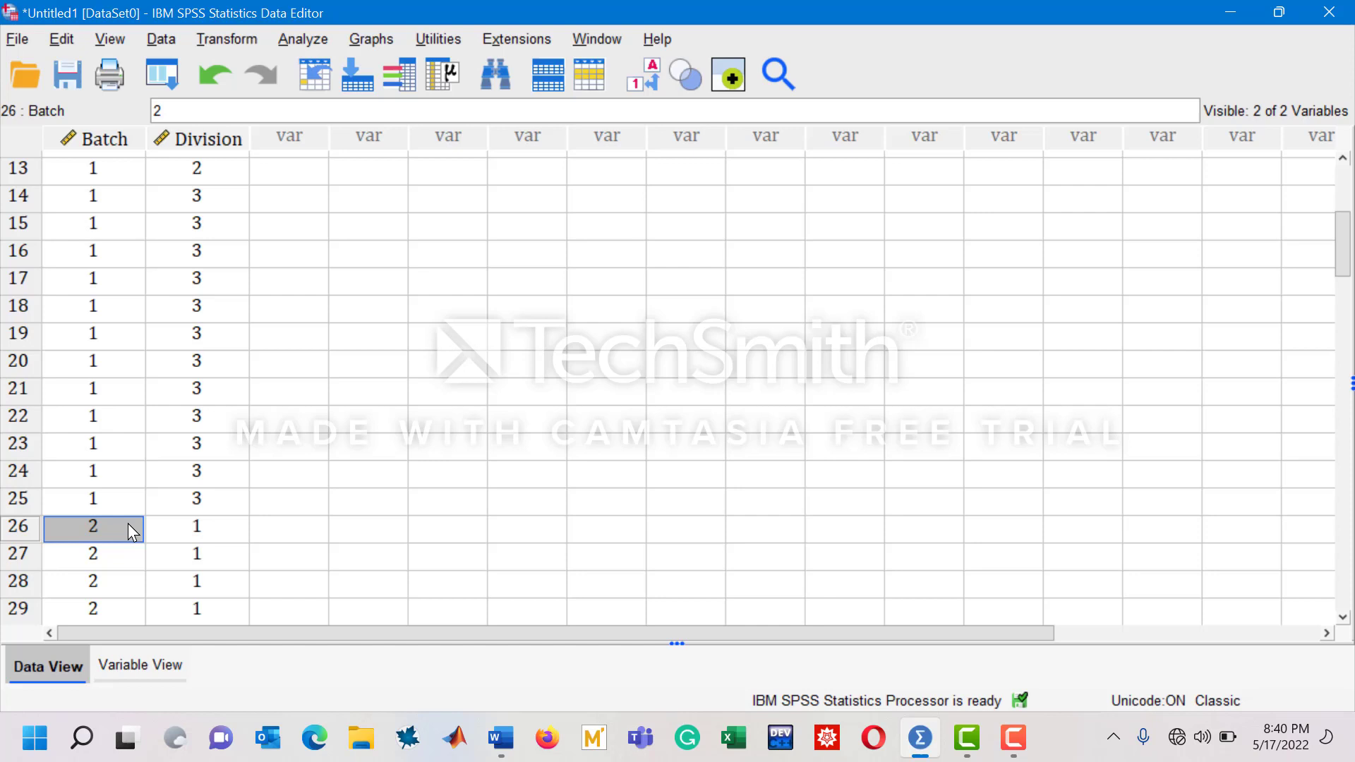
left_click(197, 526)
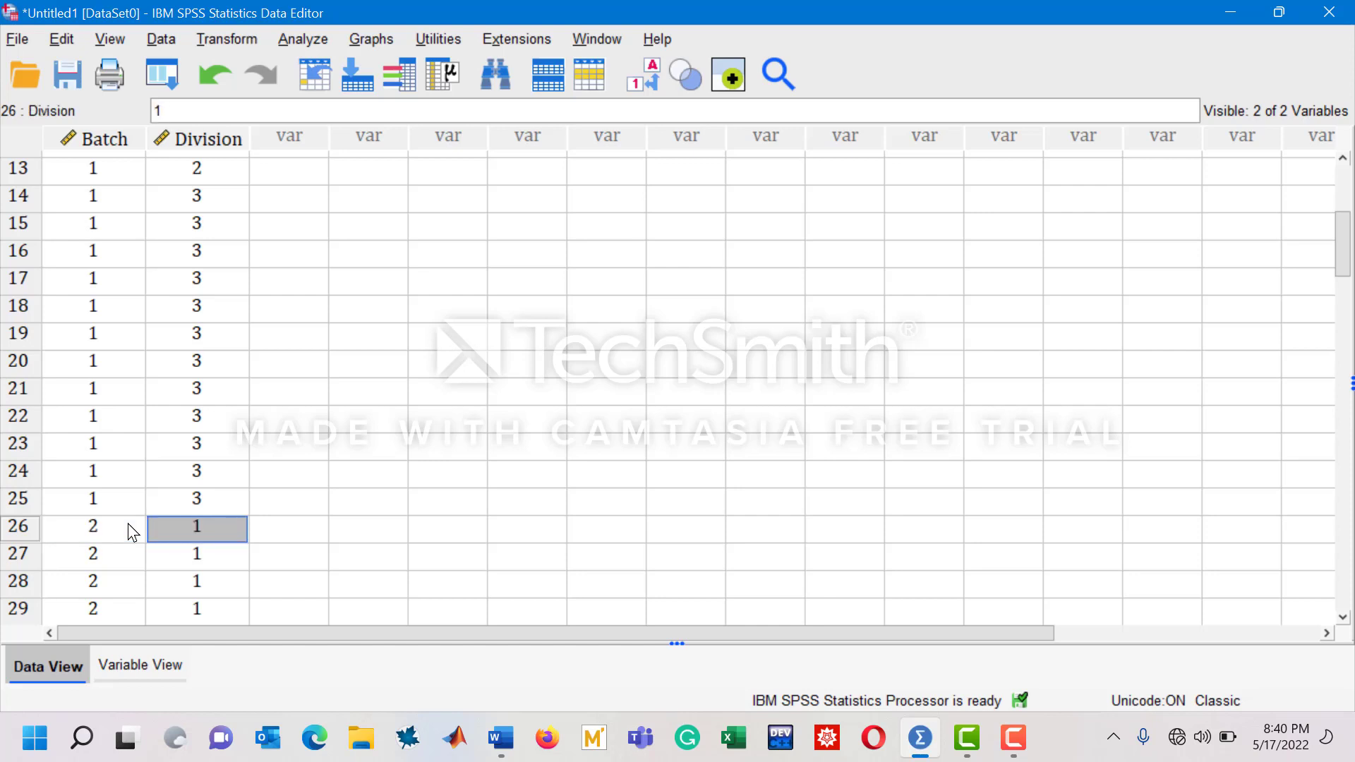
mouse_move(266, 537)
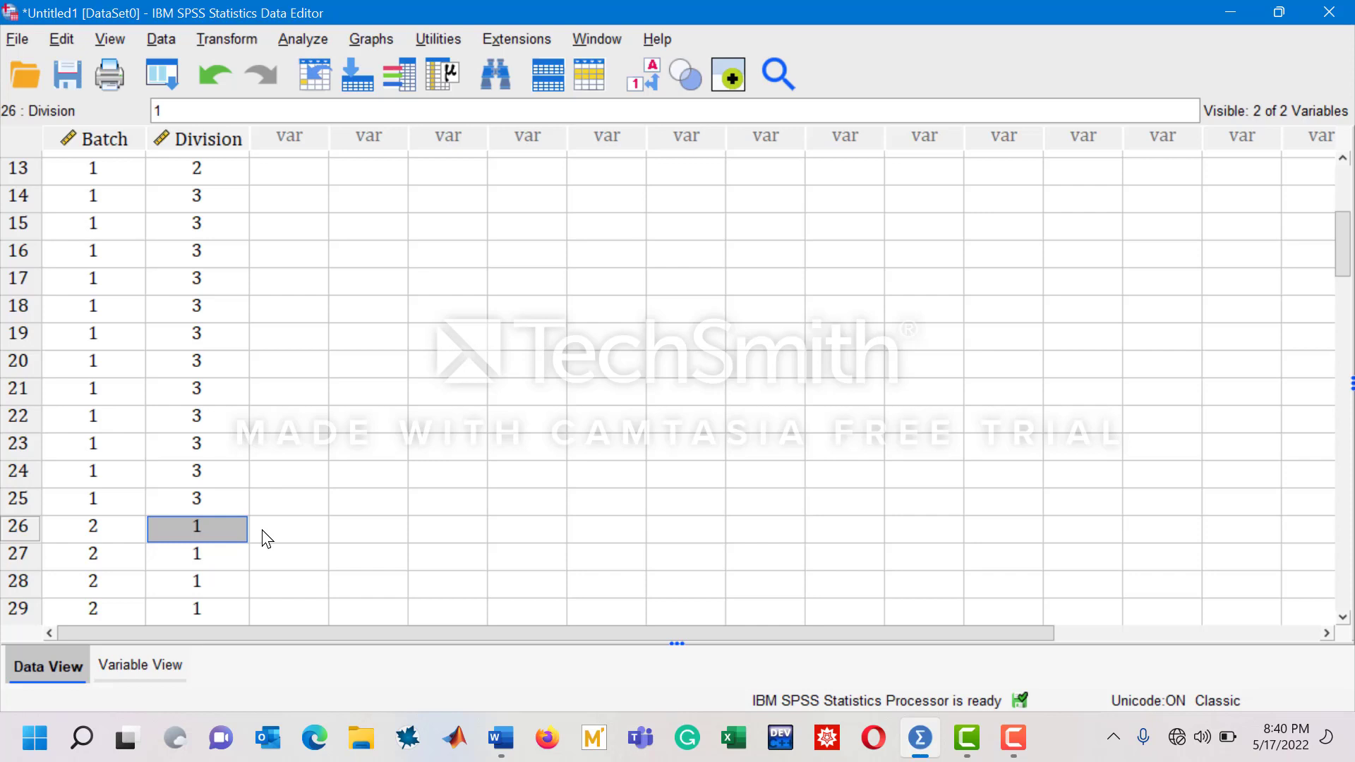
mouse_move(527, 145)
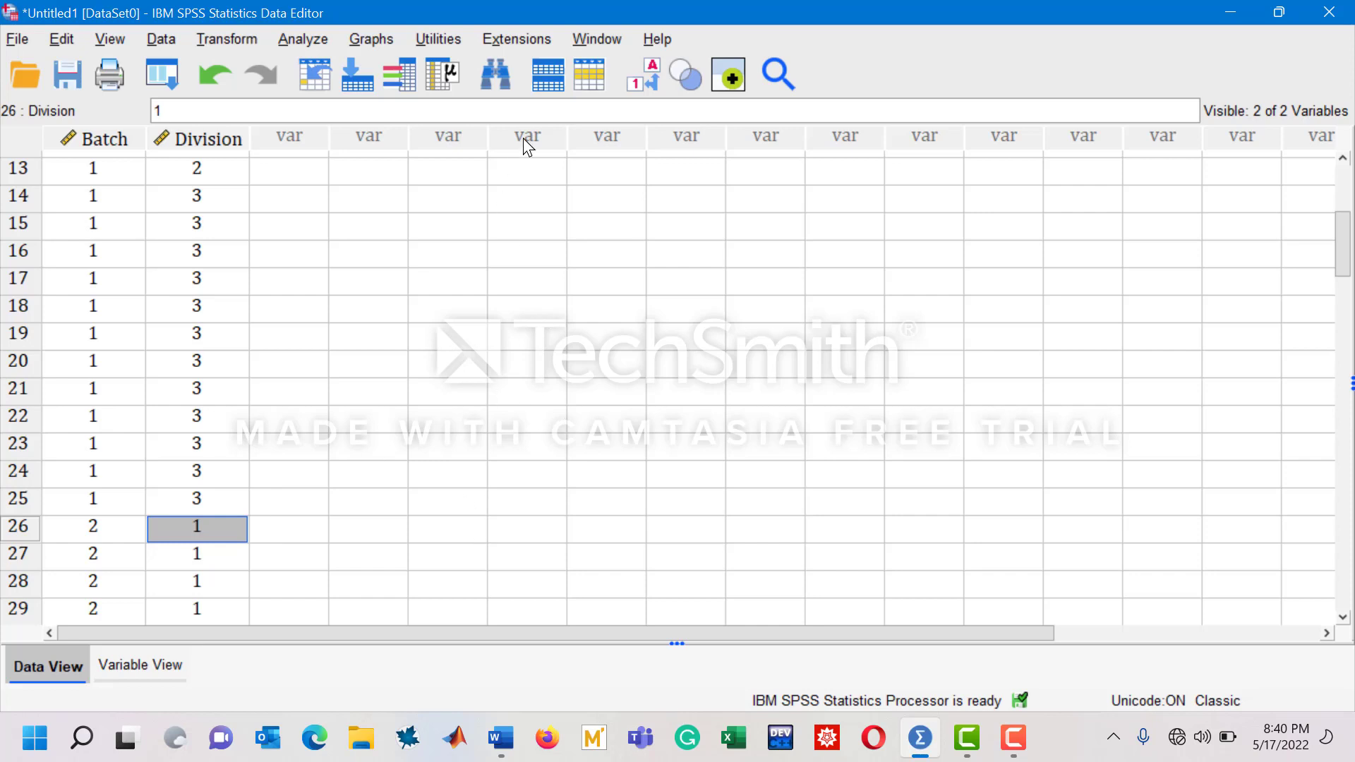
mouse_move(128, 94)
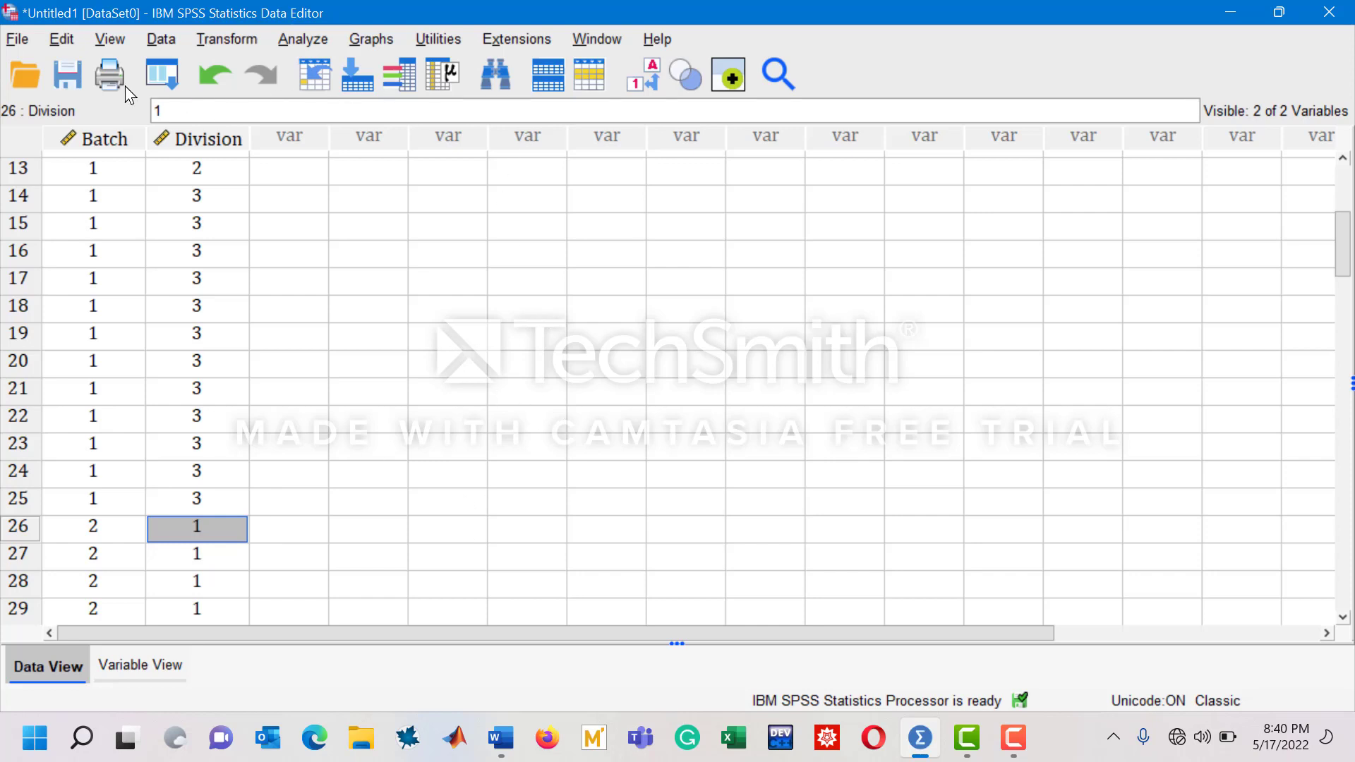
mouse_move(313, 74)
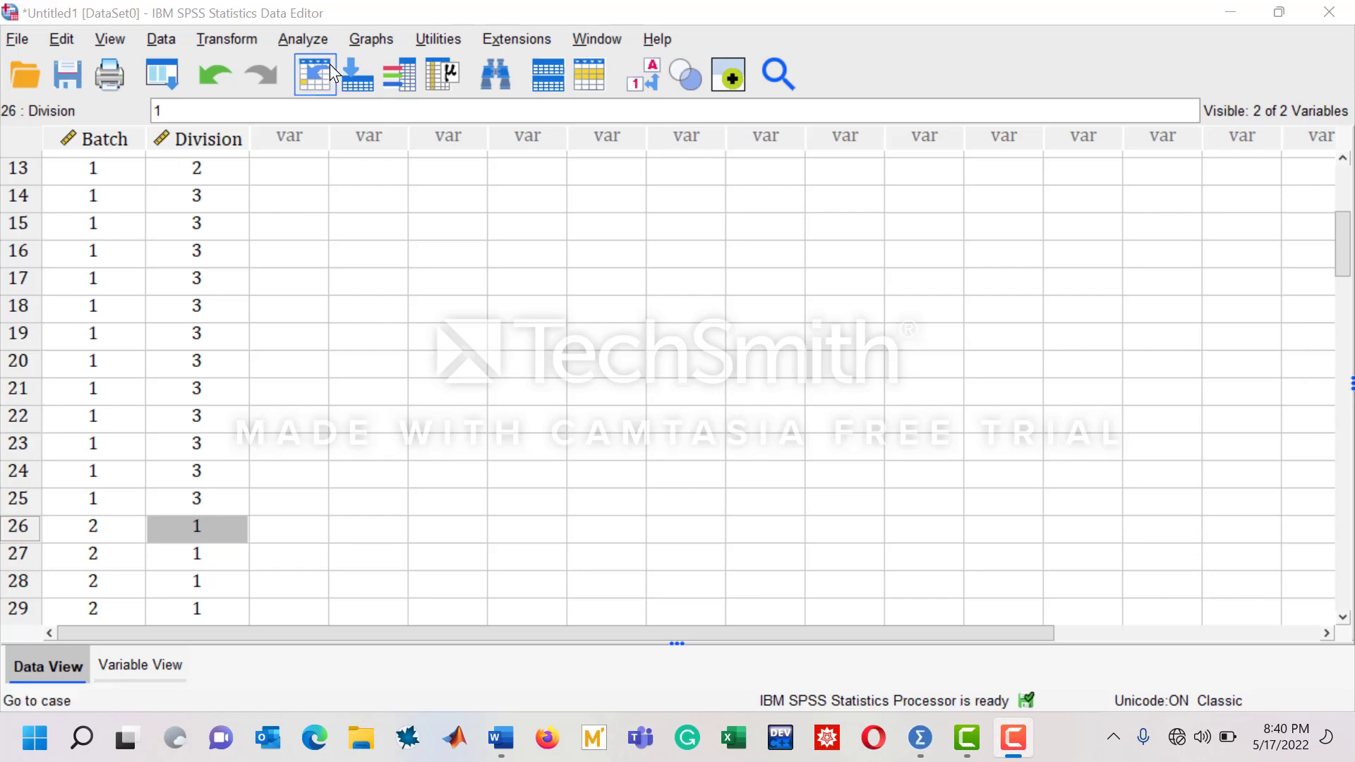
Step: Bring up the legacy Bar Charts dialog from the Graphs menu with Clustered chosen
left_click(371, 39)
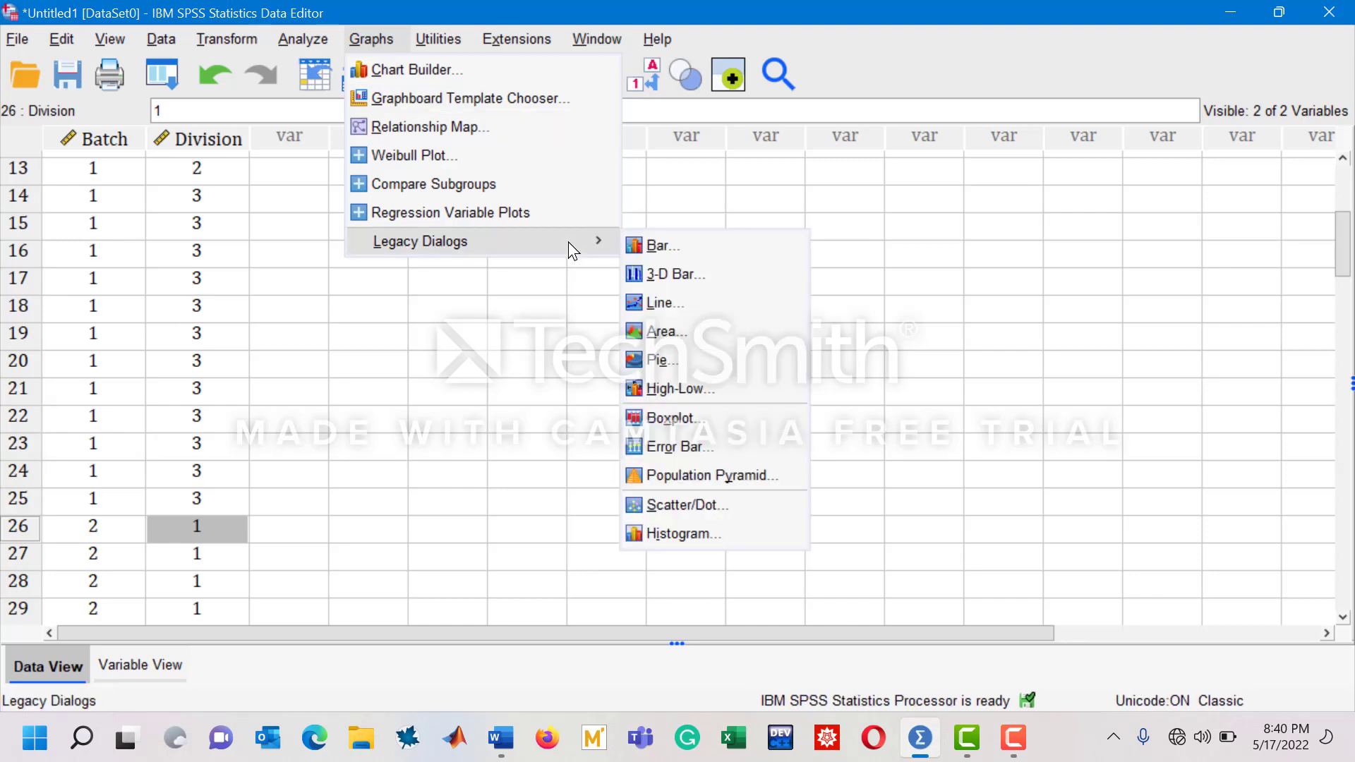
left_click(662, 245)
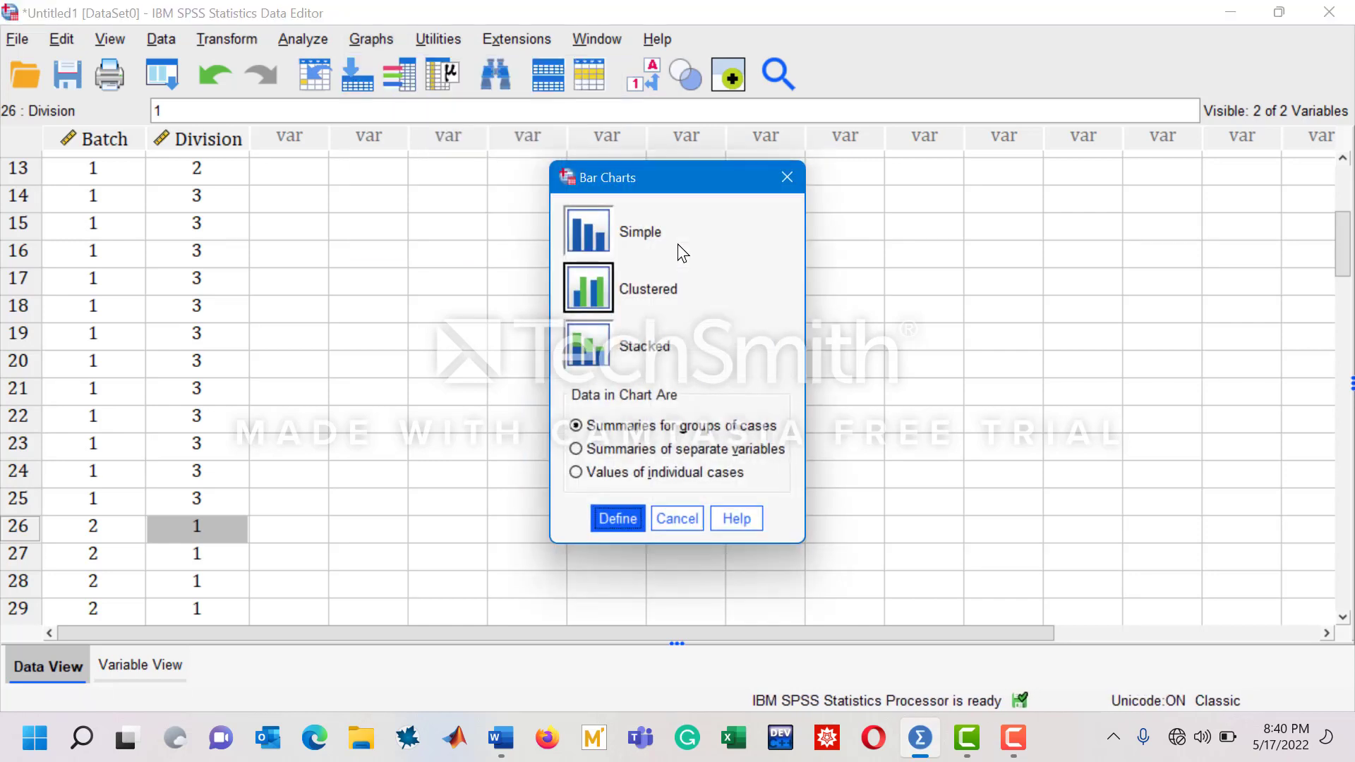
mouse_move(577, 444)
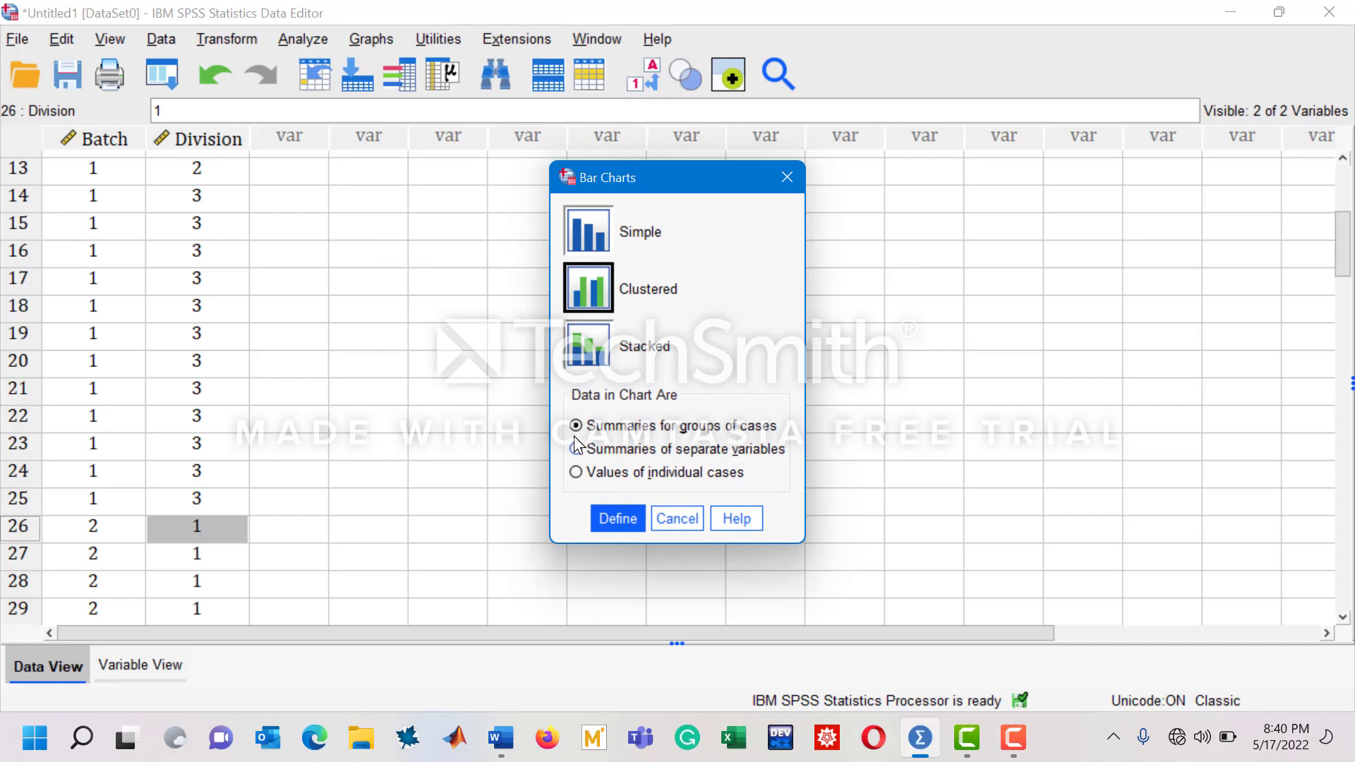
Step: Define the clustered chart and clear the existing Category Axis and Define Clusters fields
left_click(616, 518)
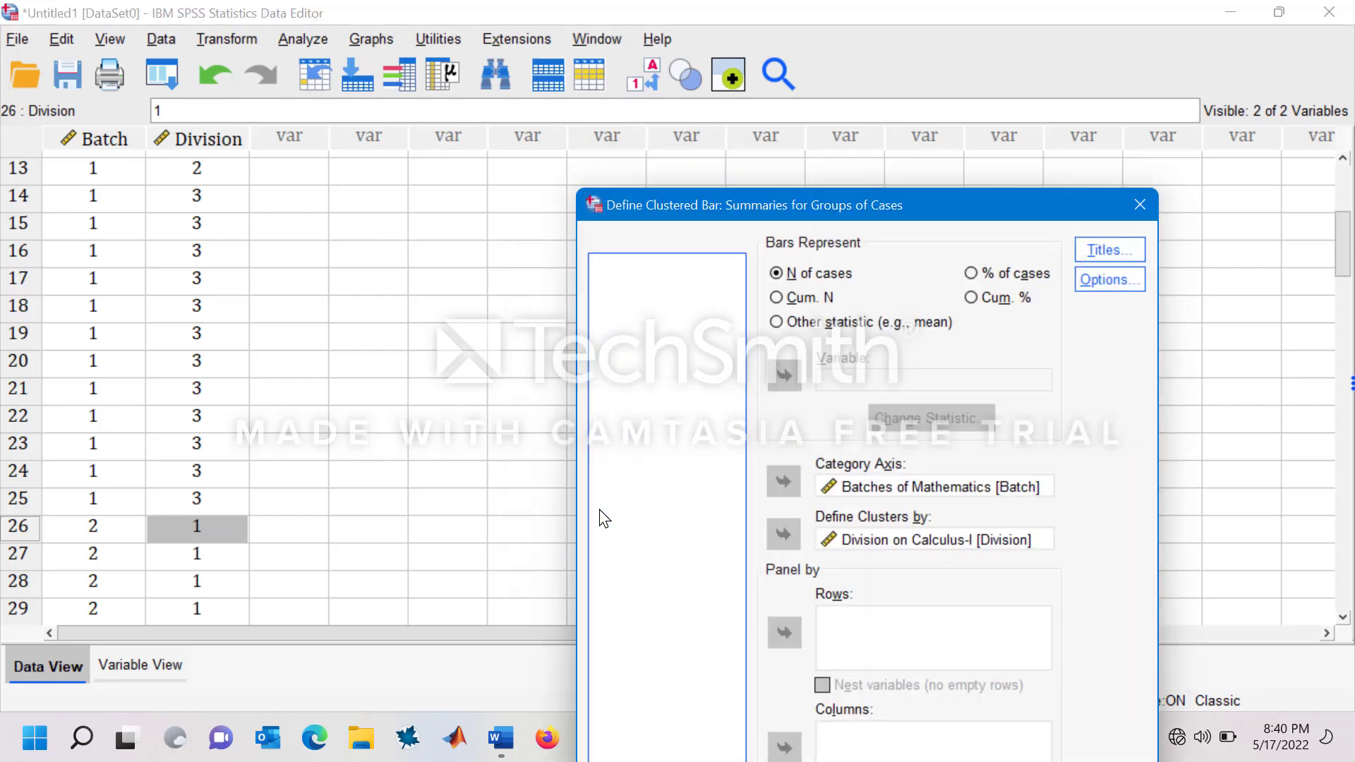
mouse_move(643, 350)
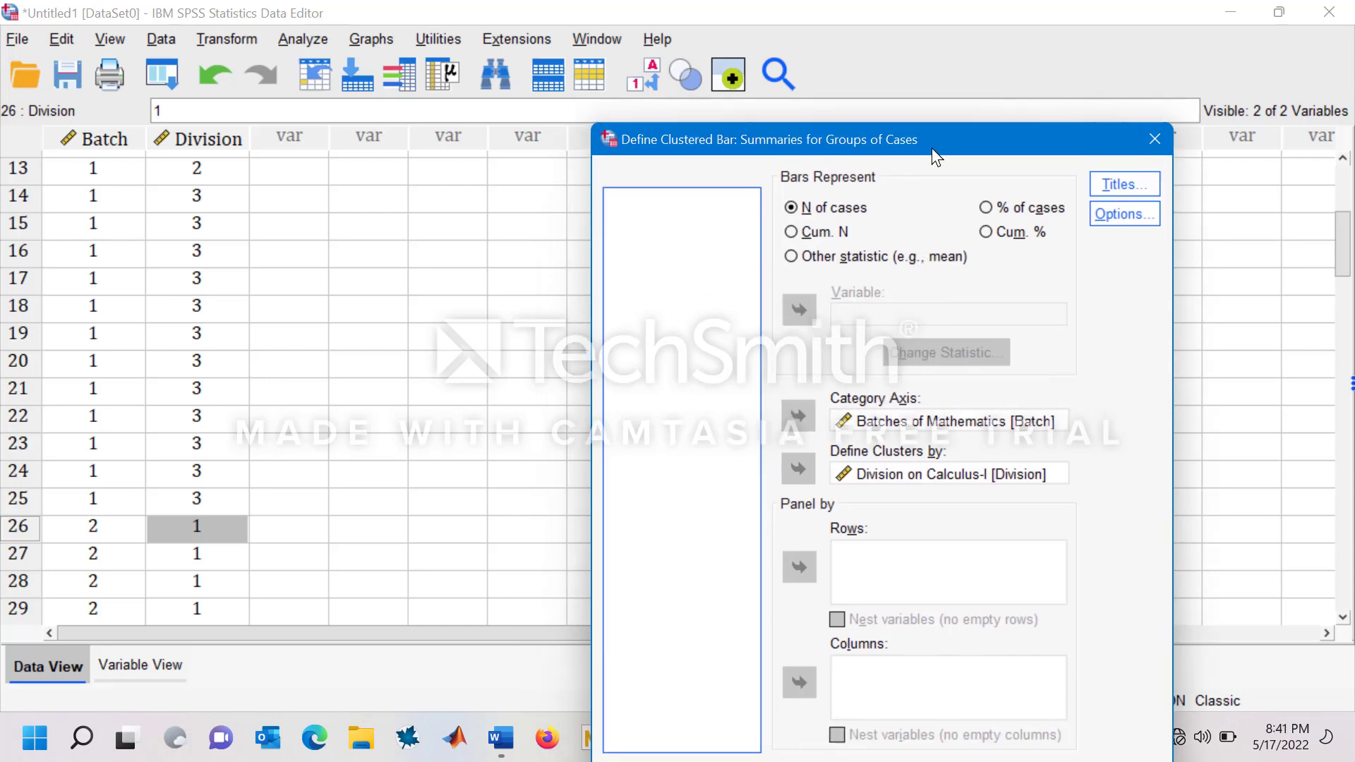
left_click(949, 418)
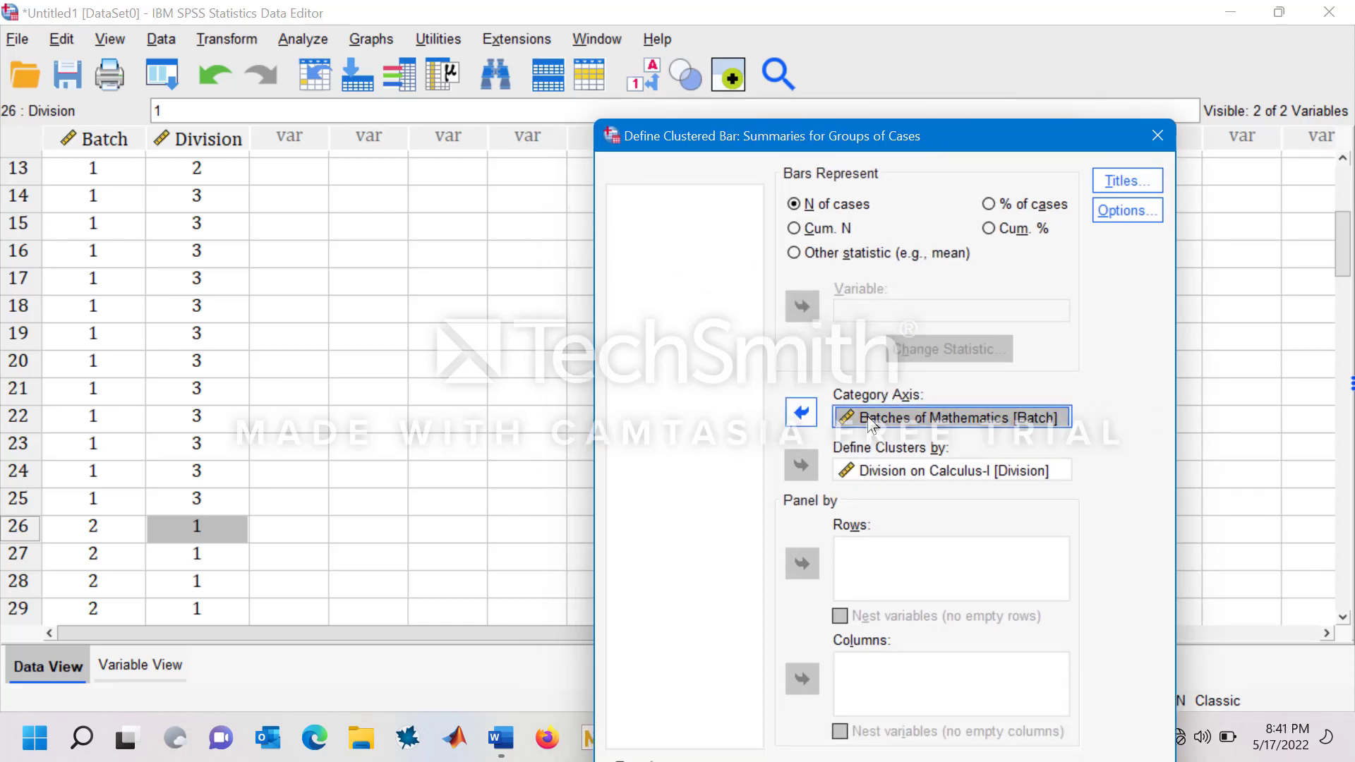
left_click(800, 410)
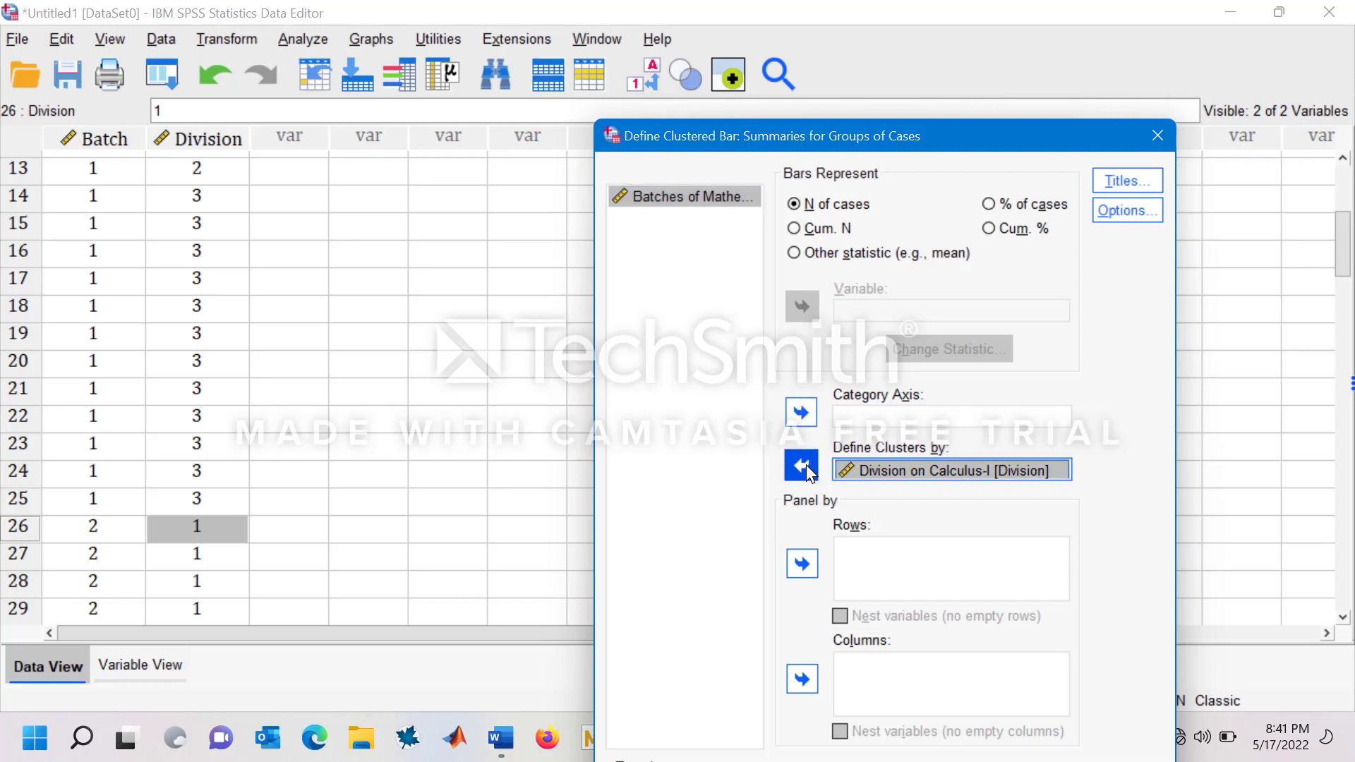
left_click(801, 464)
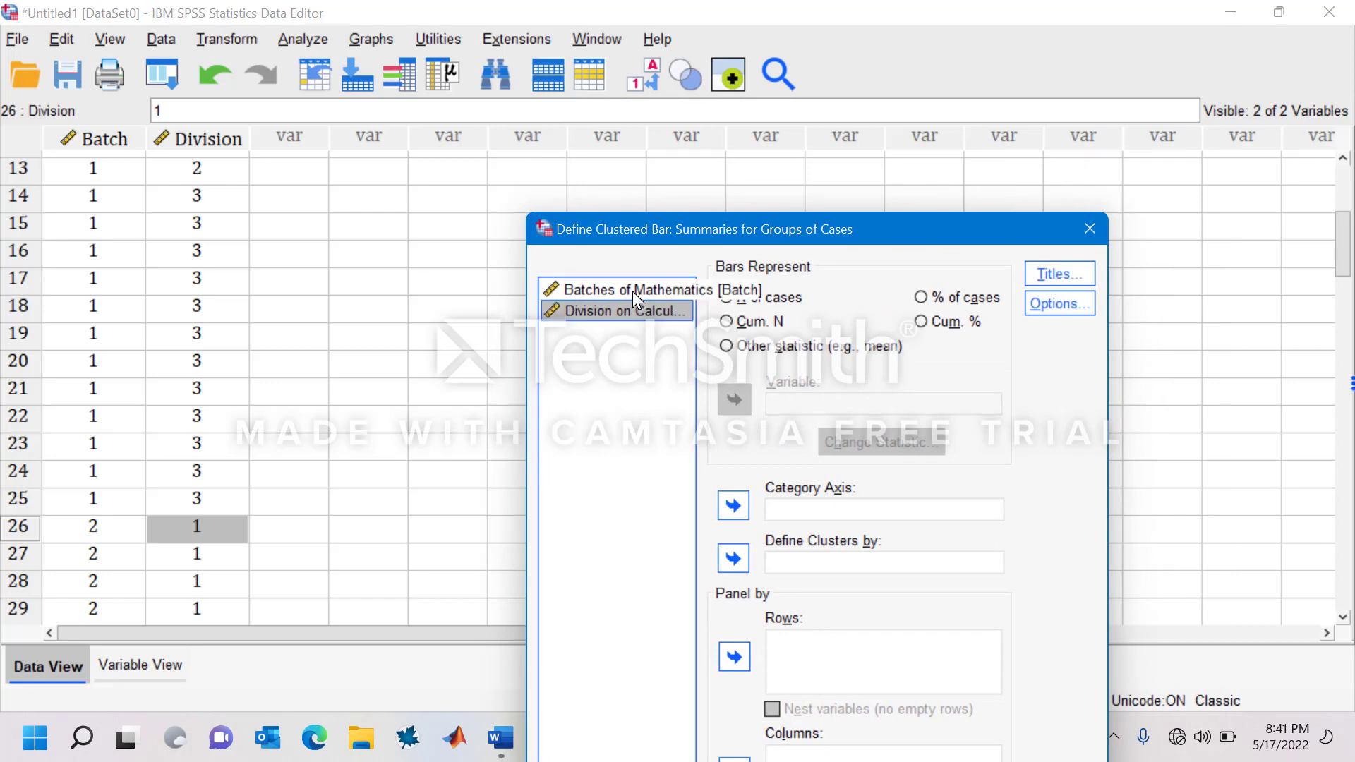
Step: Assign Batches of Mathematics to the category axis and Division to define clusters
left_click(631, 289)
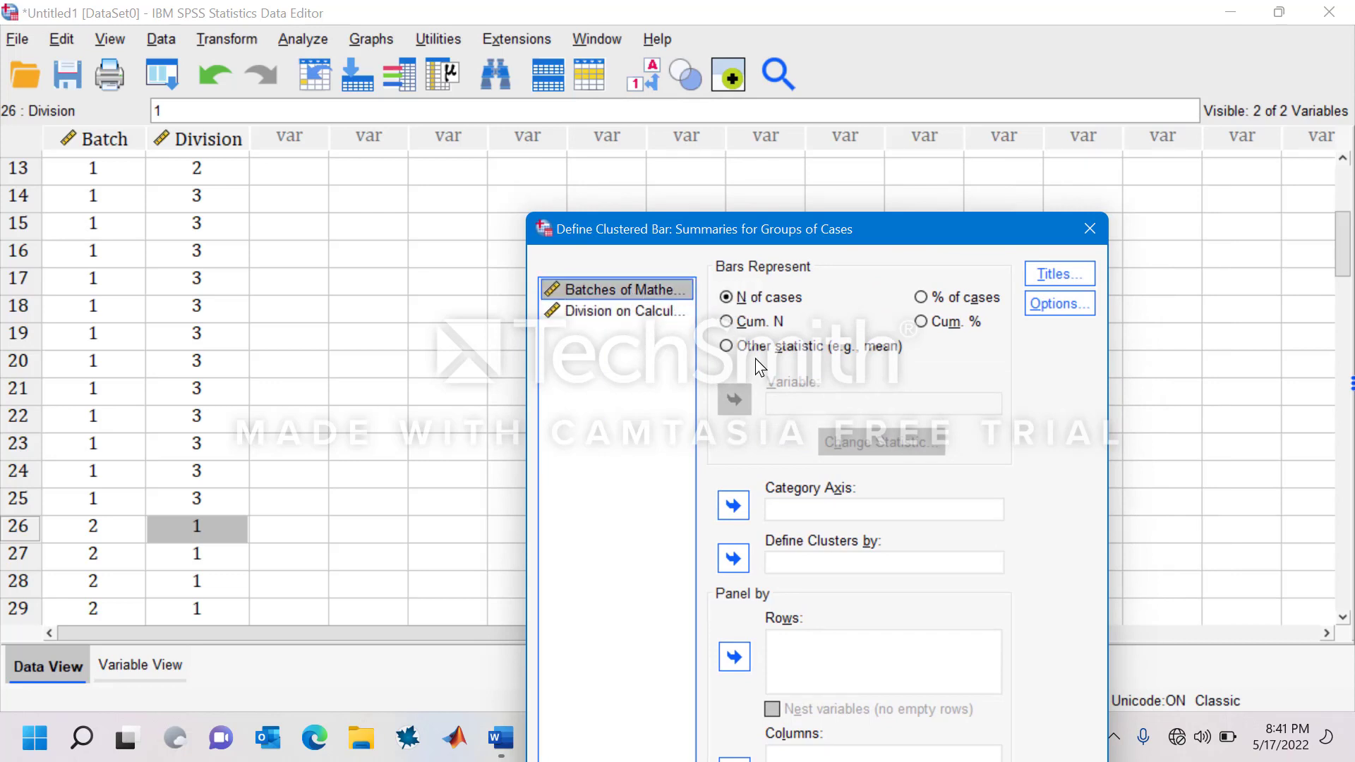
left_click(732, 506)
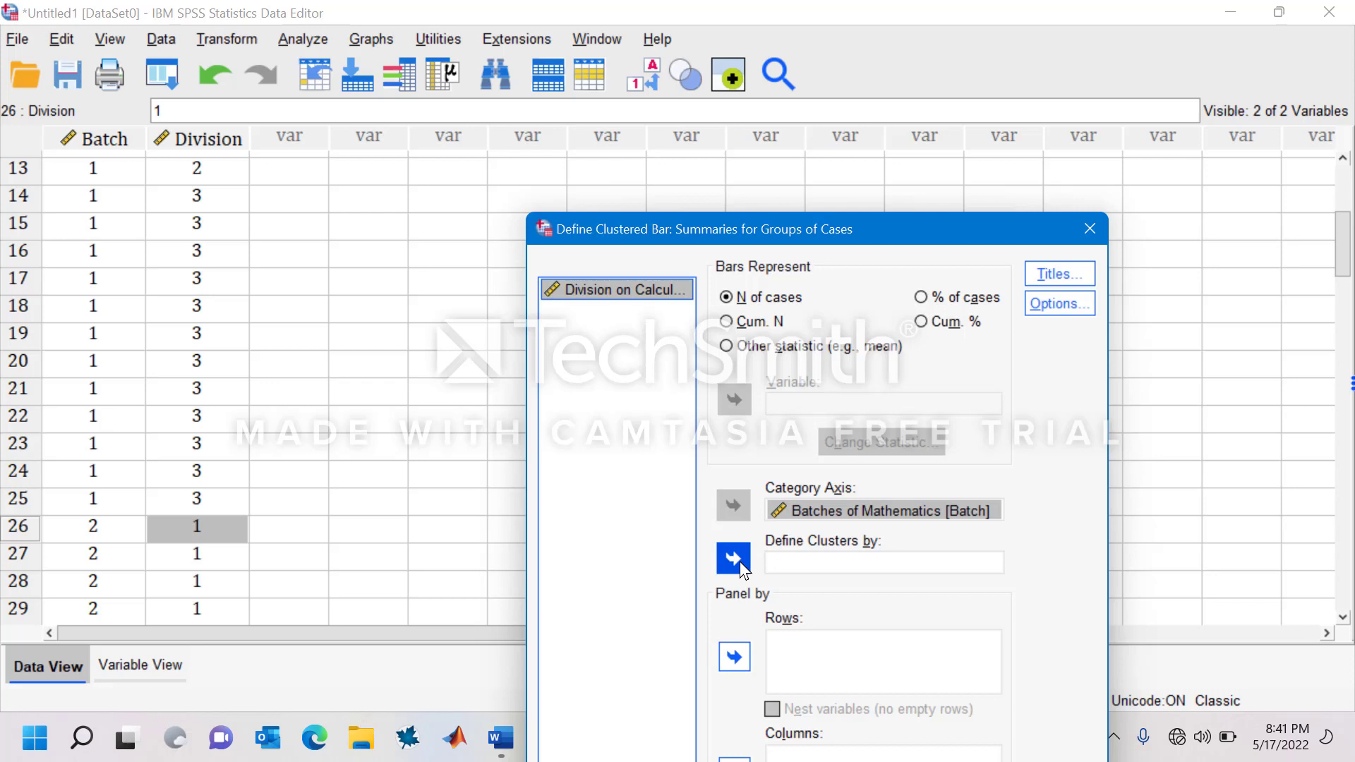
left_click(733, 559)
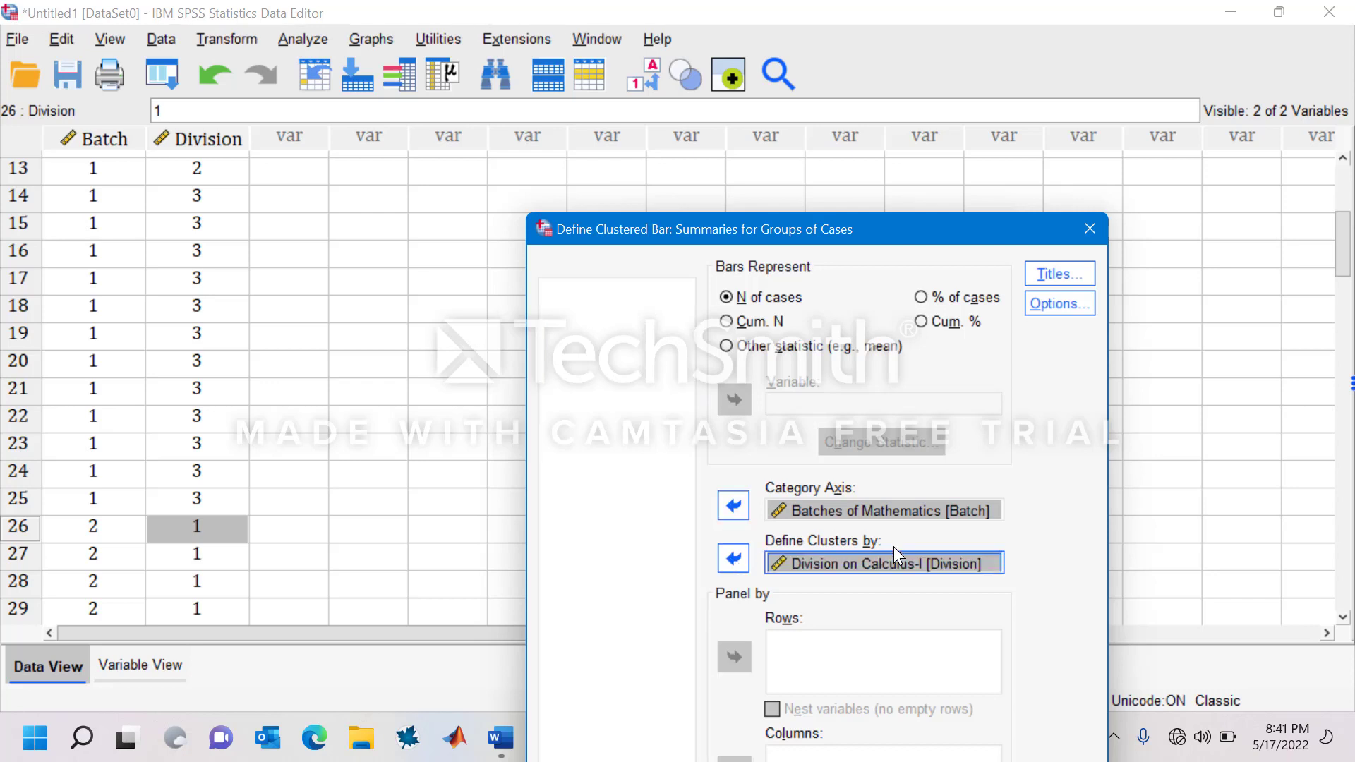
mouse_move(928, 346)
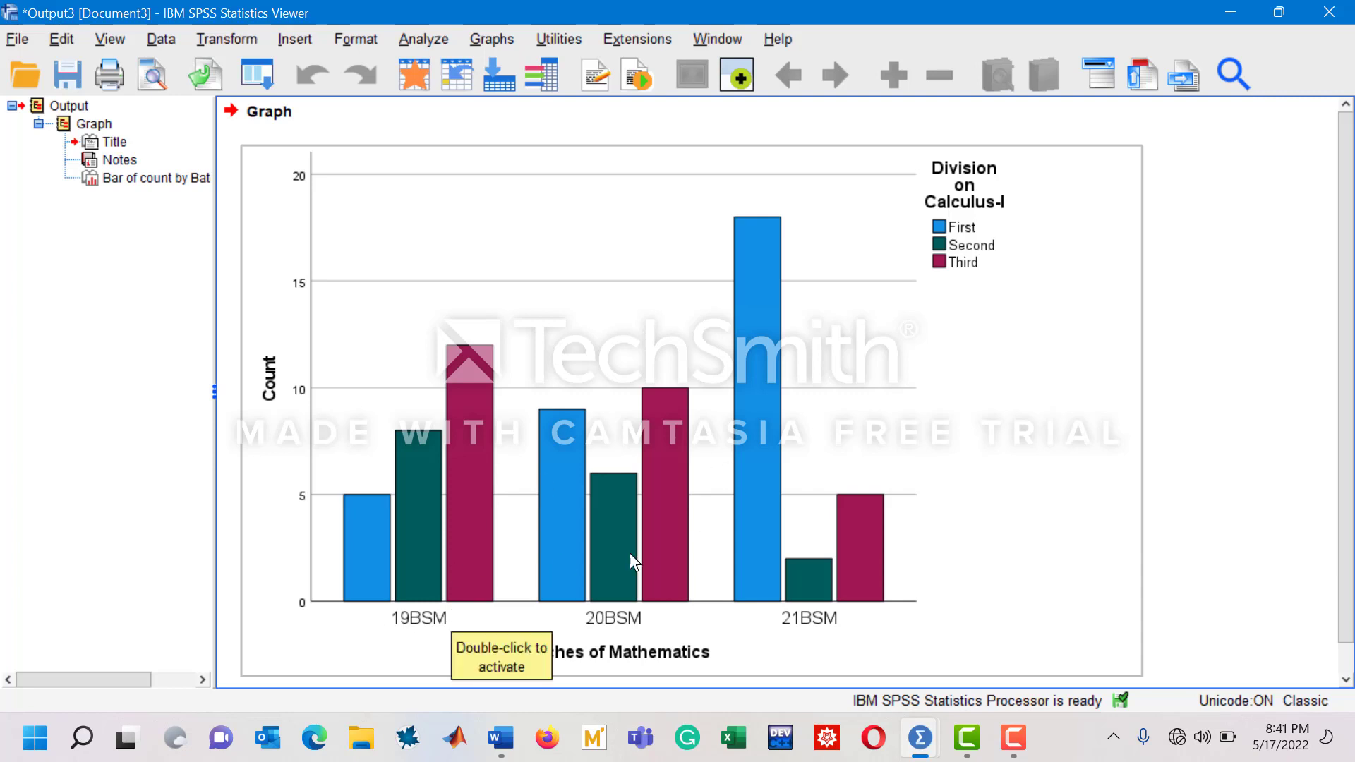
mouse_move(414, 629)
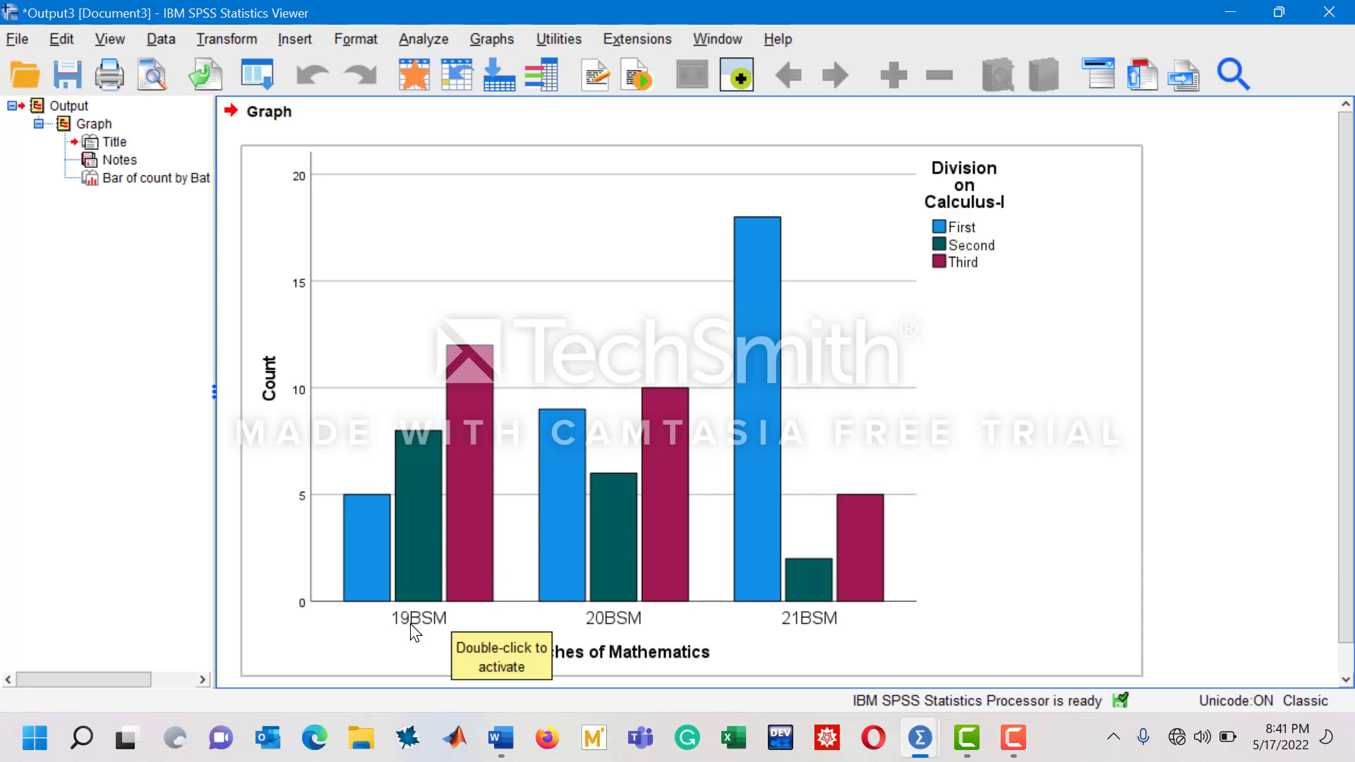
mouse_move(361, 510)
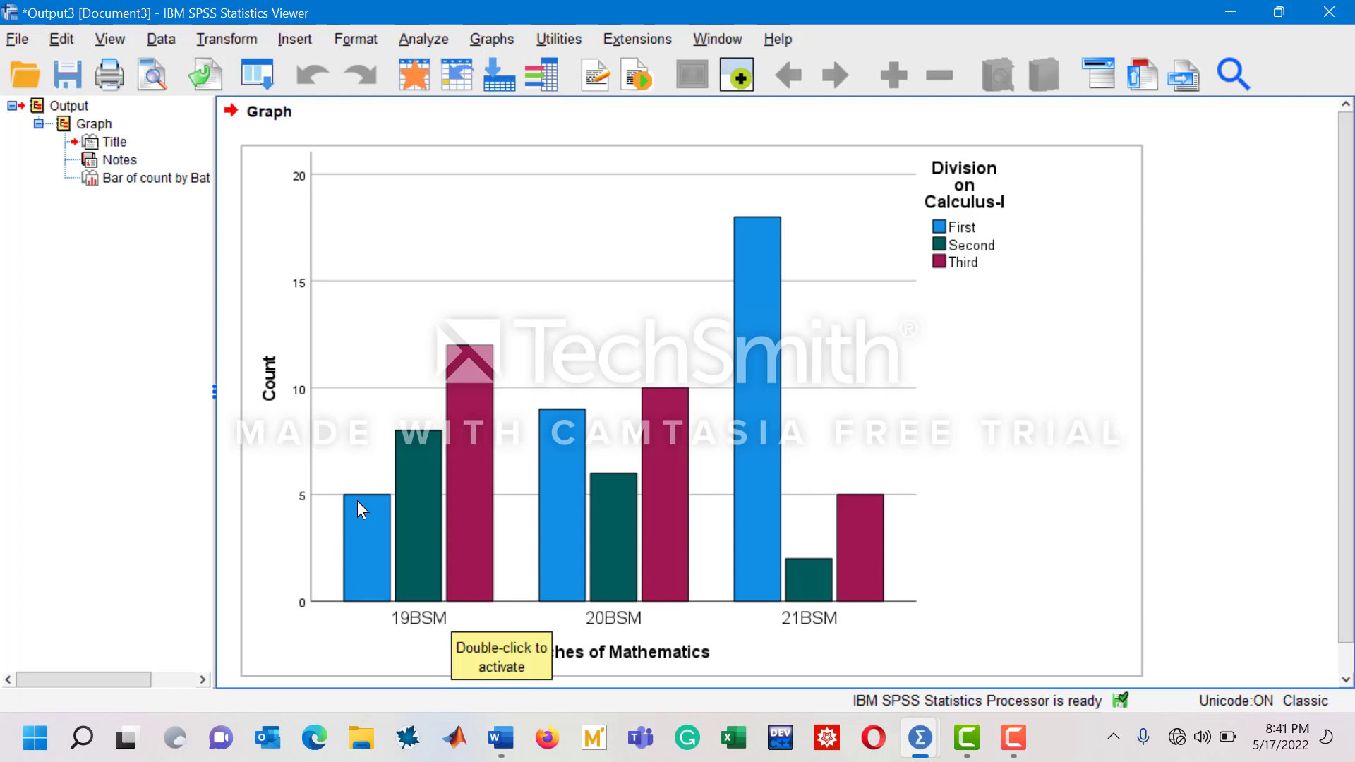
mouse_move(375, 525)
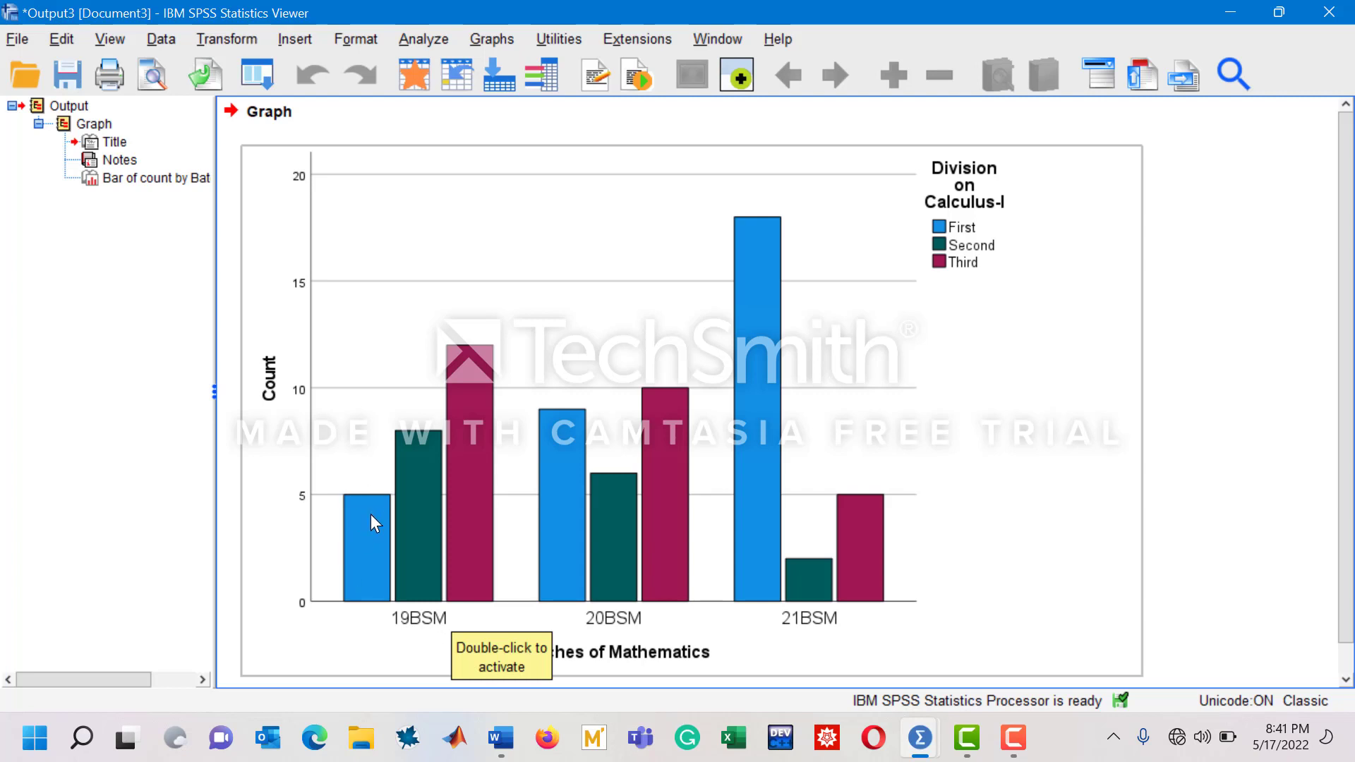
mouse_move(437, 456)
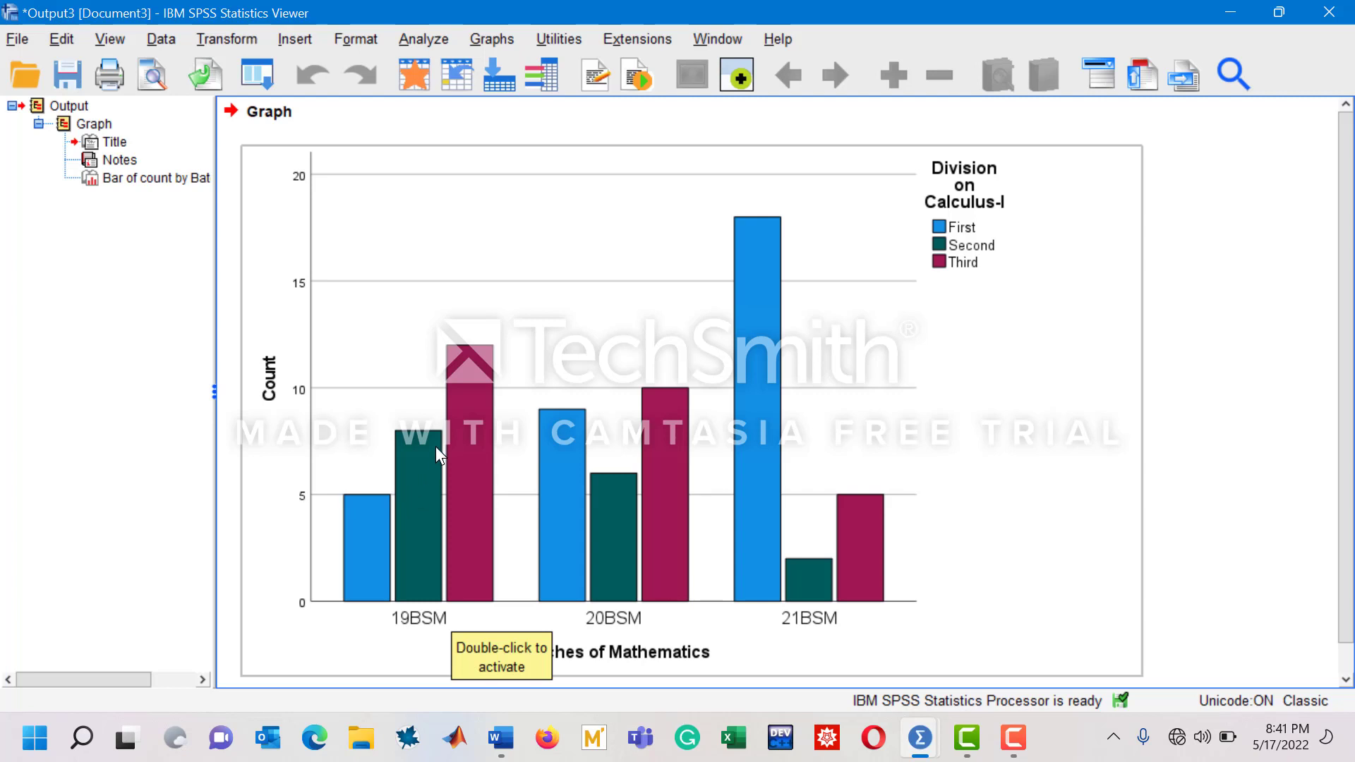
mouse_move(423, 464)
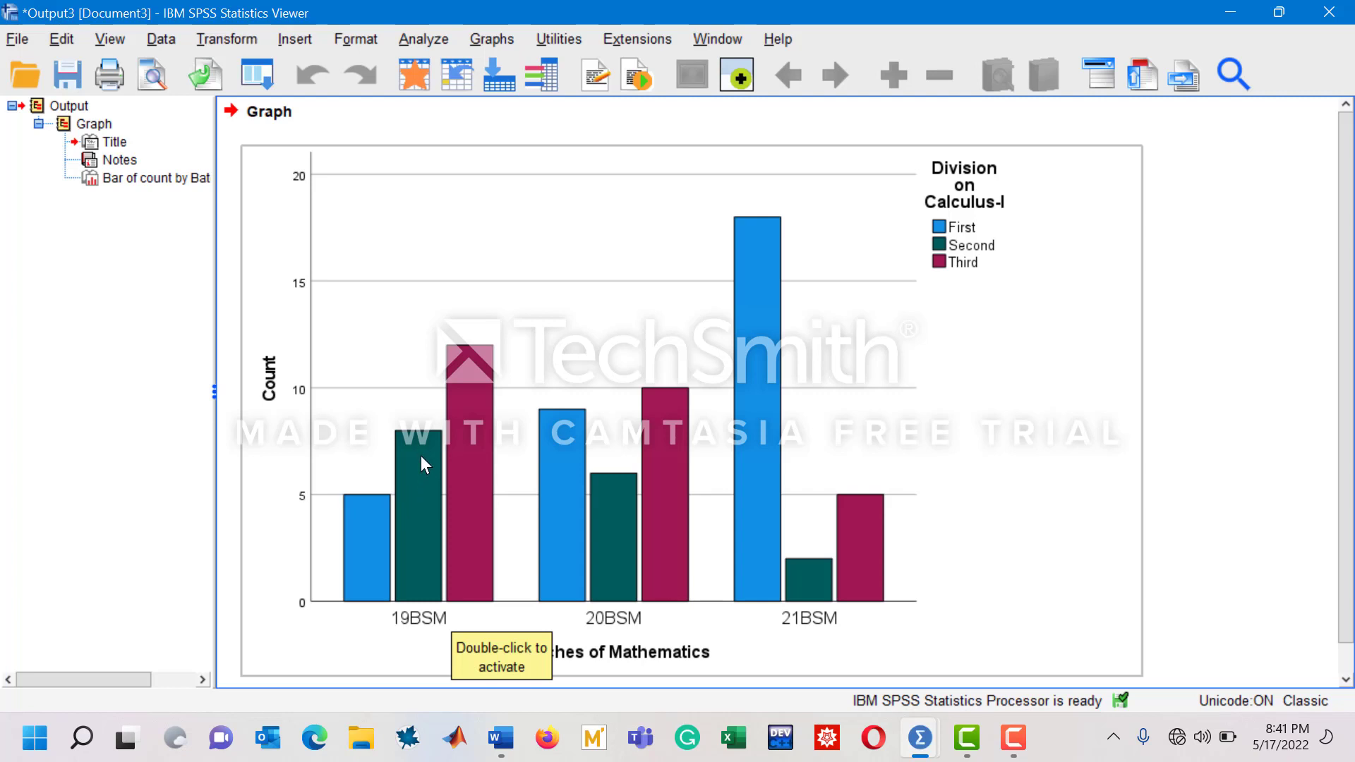
mouse_move(475, 397)
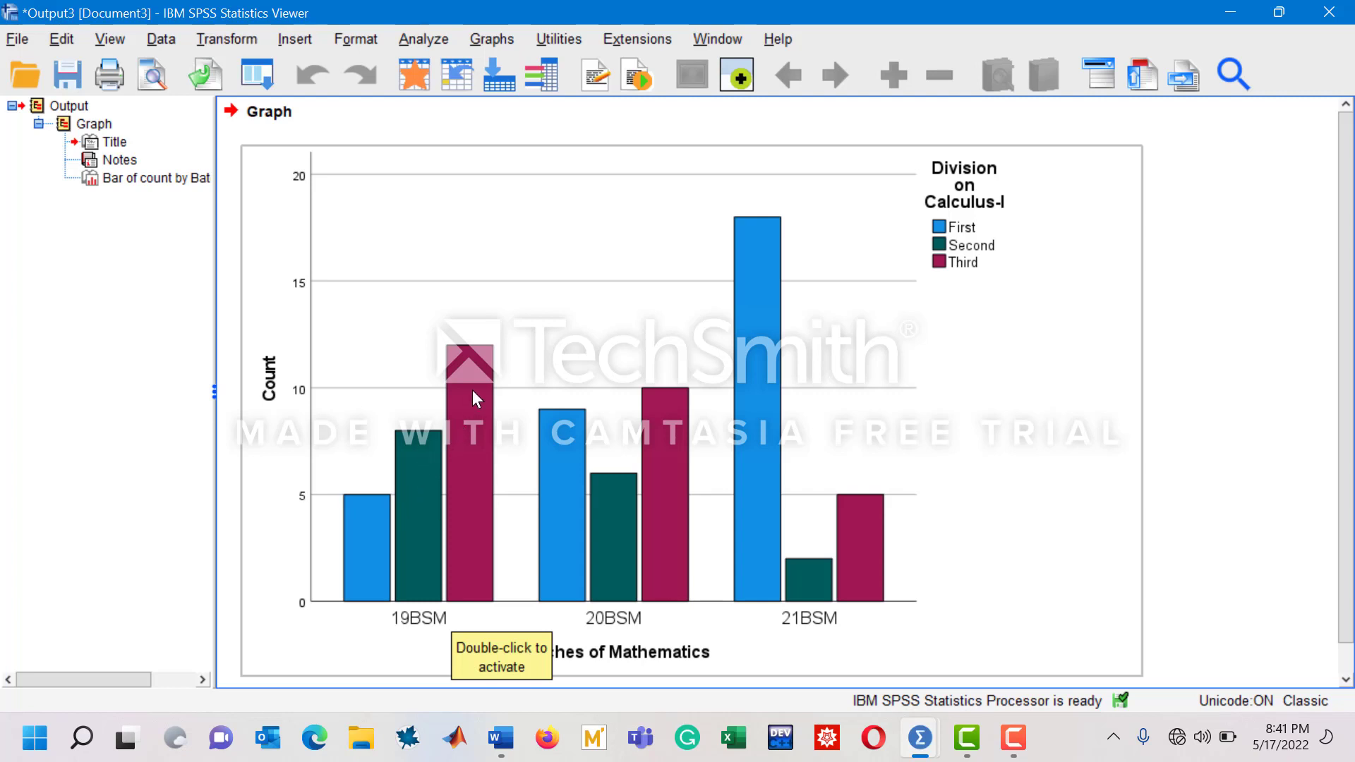
mouse_move(474, 372)
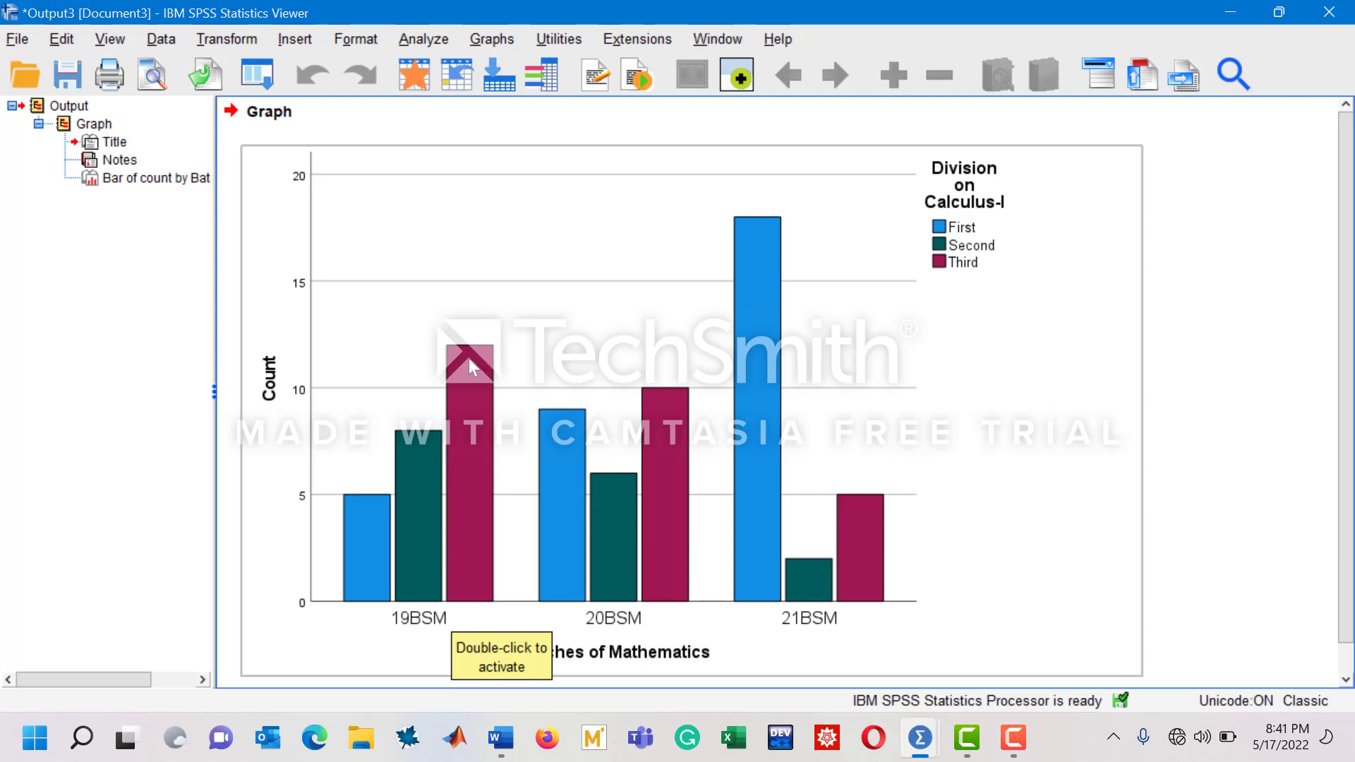
mouse_move(503, 451)
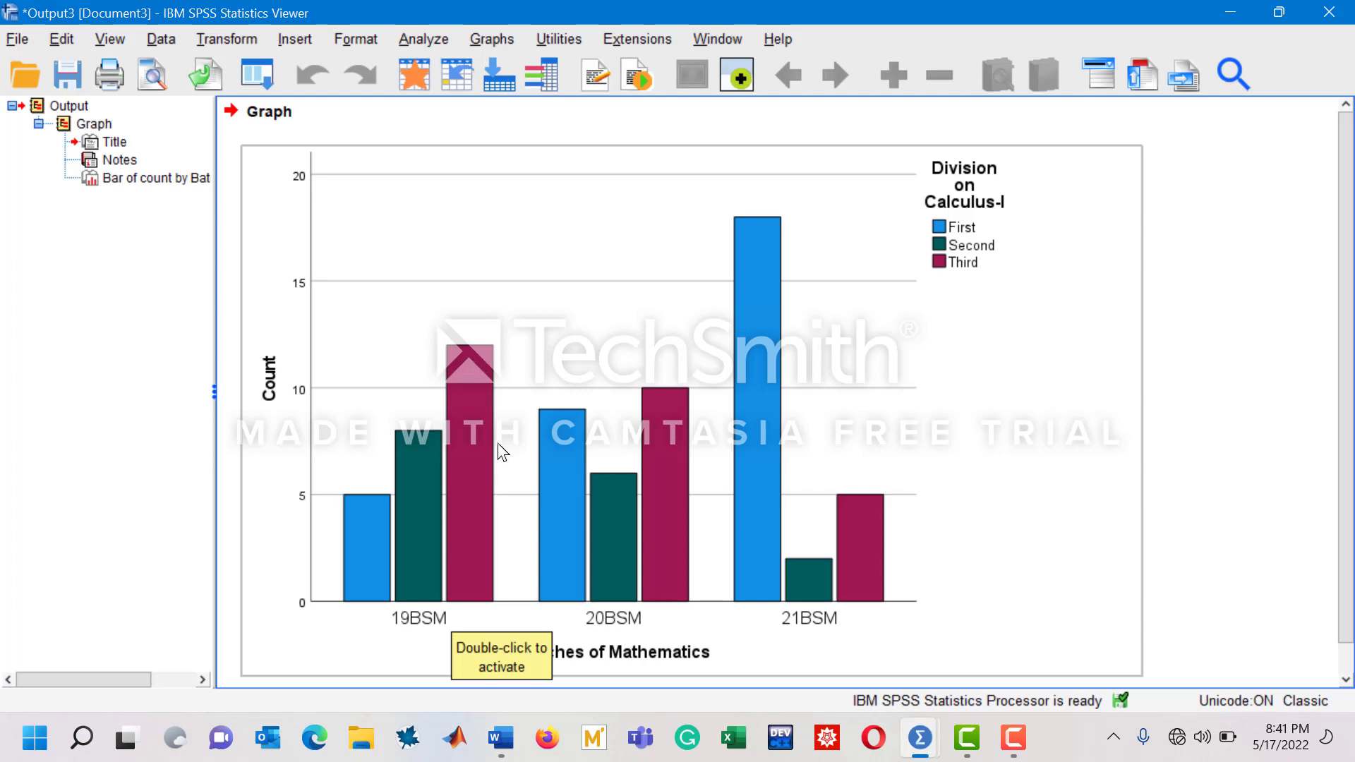
mouse_move(500, 738)
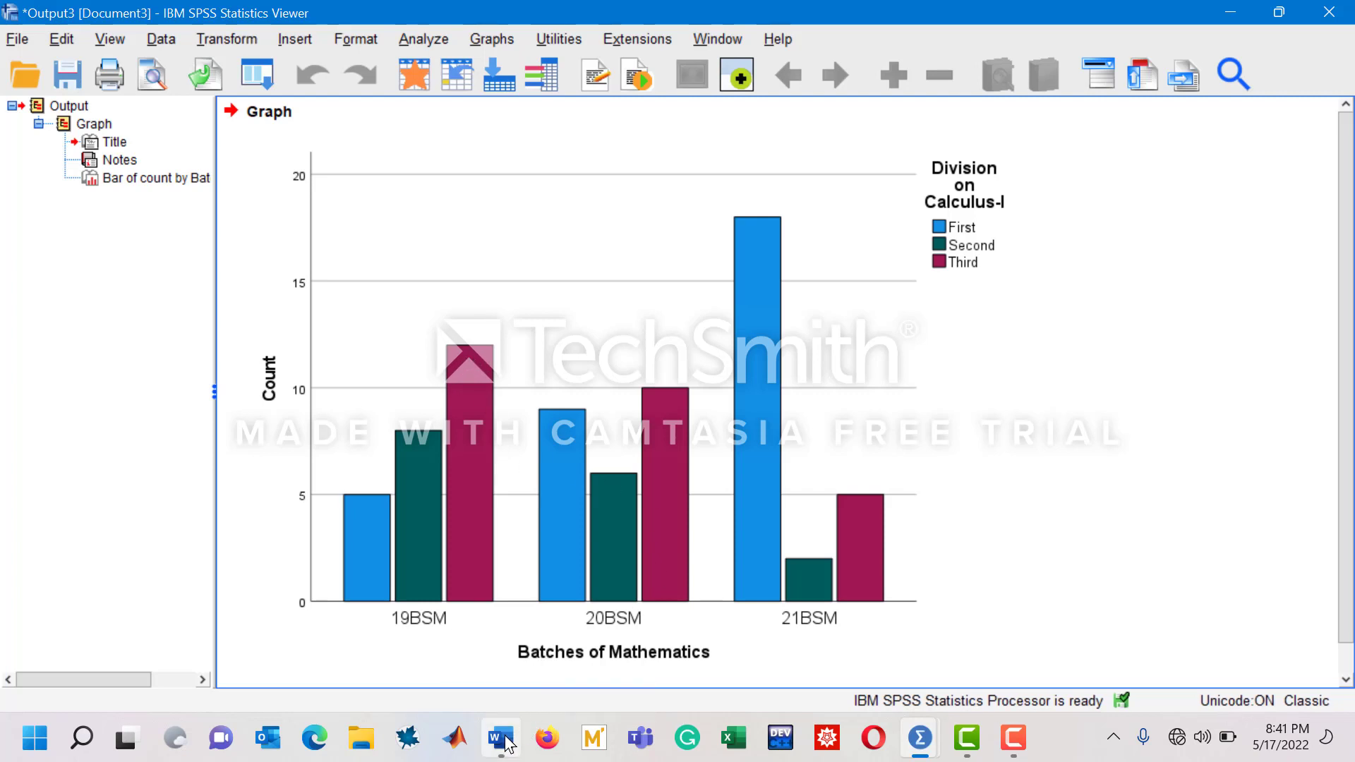
Step: Switch to the Word document showing the batch-by-division counts table
left_click(498, 738)
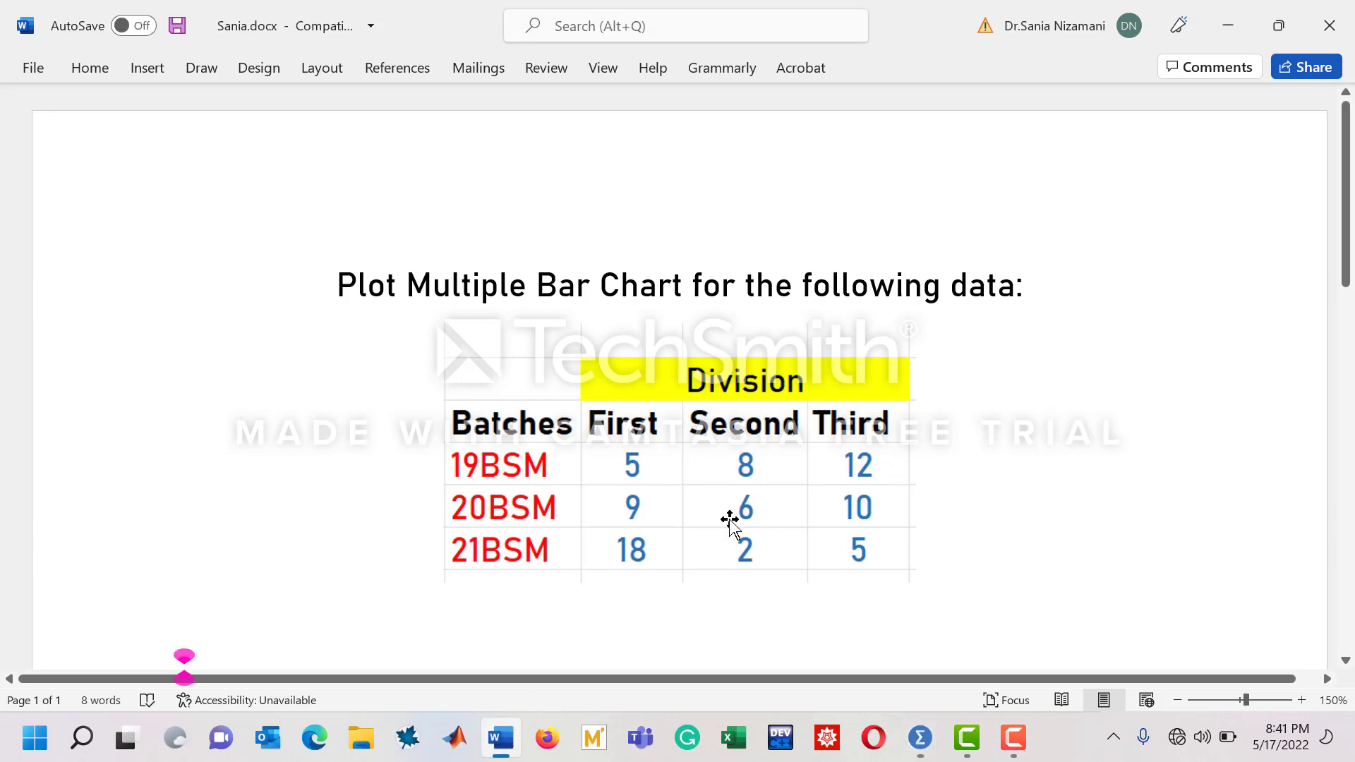
mouse_move(551, 566)
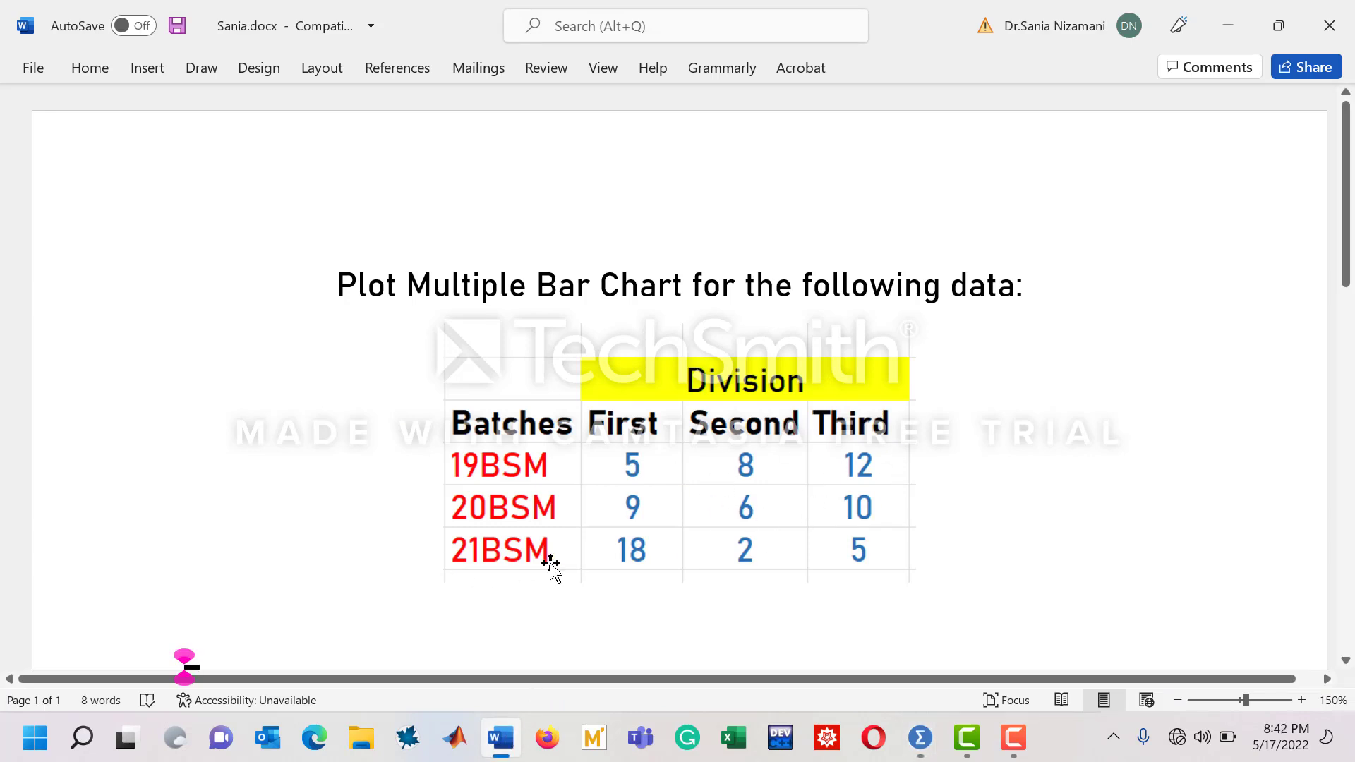
mouse_move(646, 542)
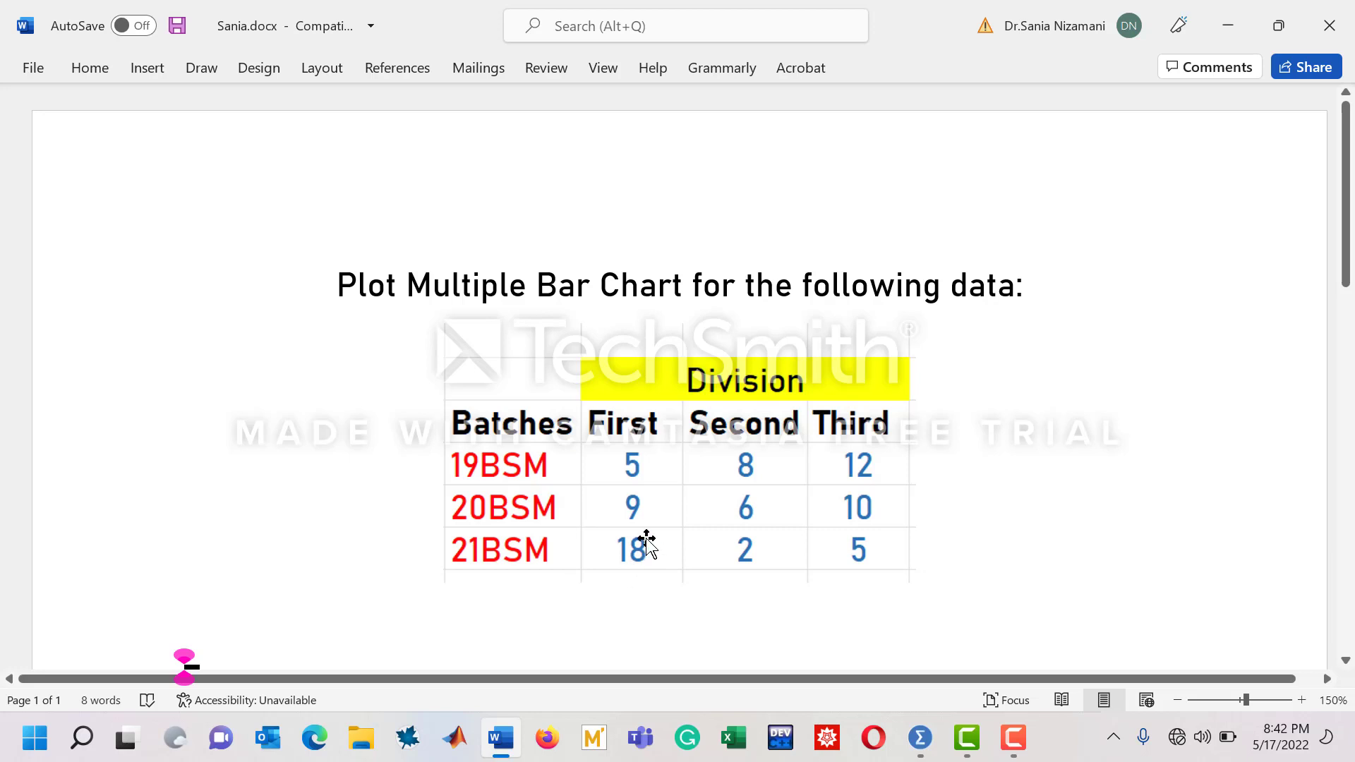
mouse_move(869, 541)
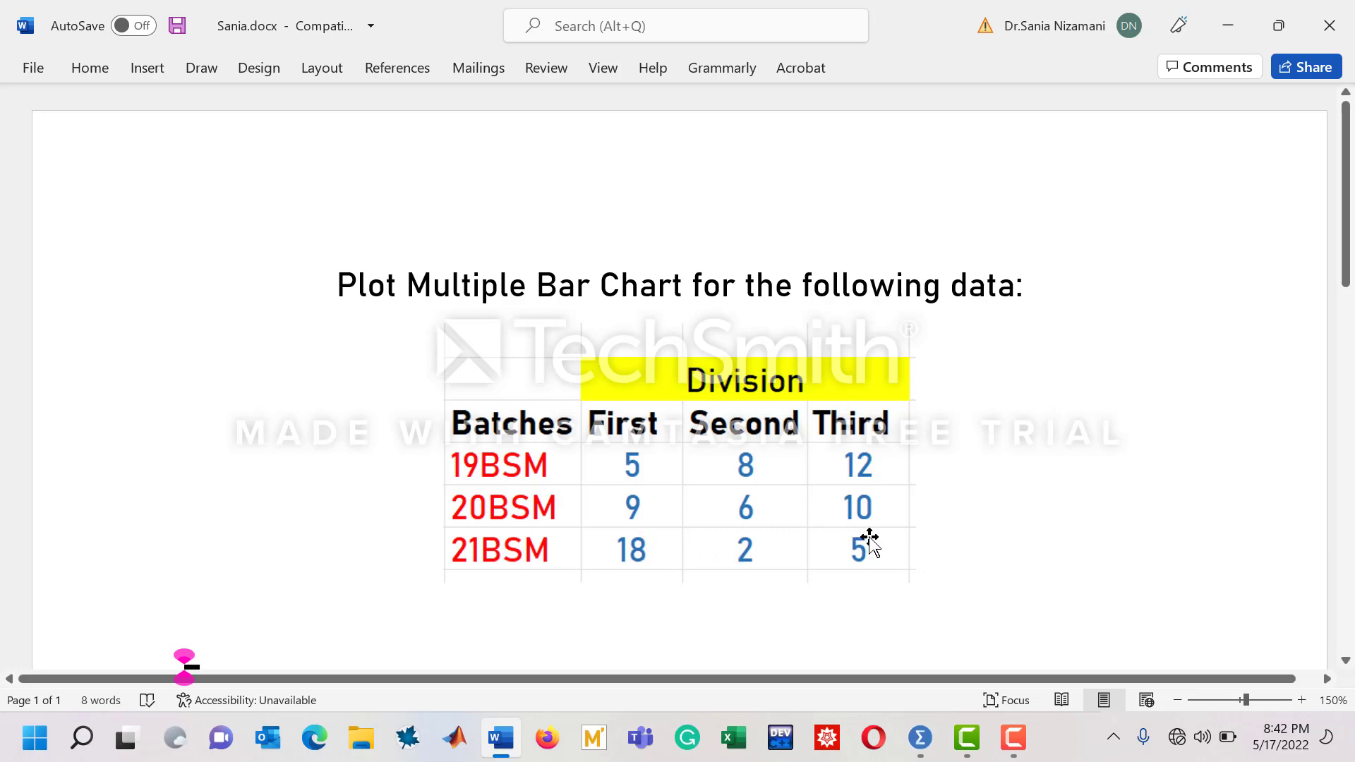
mouse_move(1003, 536)
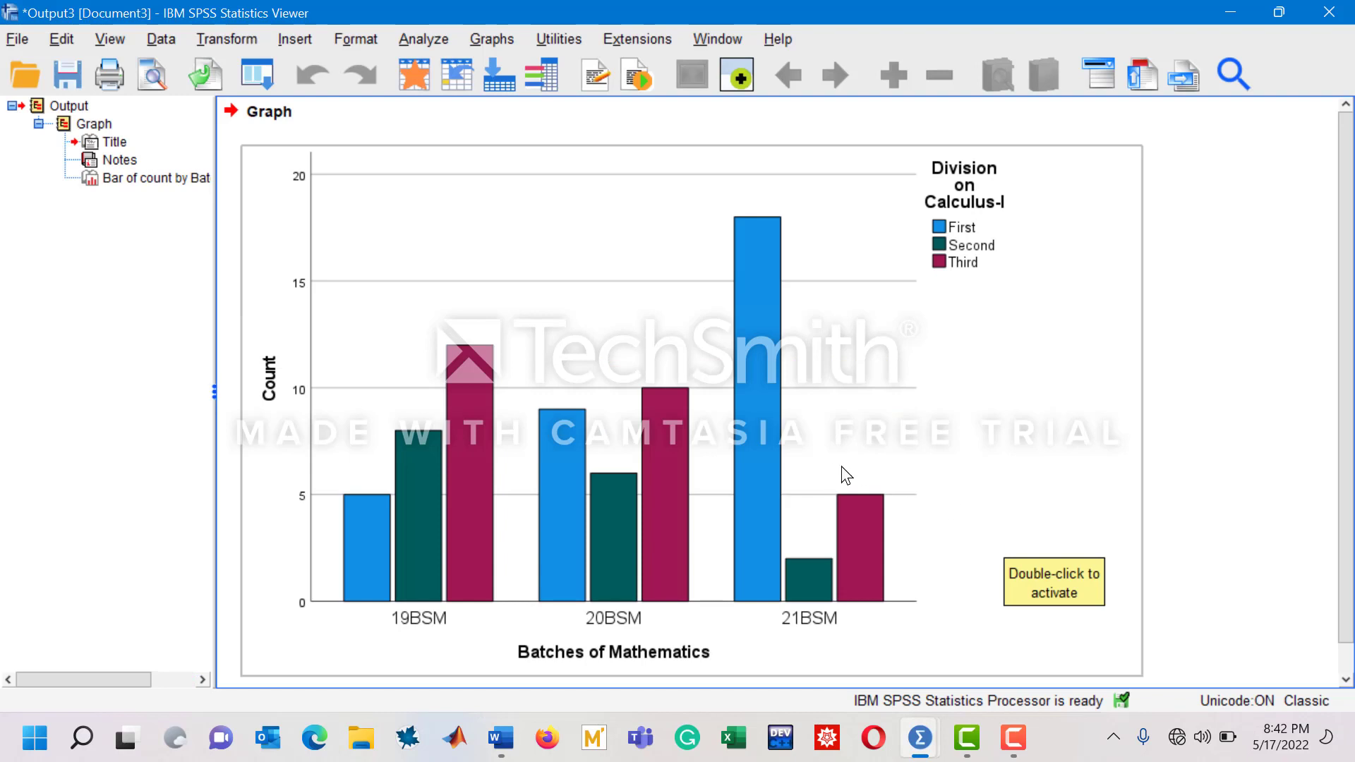
mouse_move(768, 340)
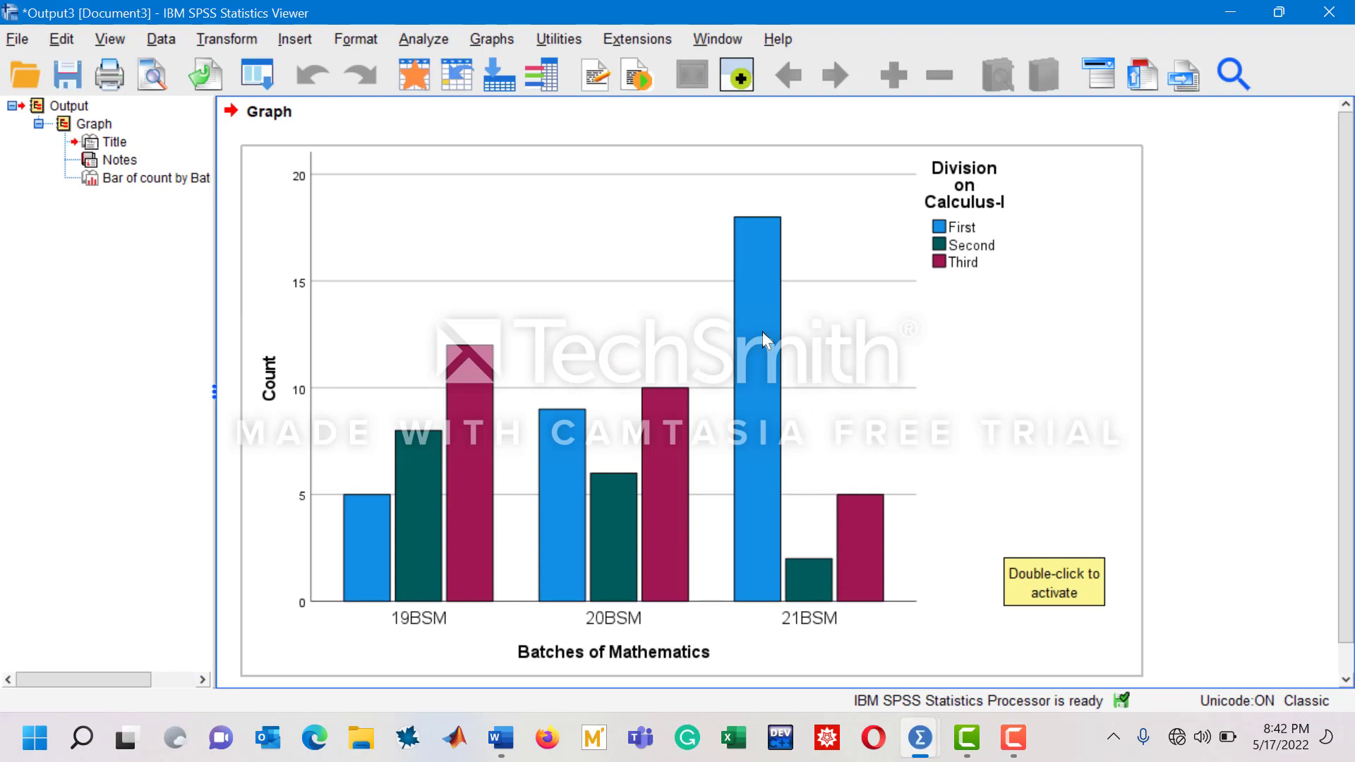
mouse_move(752, 275)
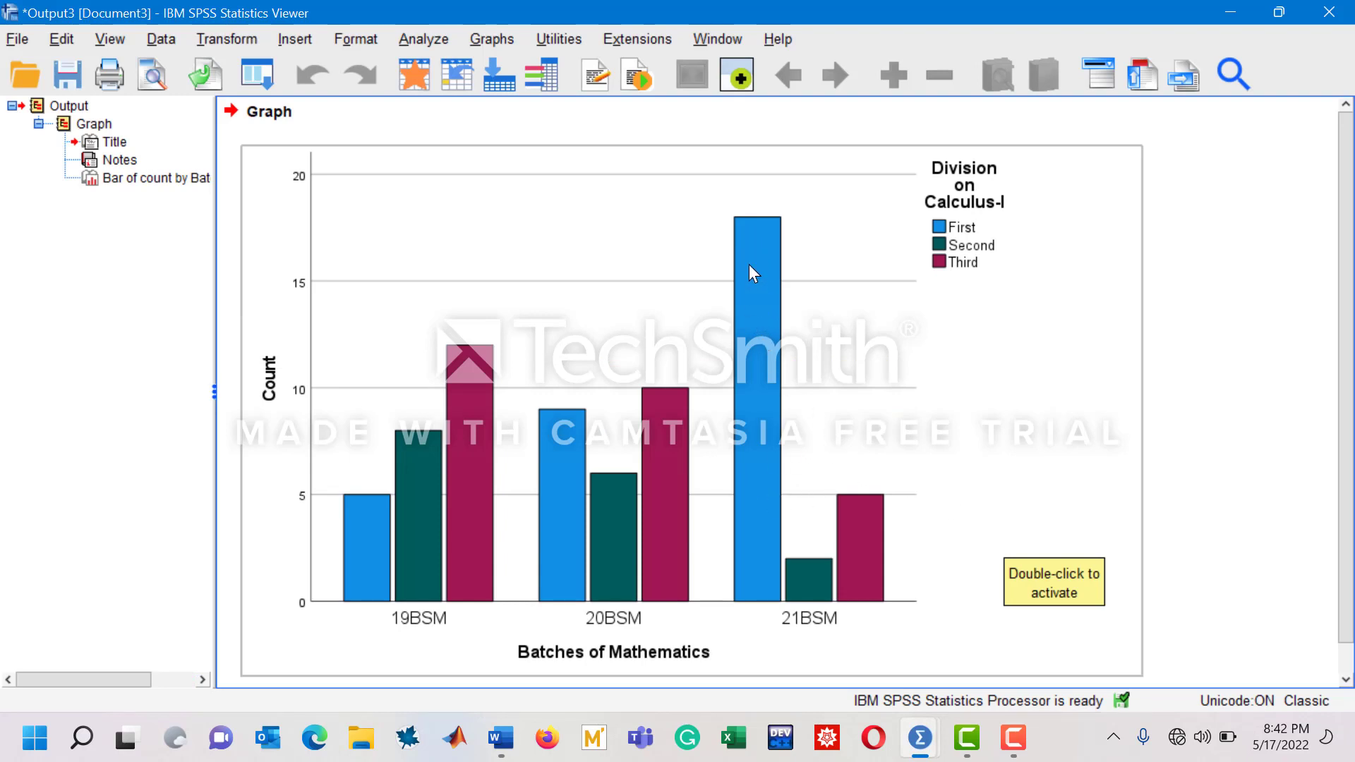
mouse_move(752, 309)
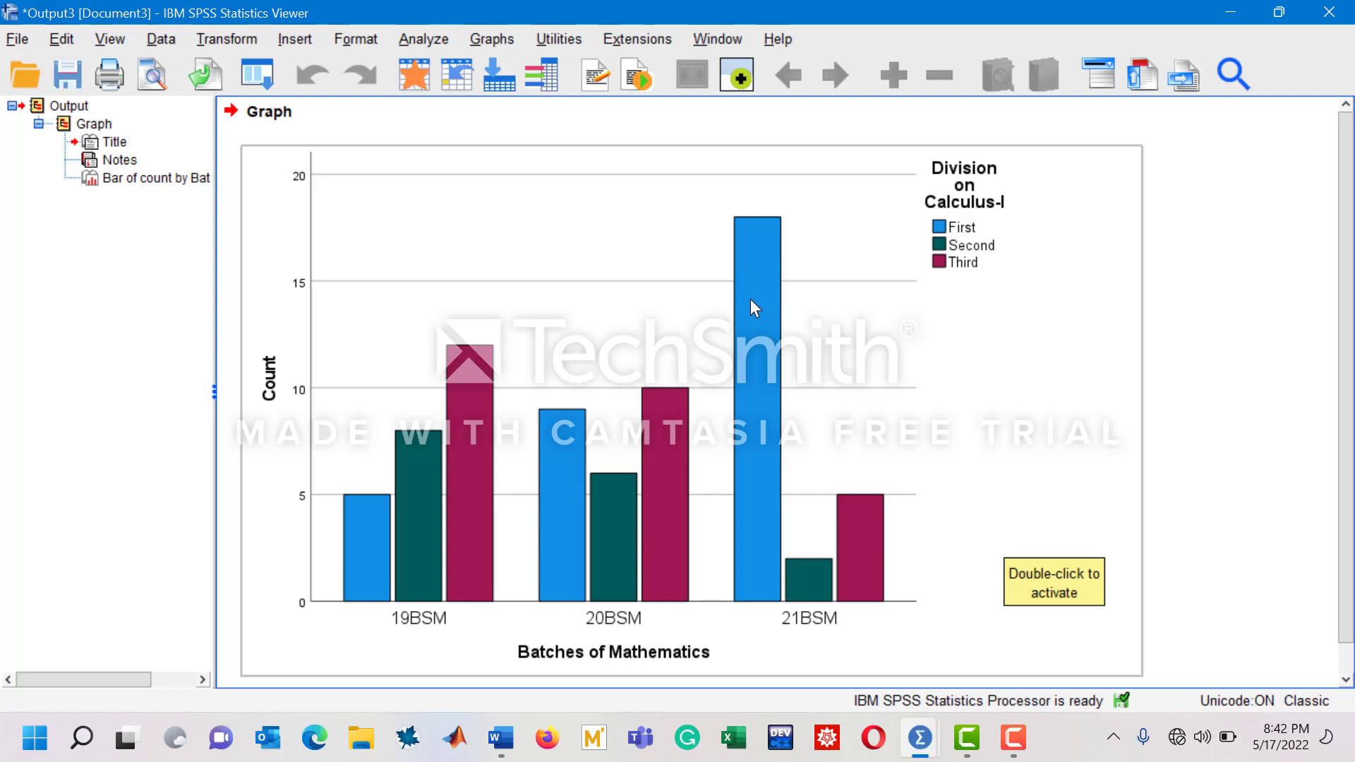
mouse_move(855, 432)
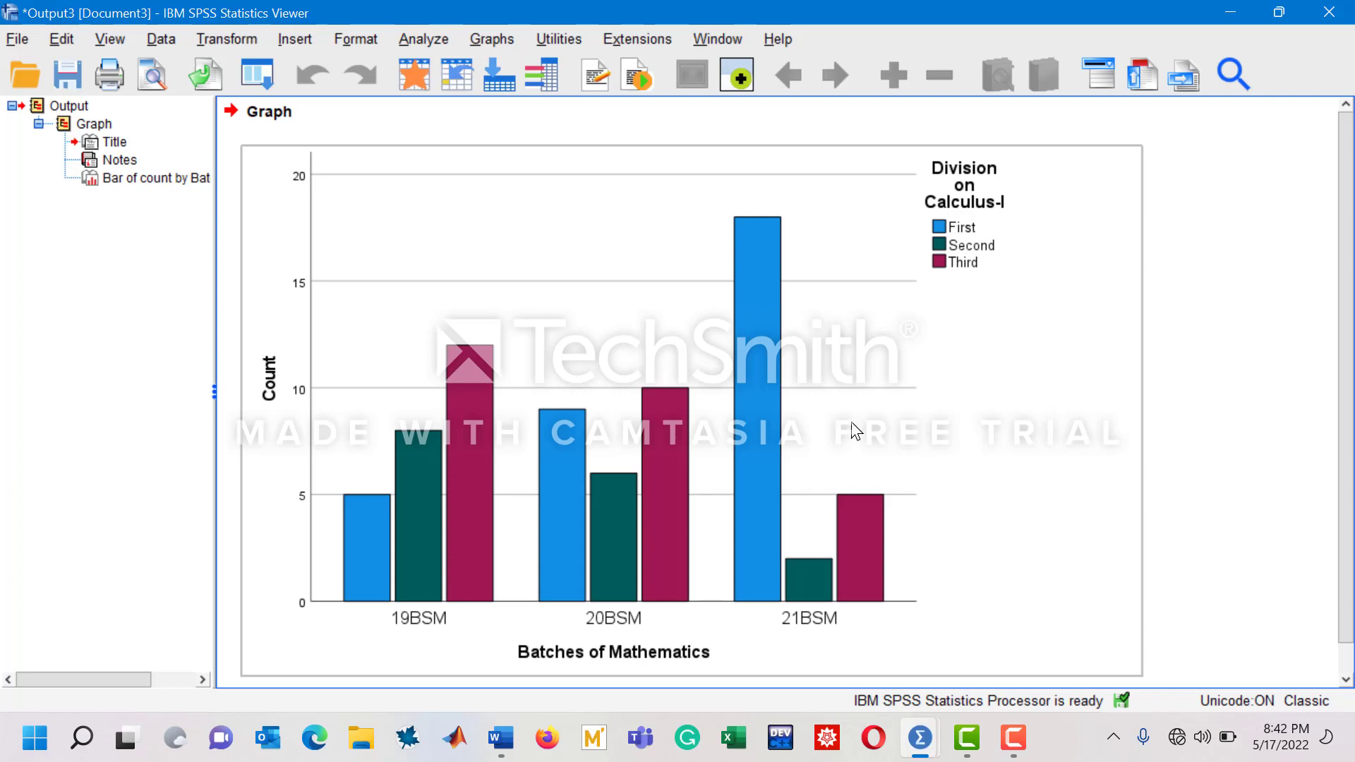
mouse_move(1129, 465)
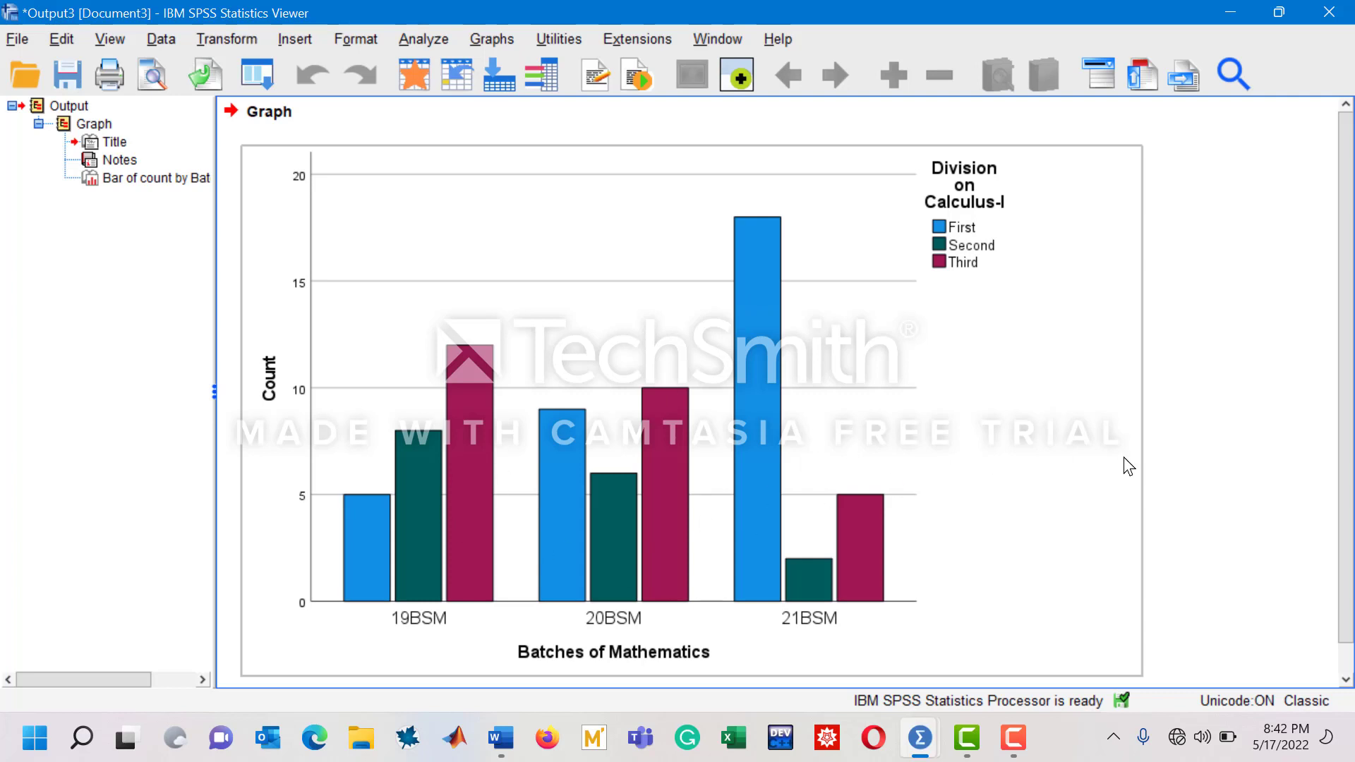
mouse_move(741, 182)
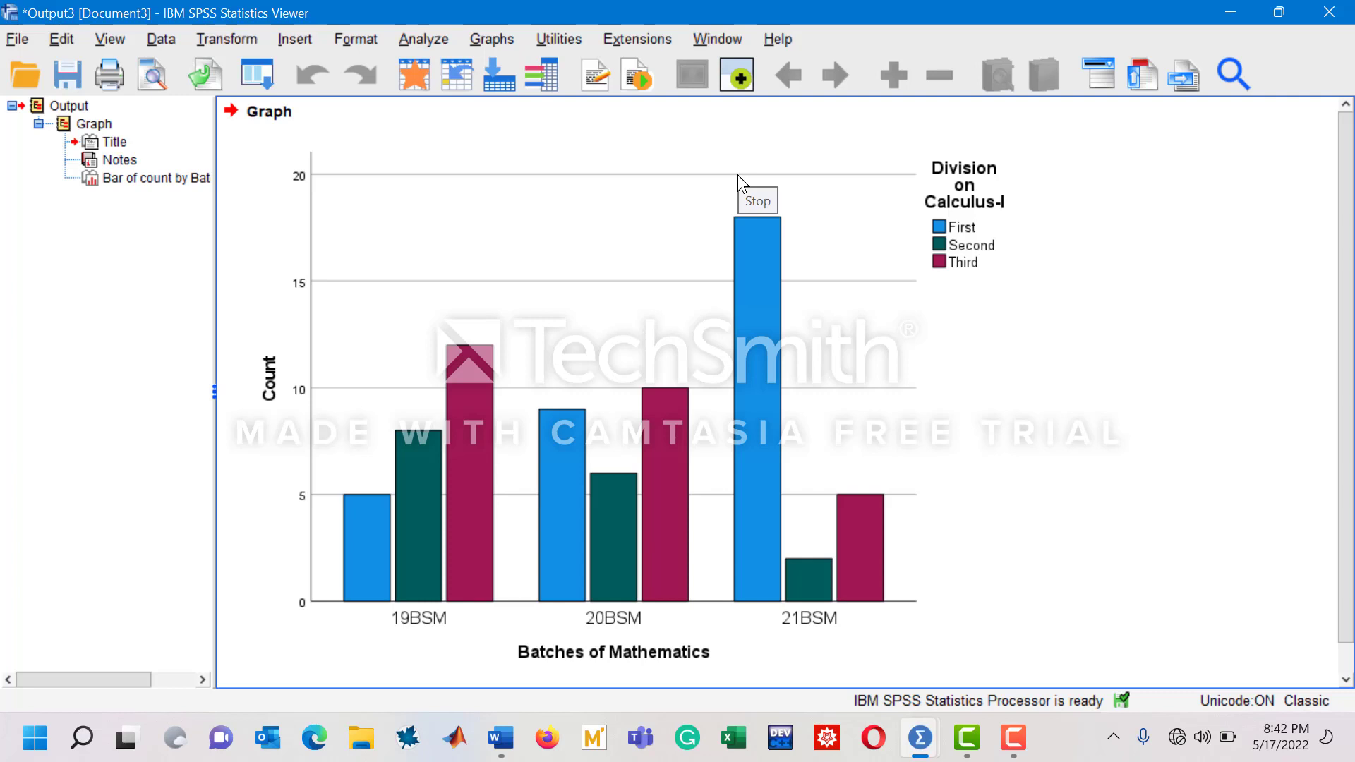
mouse_move(740, 182)
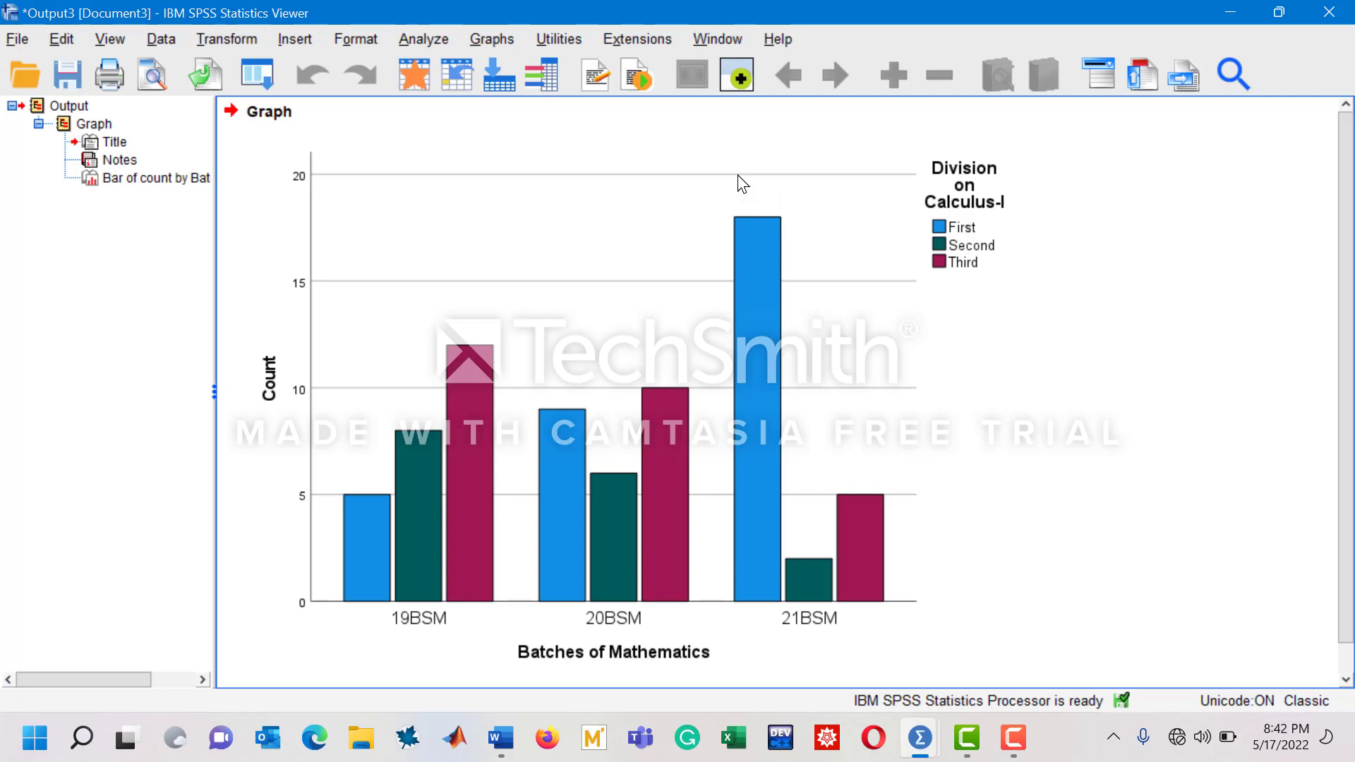